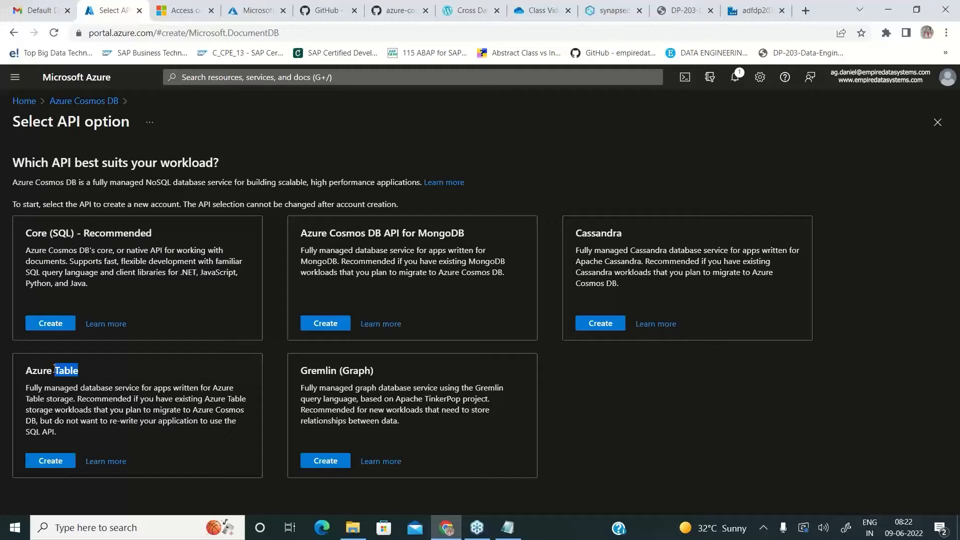
mouse_move(88, 367)
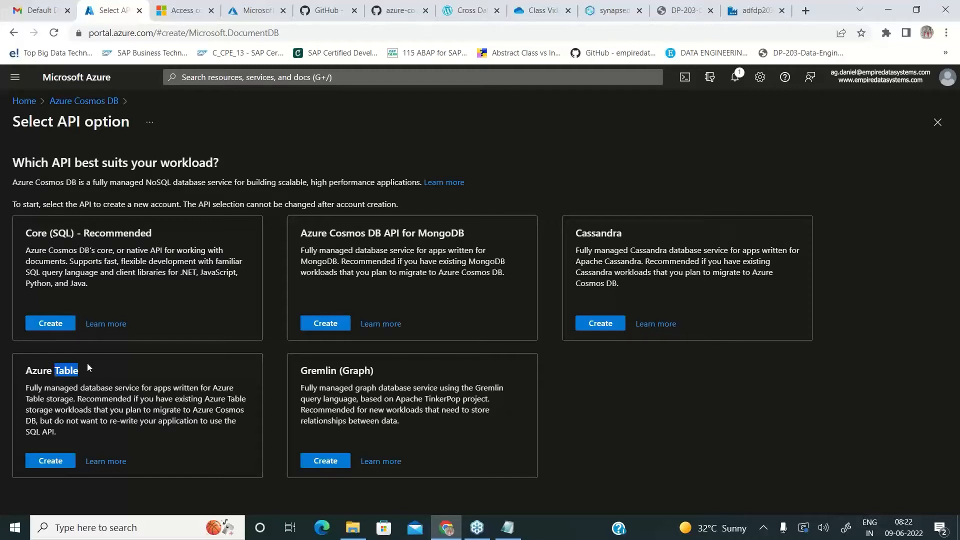
mouse_move(87, 115)
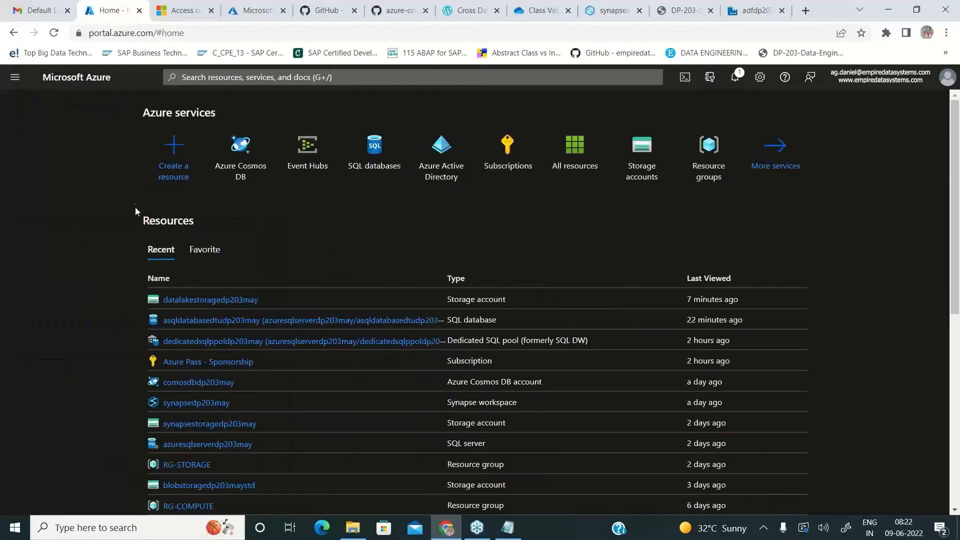
- Open the blobstoragedp203maystd storage account from the Home page's Recent resources
scroll(down, 3)
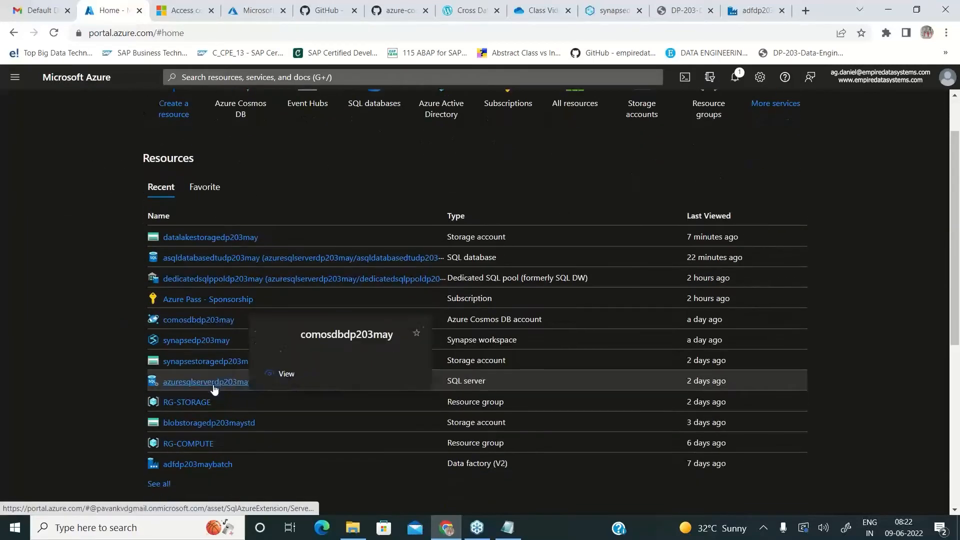
click(209, 426)
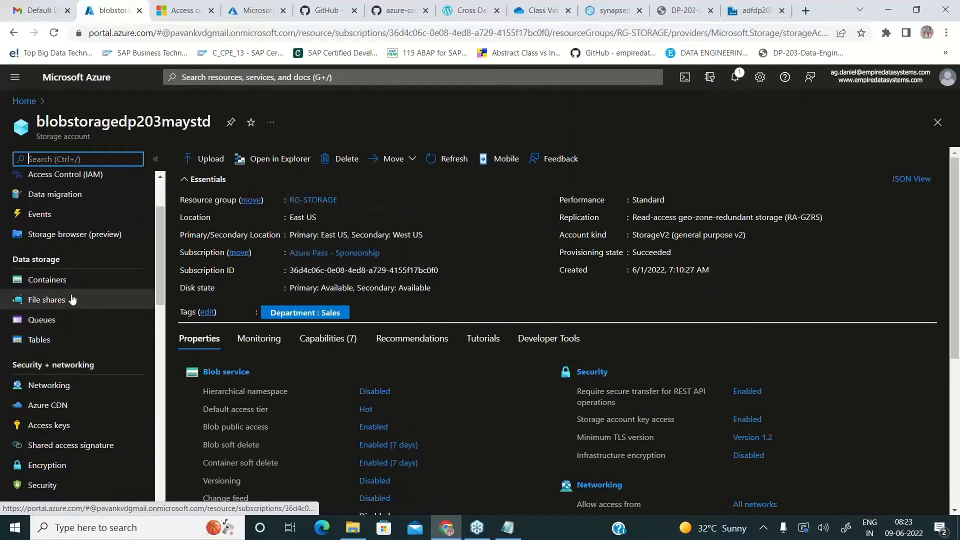
mouse_move(47, 279)
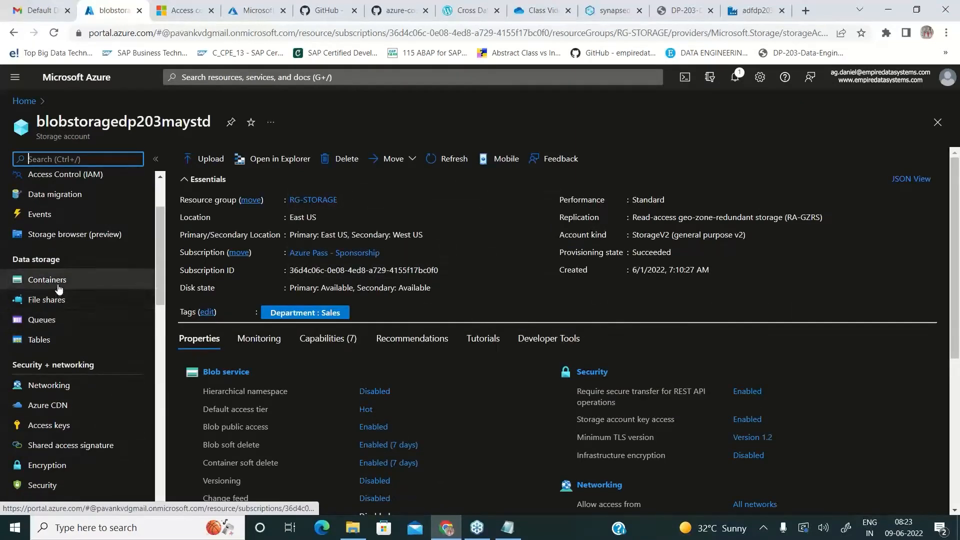
- Browse the account's Containers, Queues, Tables and File shares, ending on filesharedp203may
click(47, 280)
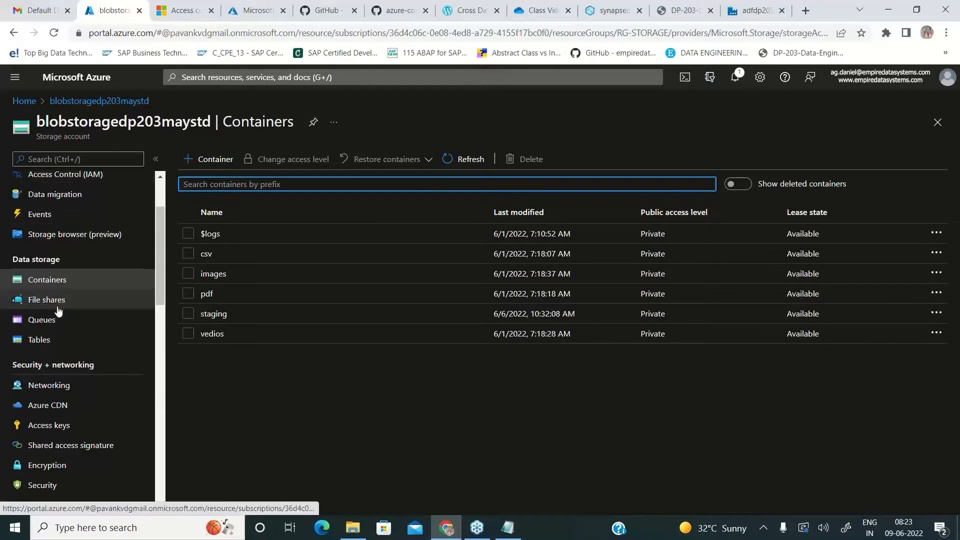
click(41, 319)
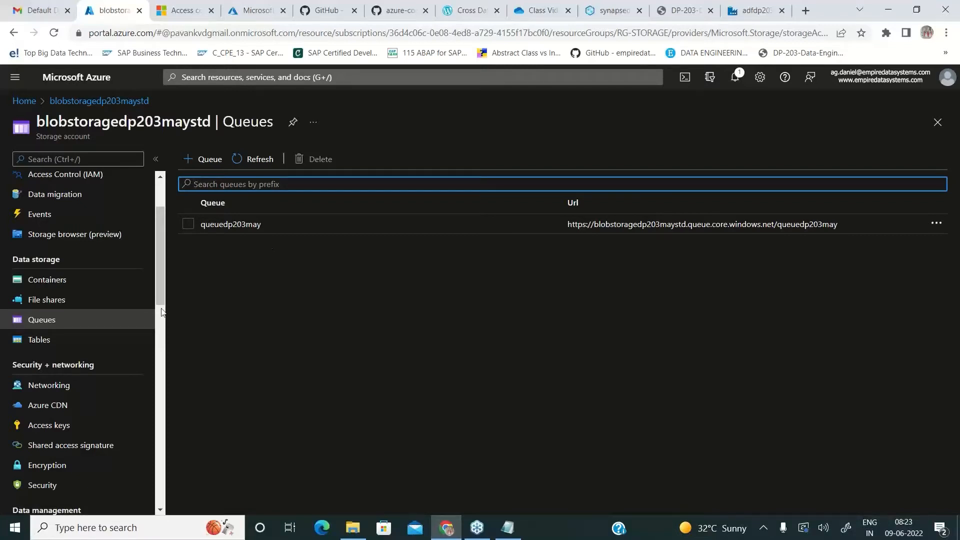
click(39, 339)
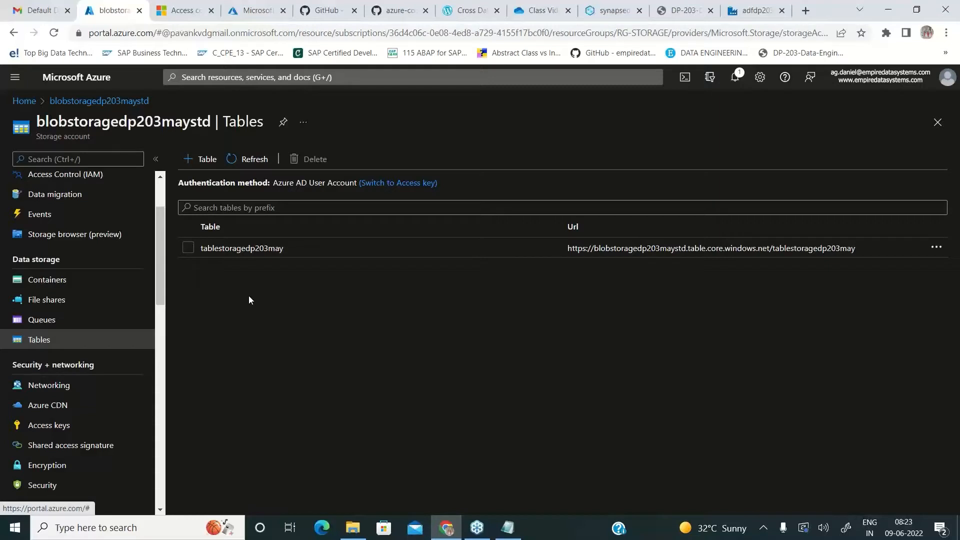
click(46, 299)
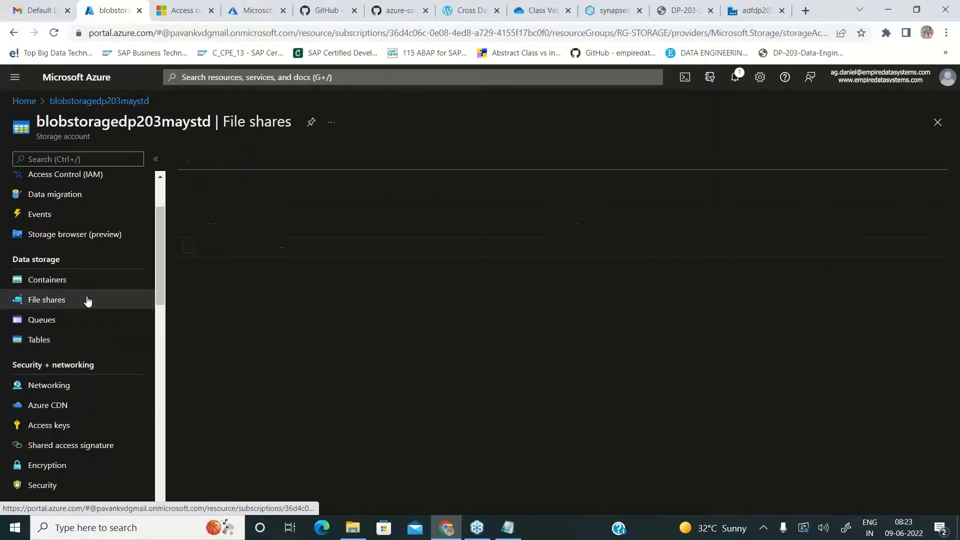
click(46, 299)
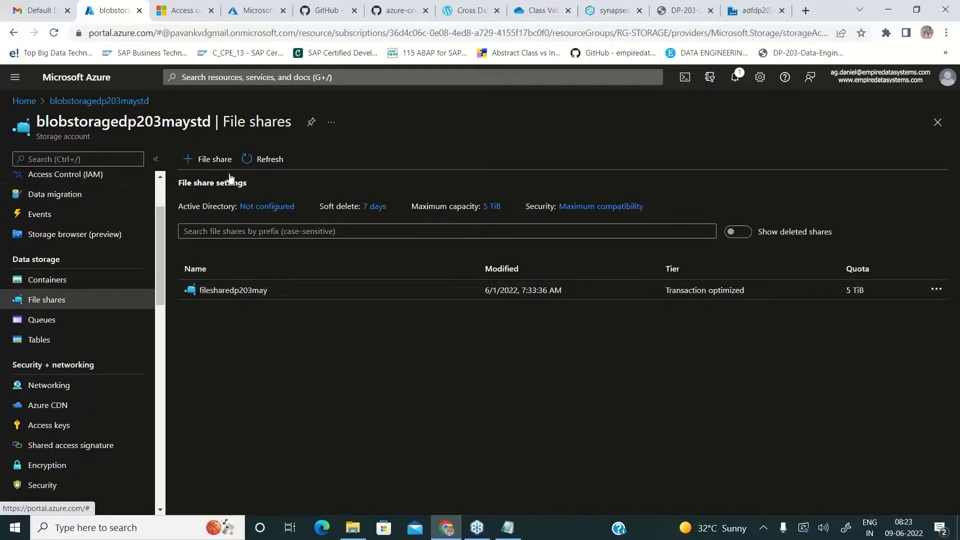
- Search the portal for 'file' and open the Azure NetApp Files service
click(404, 77)
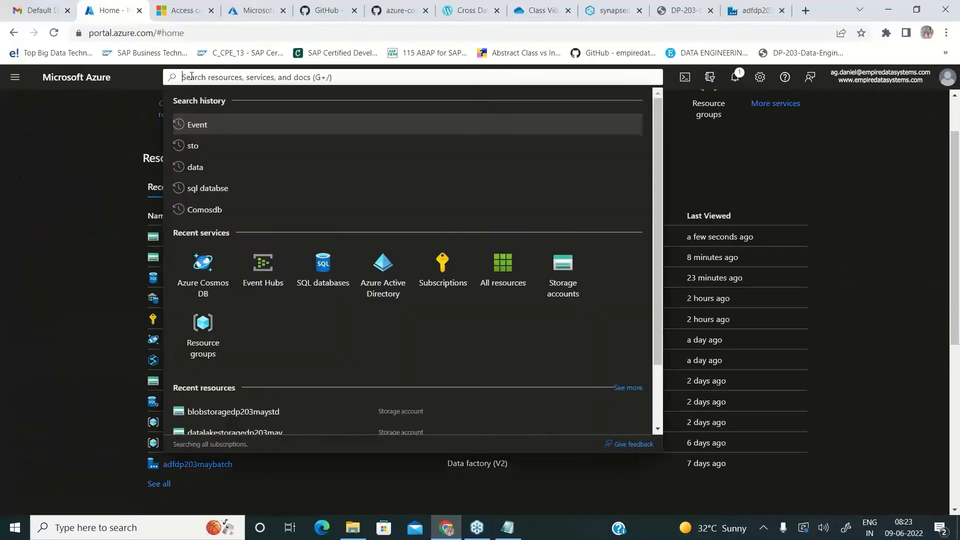
text(file)
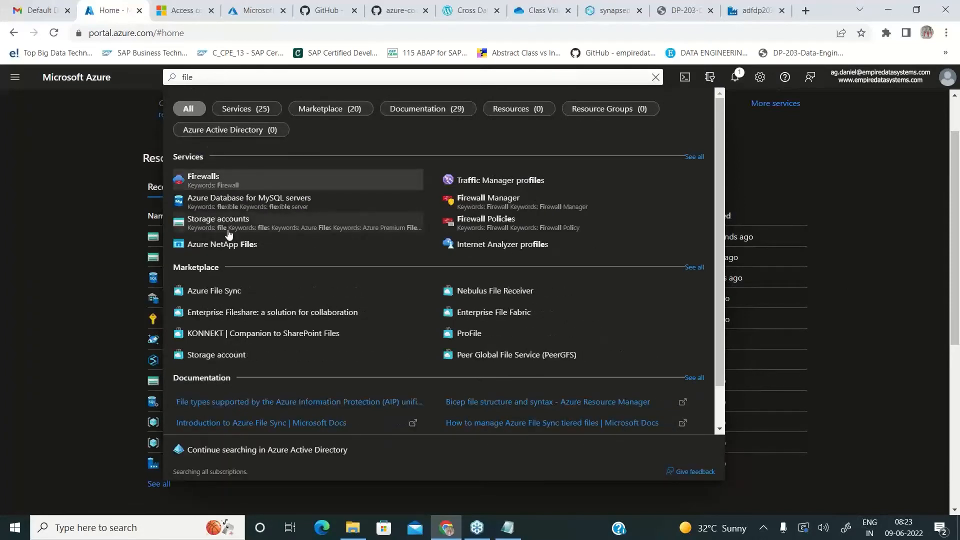
click(222, 244)
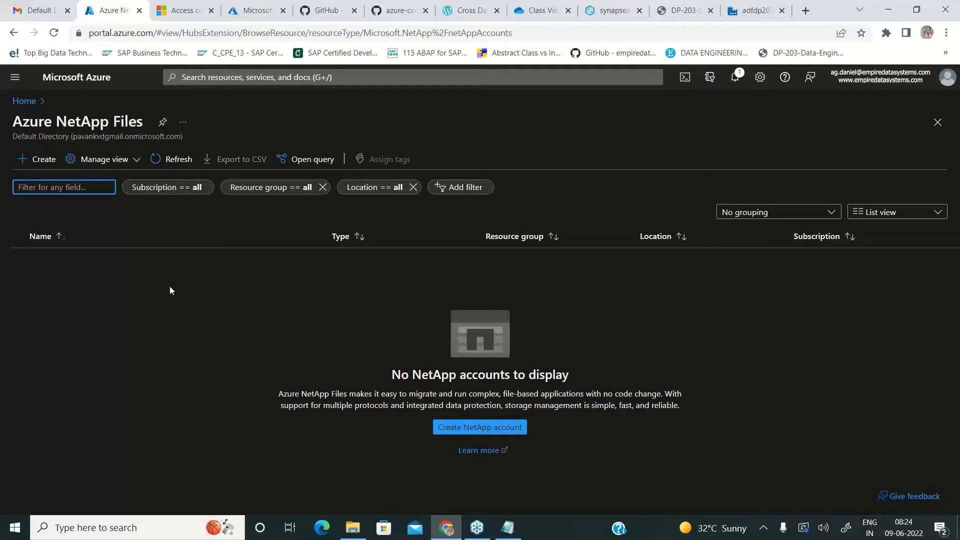
- Return to the portal Home page from the Azure NetApp Files breadcrumb
click(64, 187)
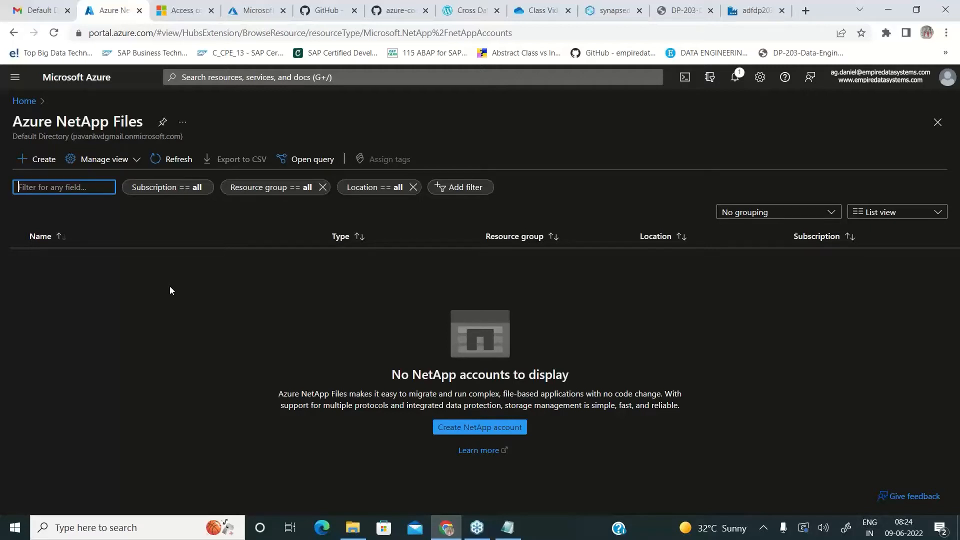
mouse_move(170, 233)
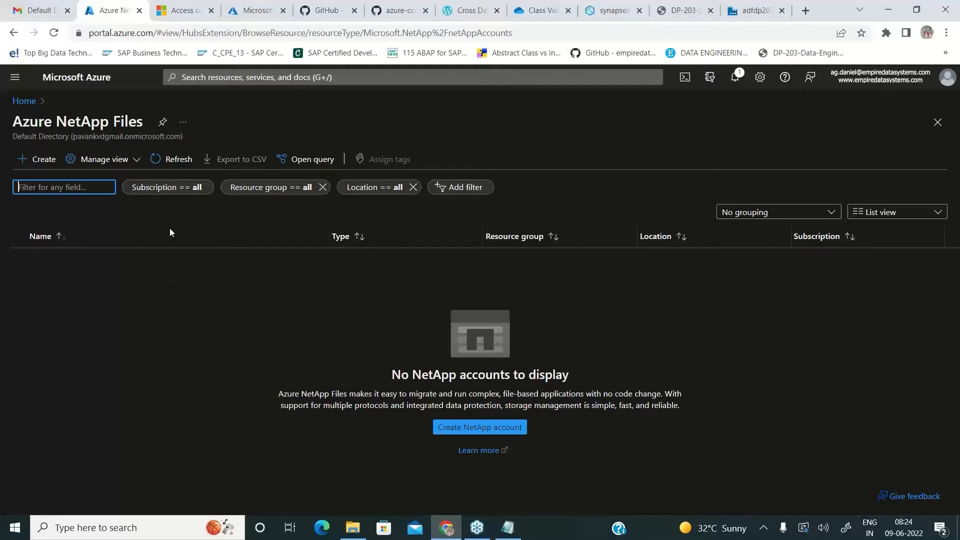
mouse_move(104, 159)
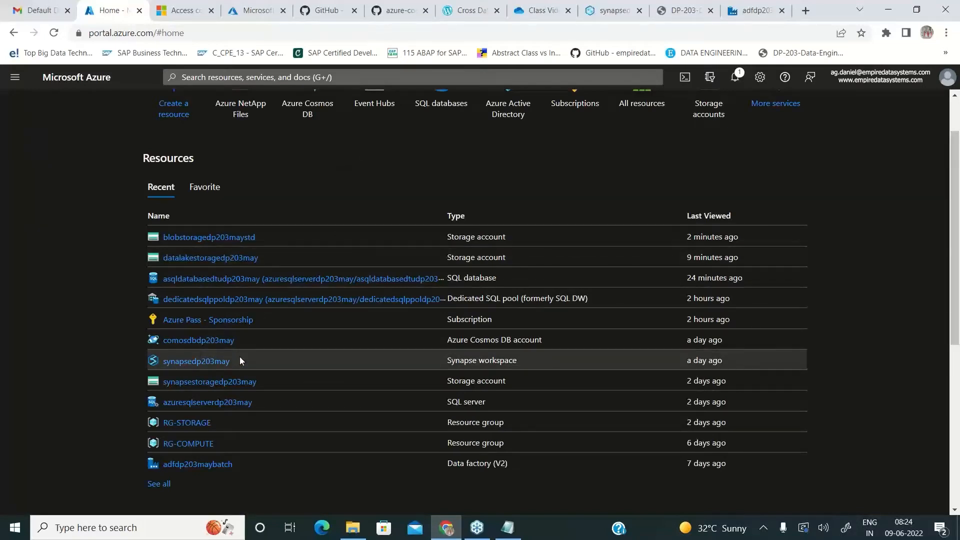
- Reopen blobstoragedp203maystd and view its Containers, File shares, then Tables listing tablestoragedp203may
click(208, 237)
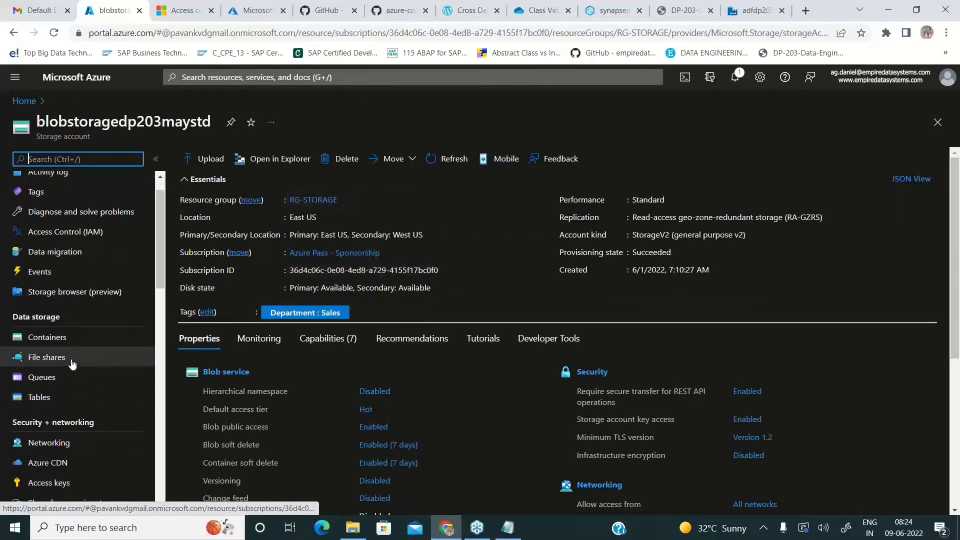
click(47, 337)
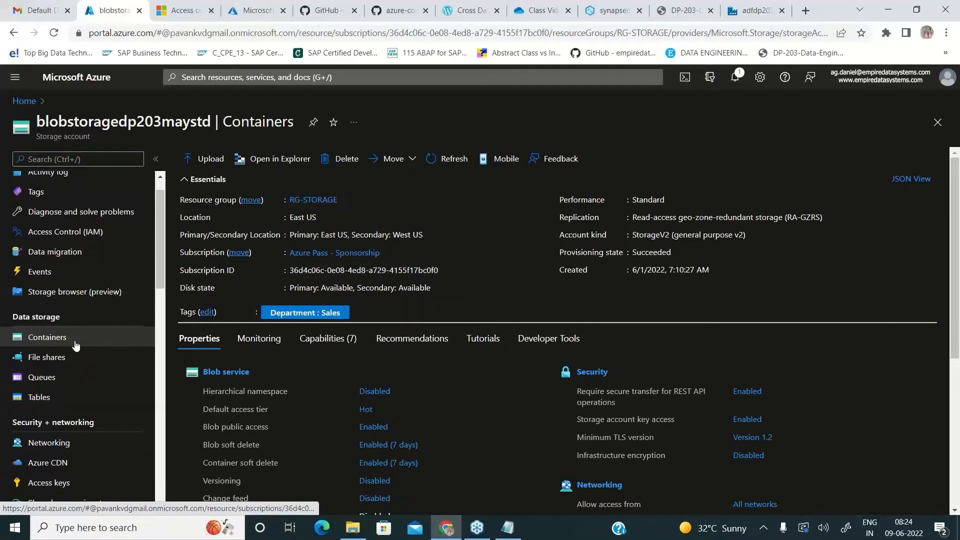
click(47, 337)
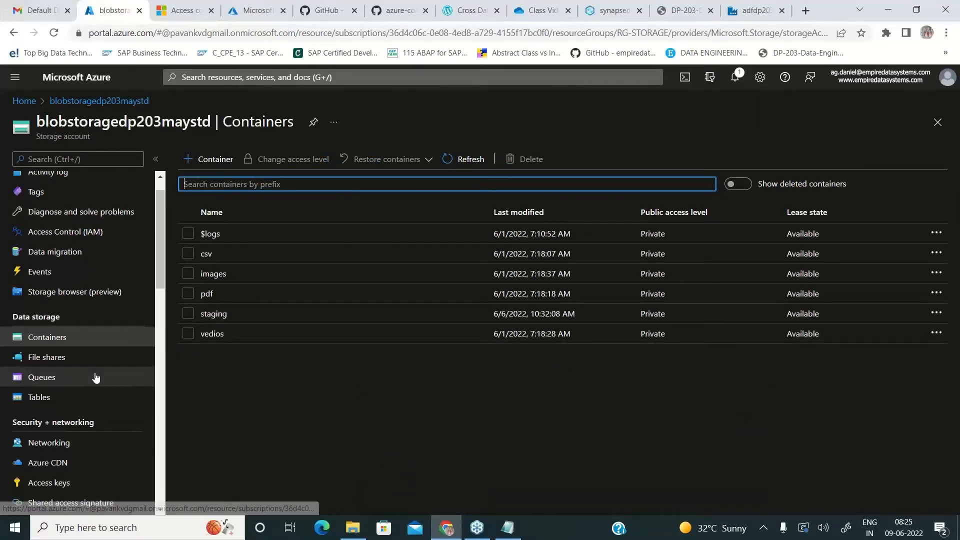
click(46, 357)
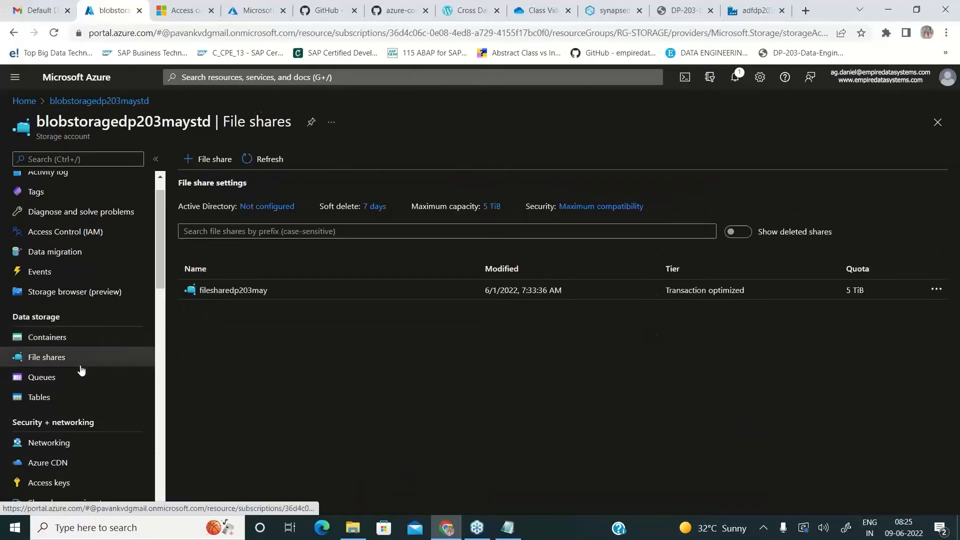
click(39, 397)
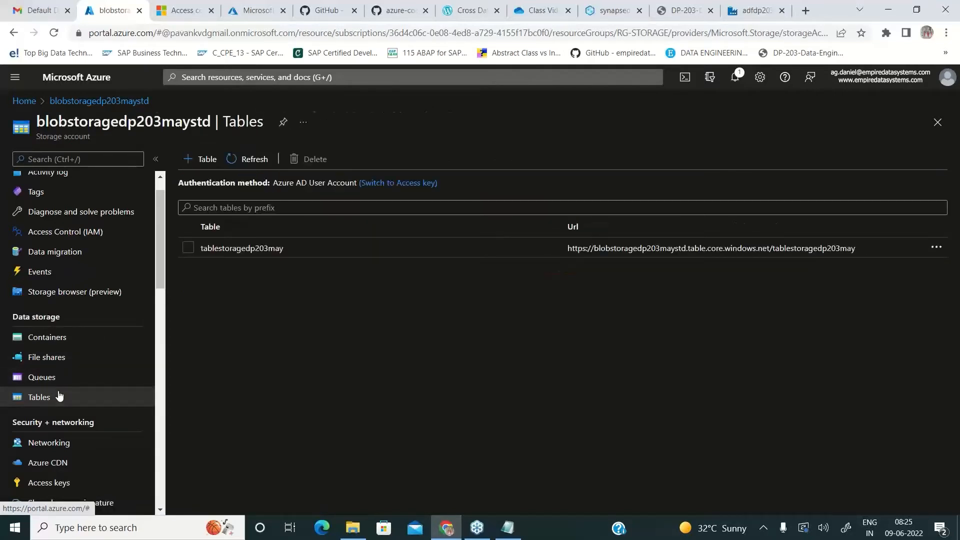
mouse_move(221, 283)
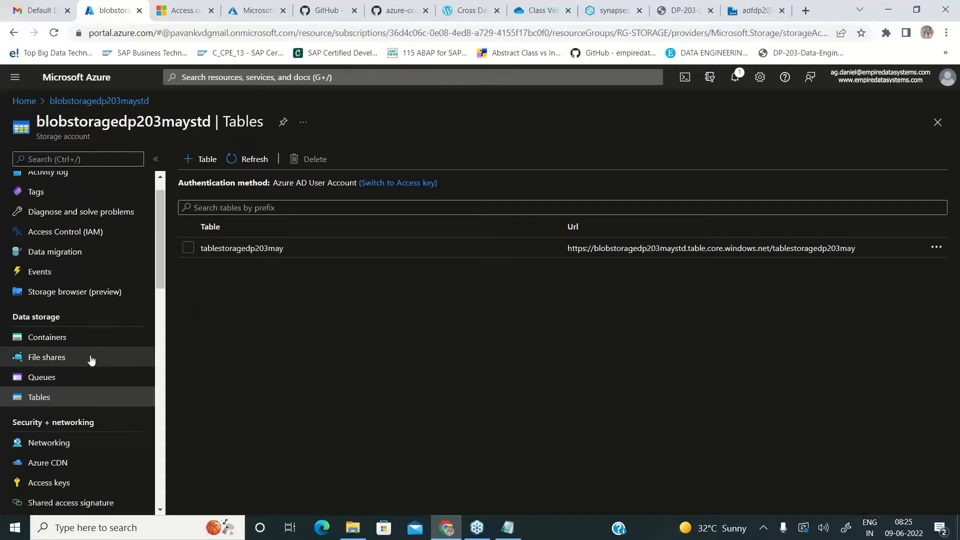
- View the queue queuedp203may, then return to File shares listing filesharedp203may
click(41, 377)
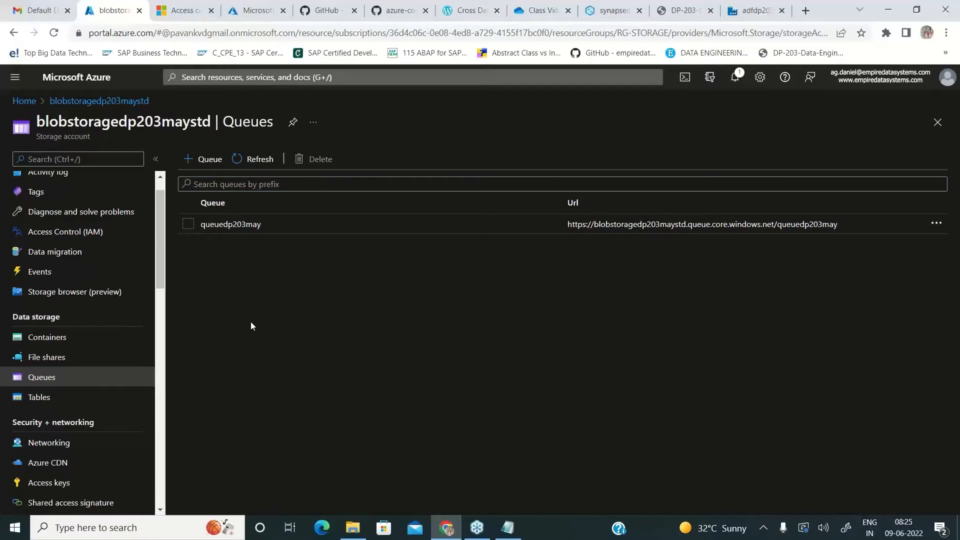
mouse_move(148, 347)
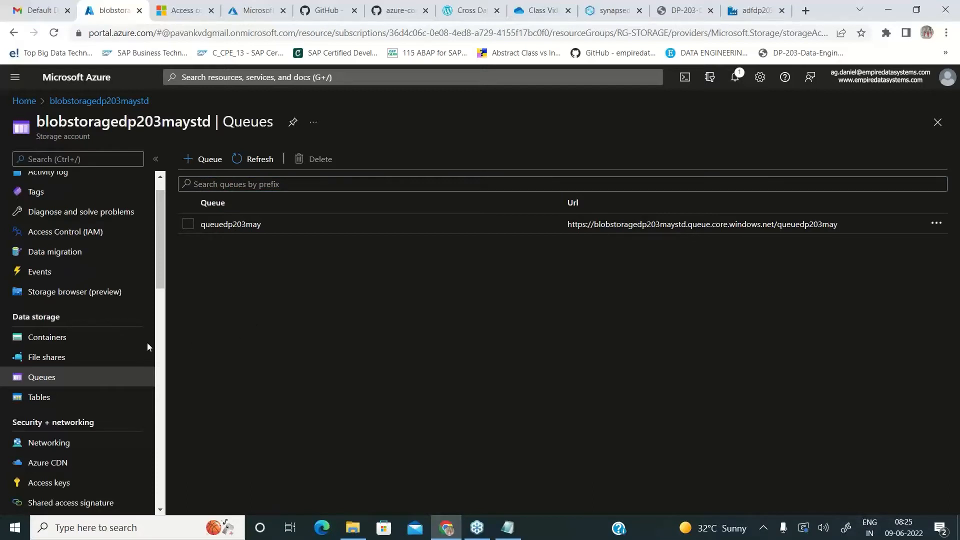
click(46, 357)
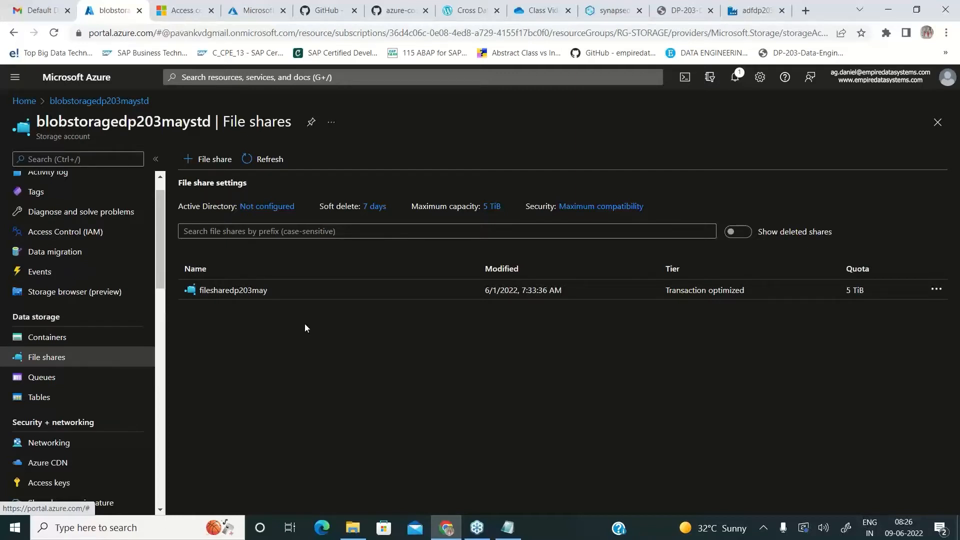
mouse_move(268, 317)
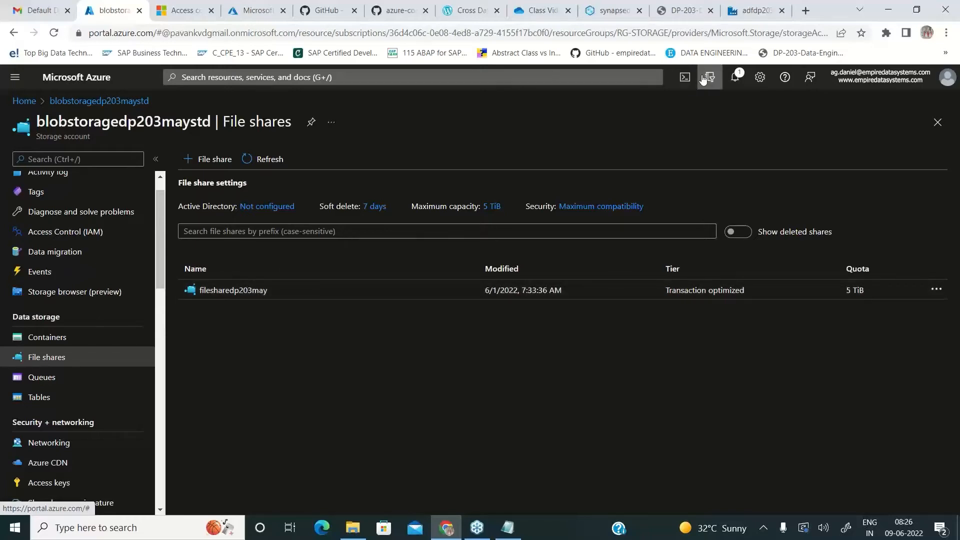
click(710, 77)
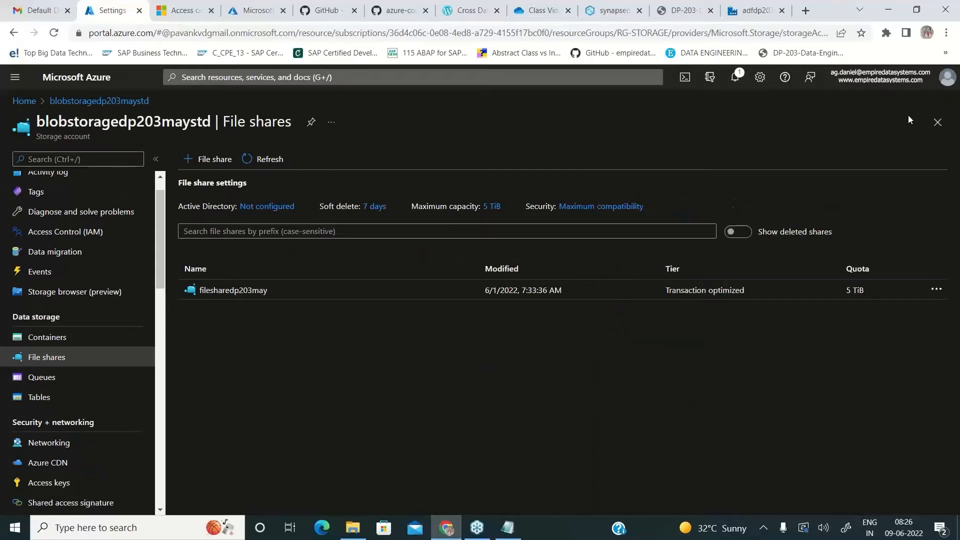
- From the Home page tools, open Microsoft Learn's Azure learning page and browse its learning paths
click(24, 100)
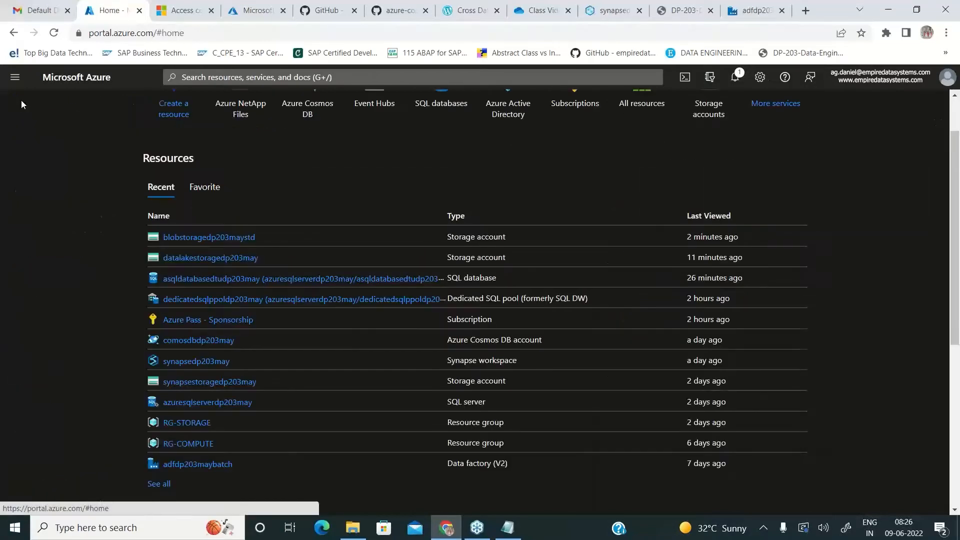
click(15, 77)
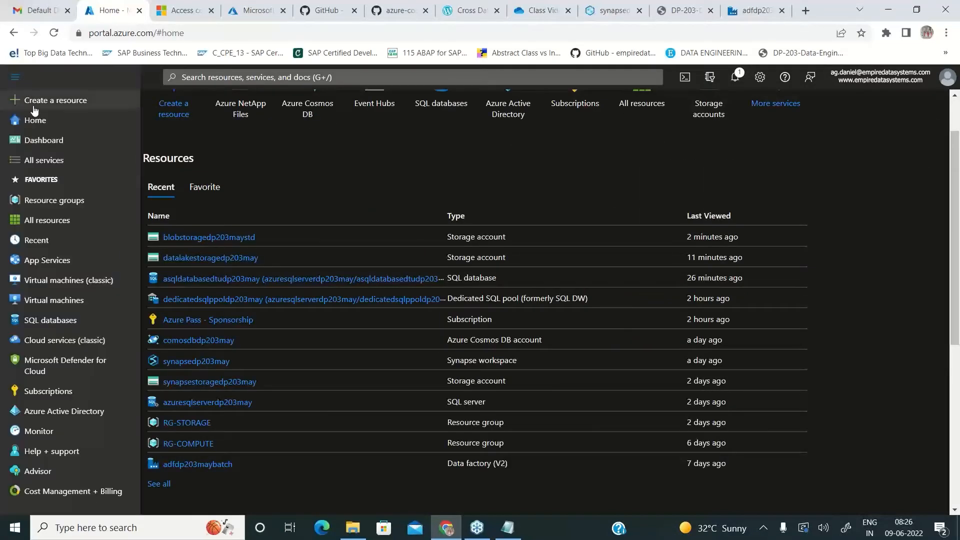
scroll(down, 3)
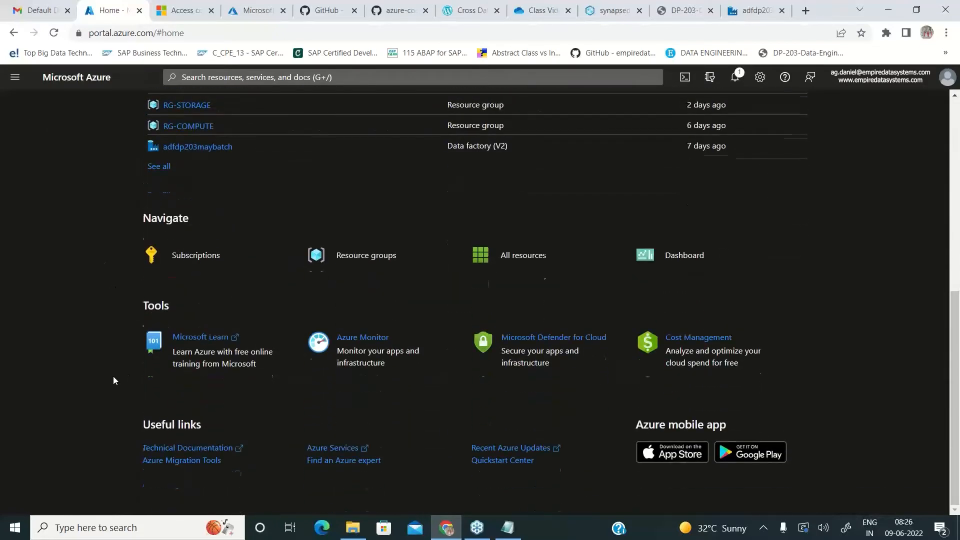
mouse_move(204, 340)
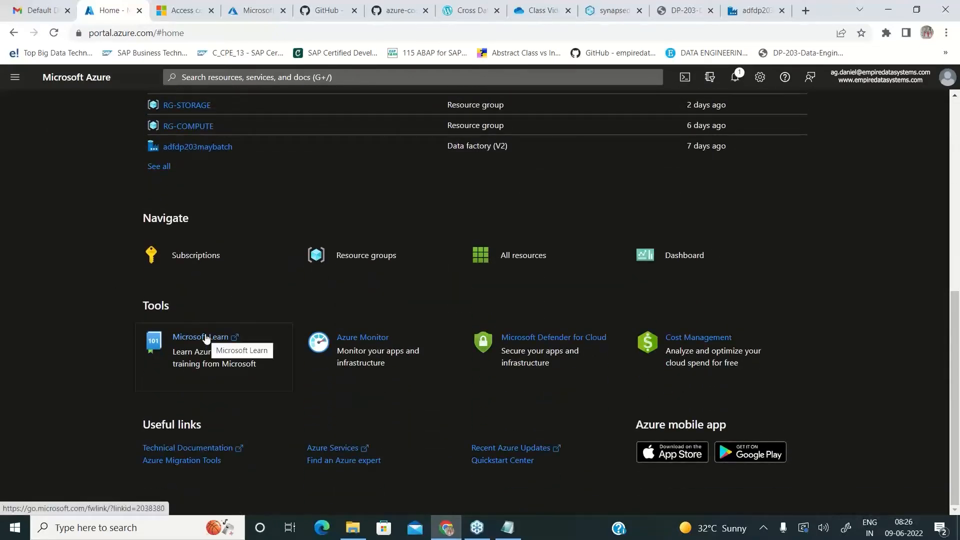
click(201, 337)
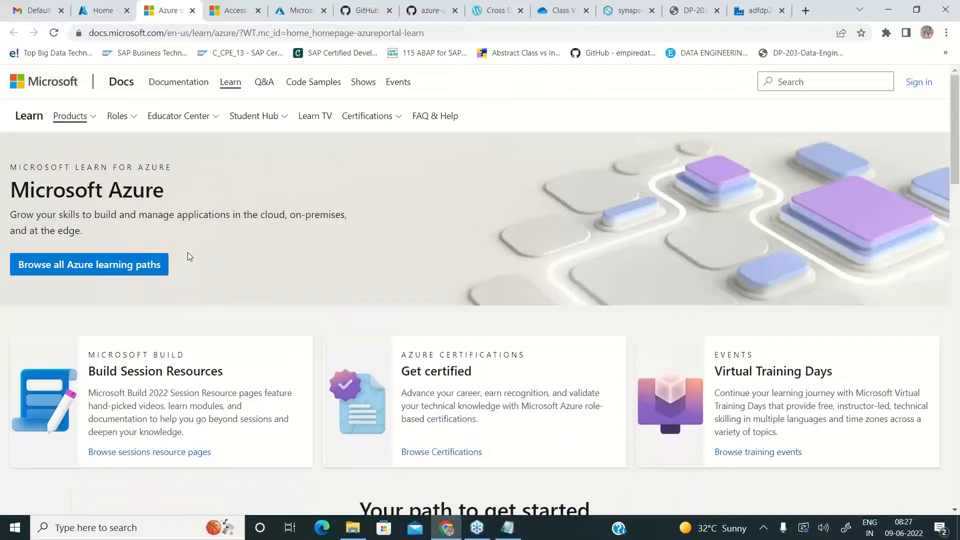
scroll(down, 3)
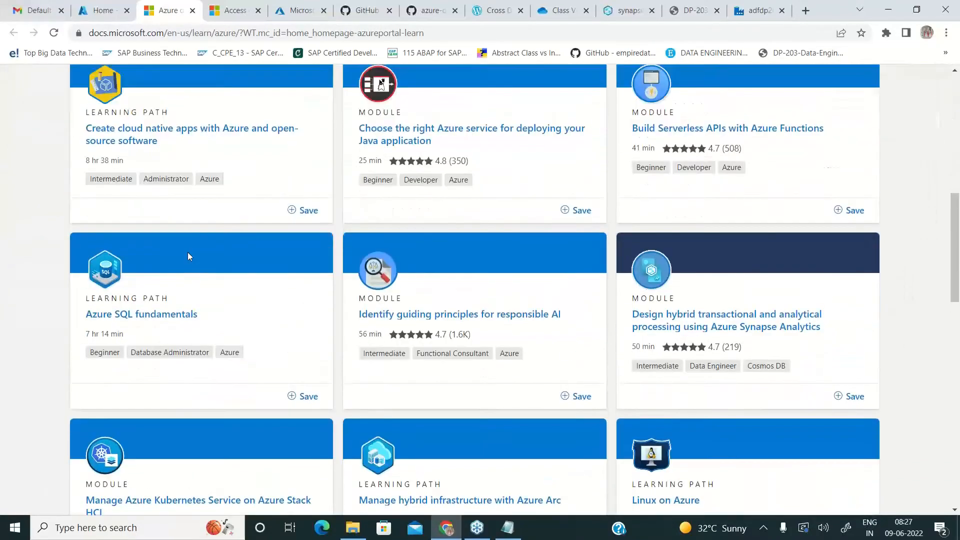
scroll(up, 3)
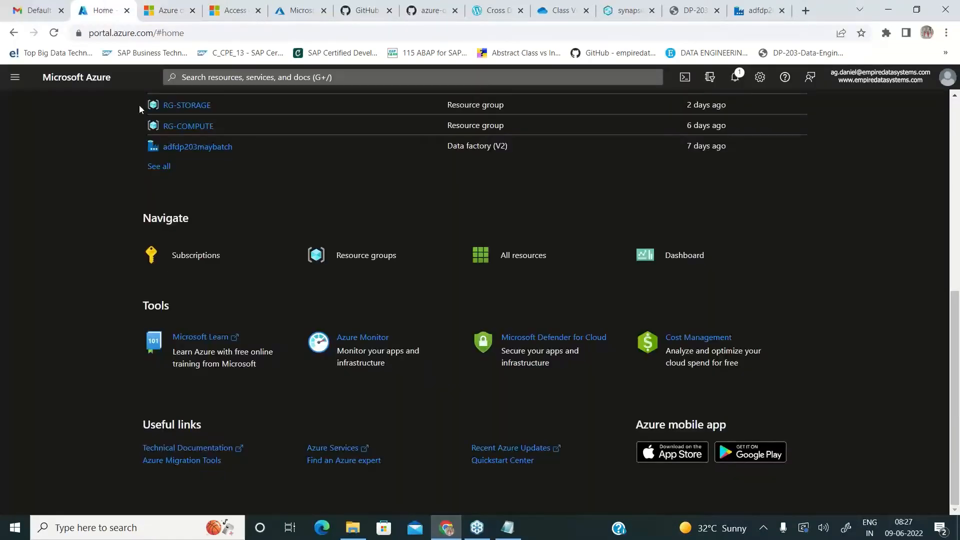
mouse_move(200, 337)
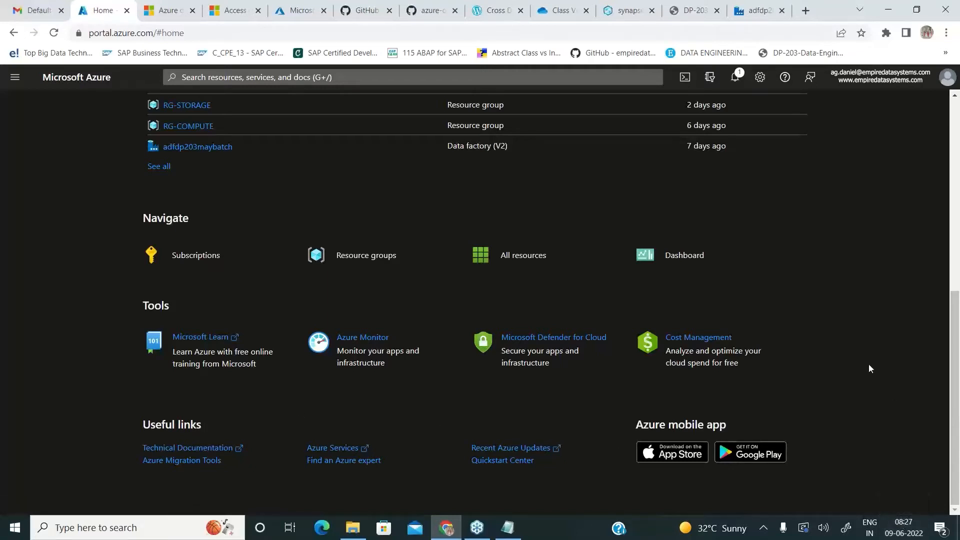
mouse_move(819, 287)
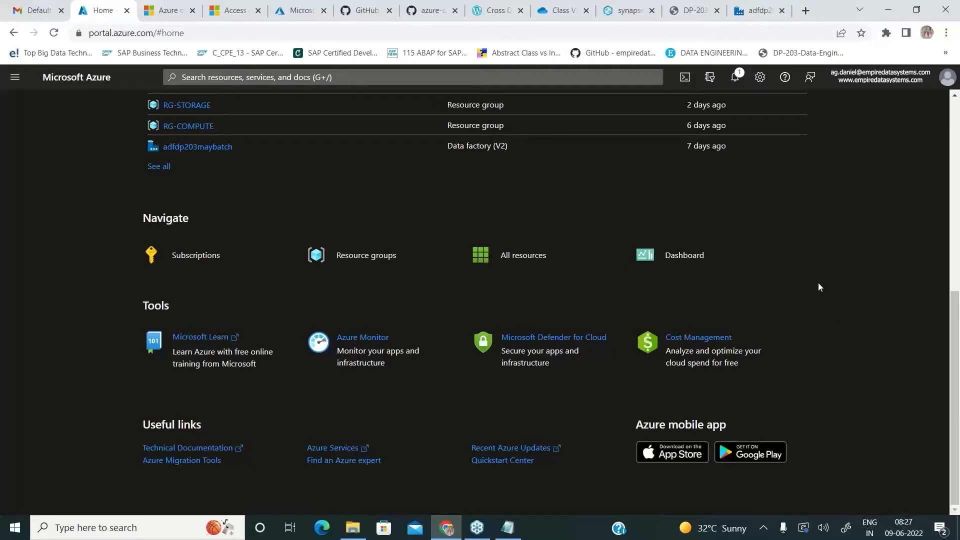
mouse_move(809, 374)
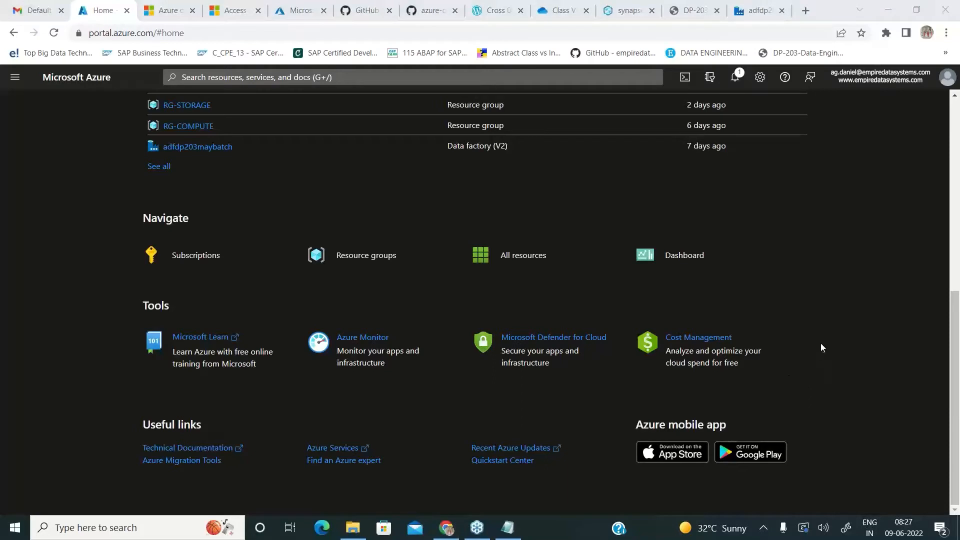
mouse_move(814, 306)
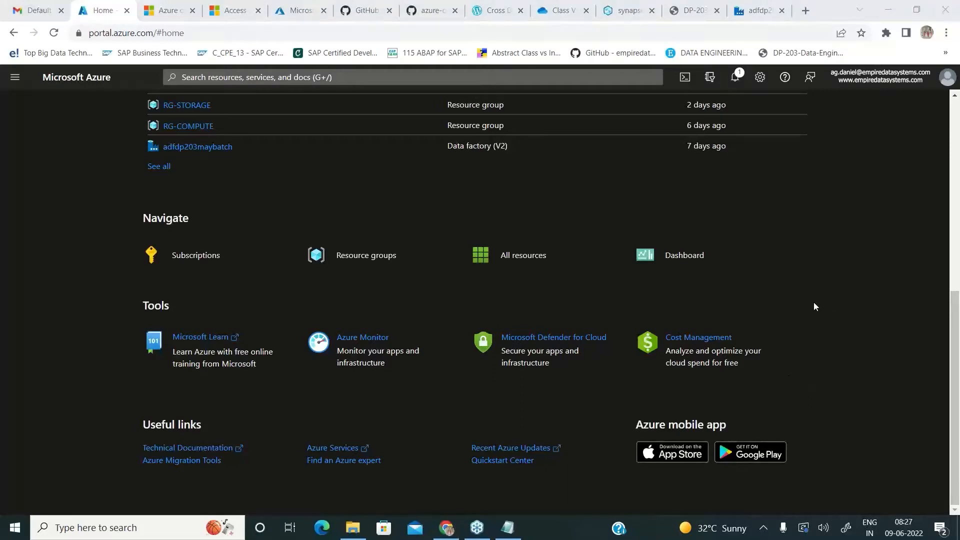
mouse_move(795, 233)
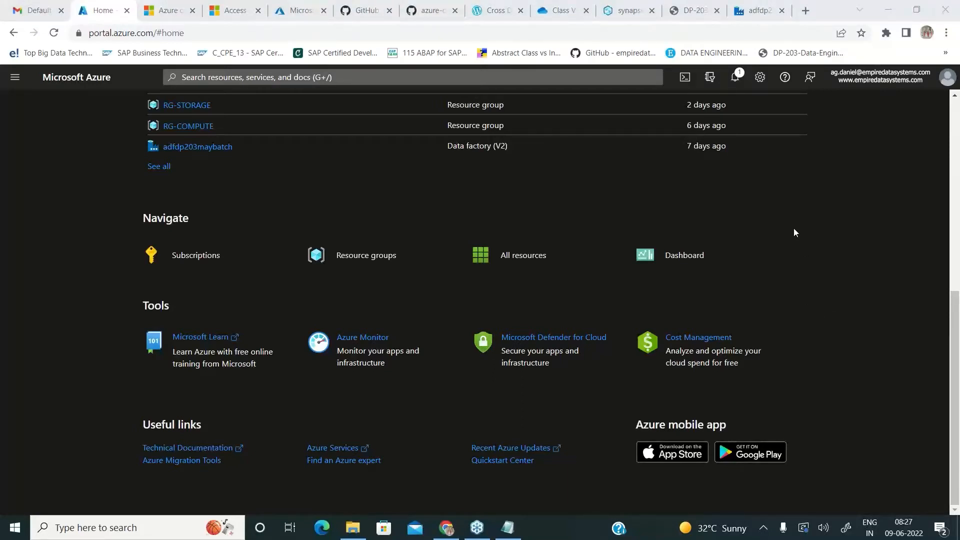
mouse_move(833, 315)
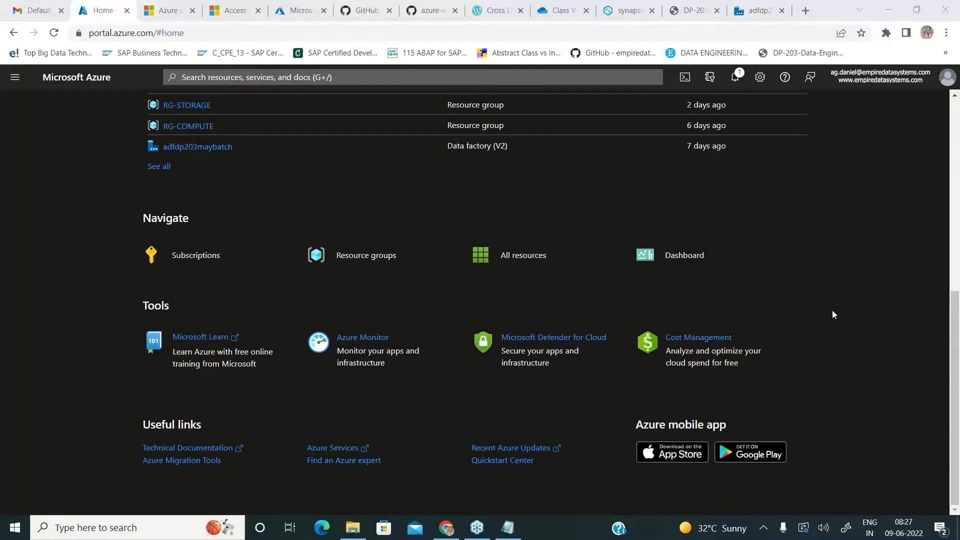
mouse_move(833, 311)
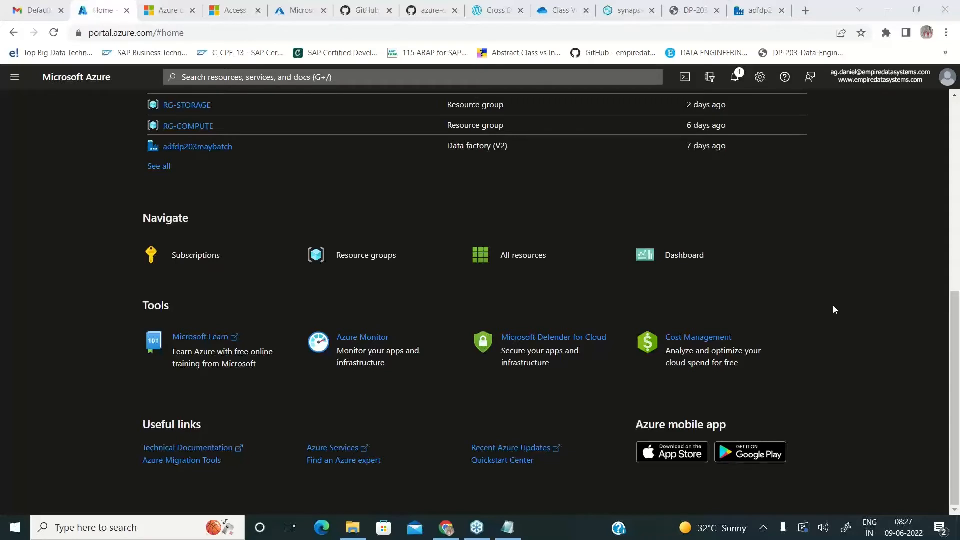
mouse_move(815, 306)
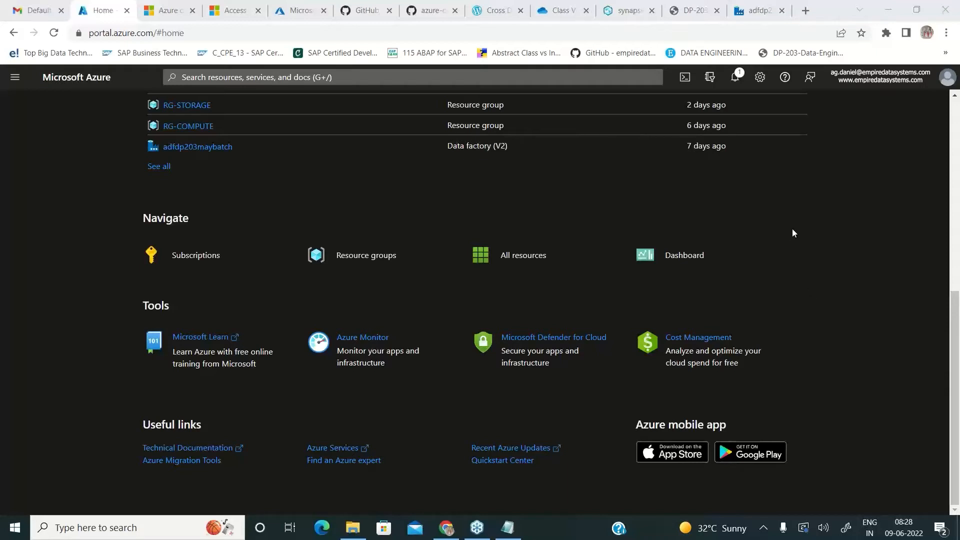
mouse_move(804, 317)
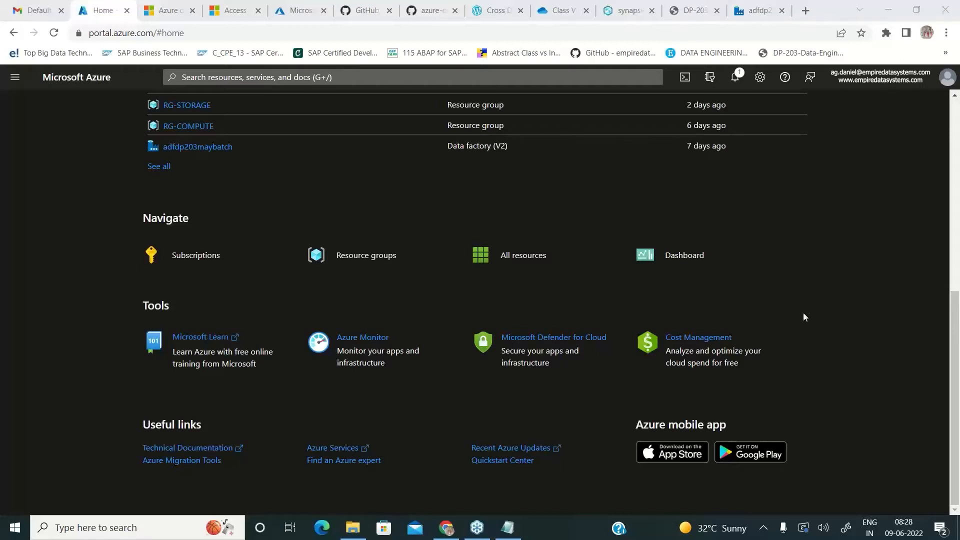
mouse_move(834, 317)
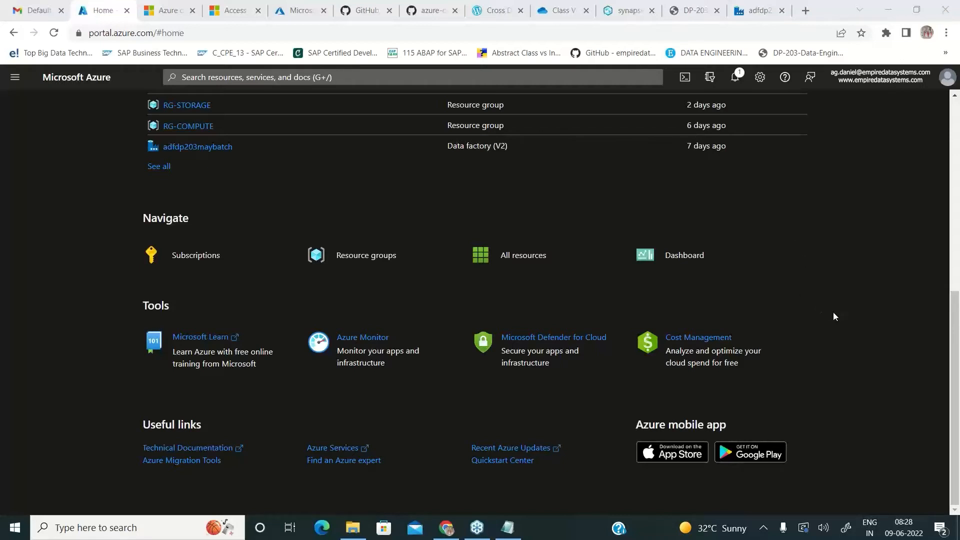
mouse_move(834, 305)
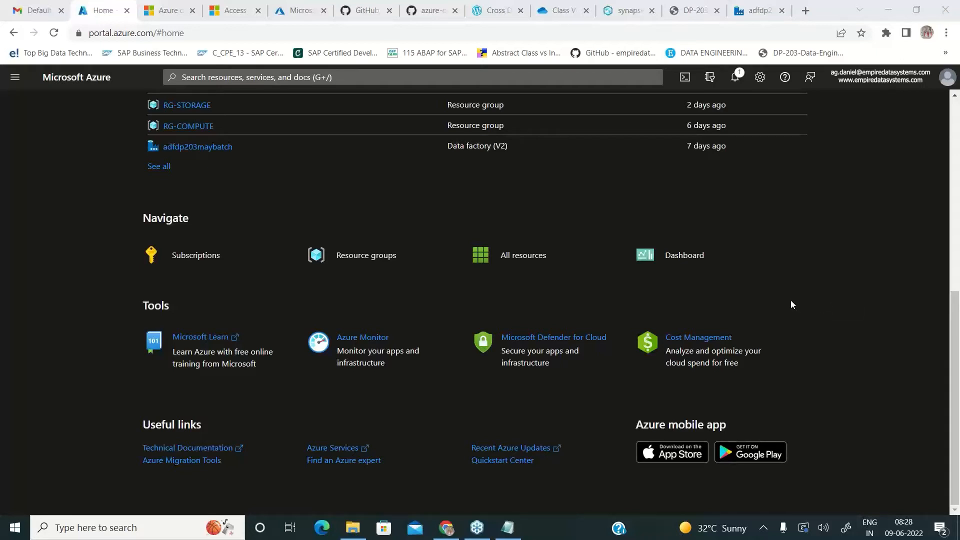
mouse_move(793, 297)
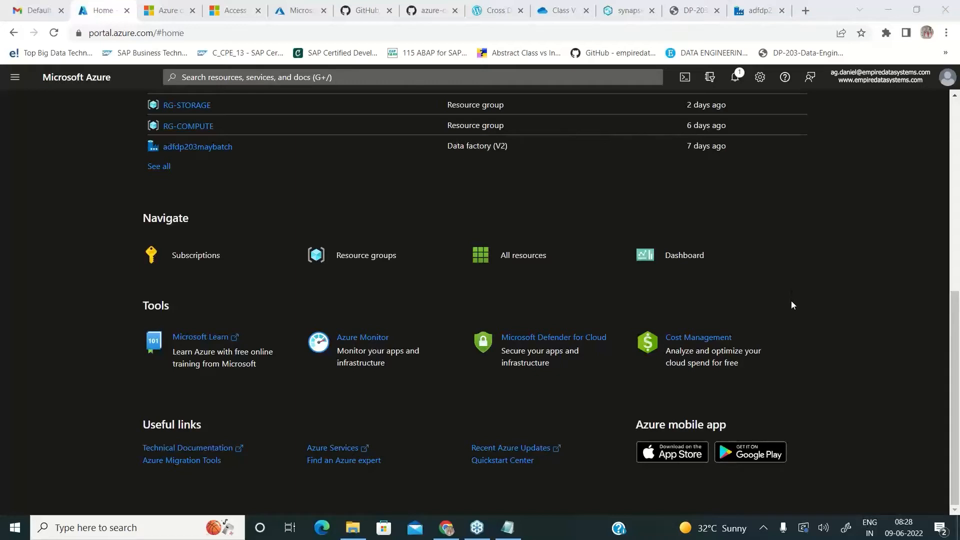
mouse_move(792, 301)
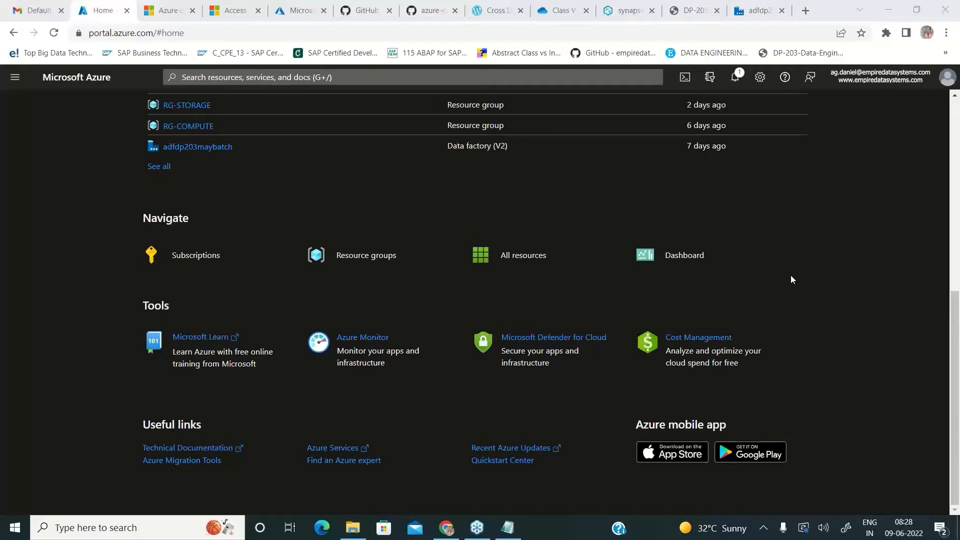
mouse_move(793, 307)
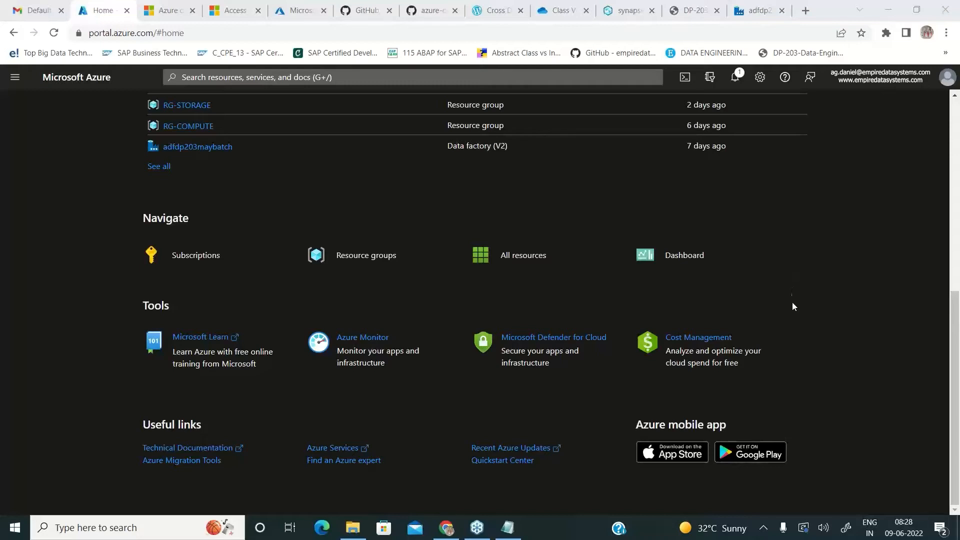
mouse_move(793, 304)
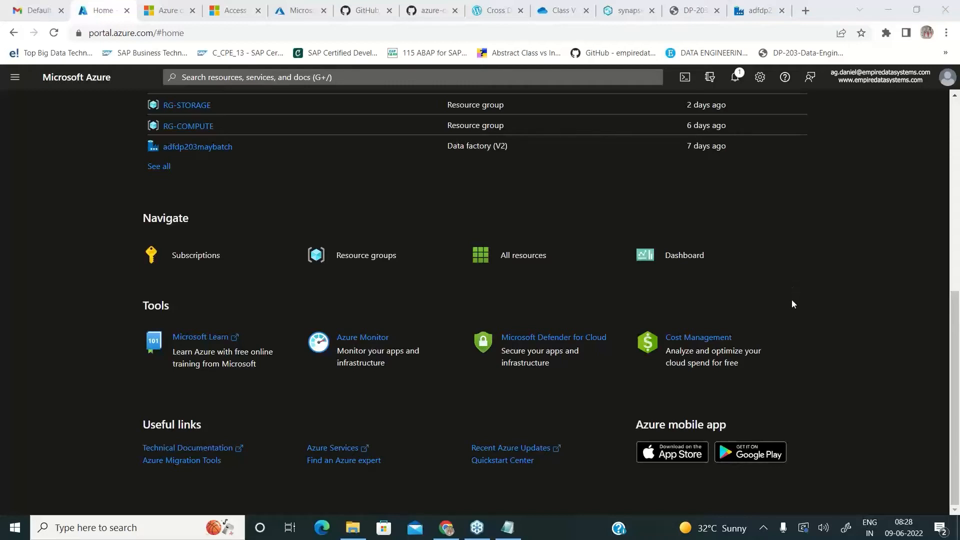
mouse_move(792, 274)
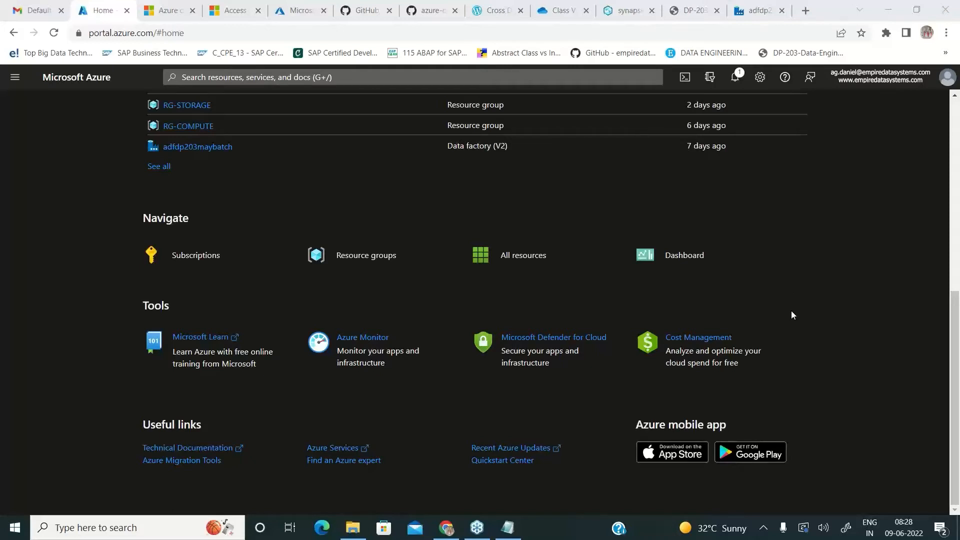
mouse_move(362, 350)
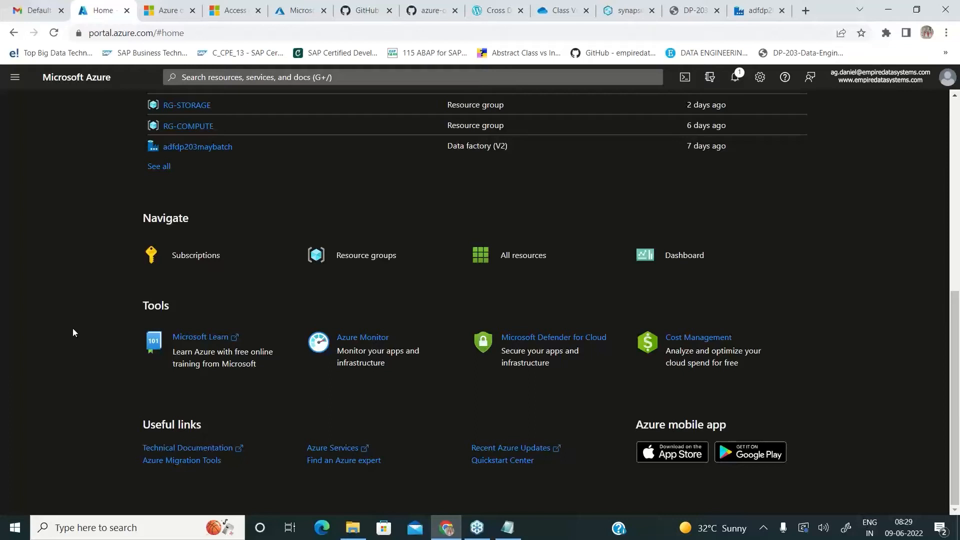
mouse_move(761, 332)
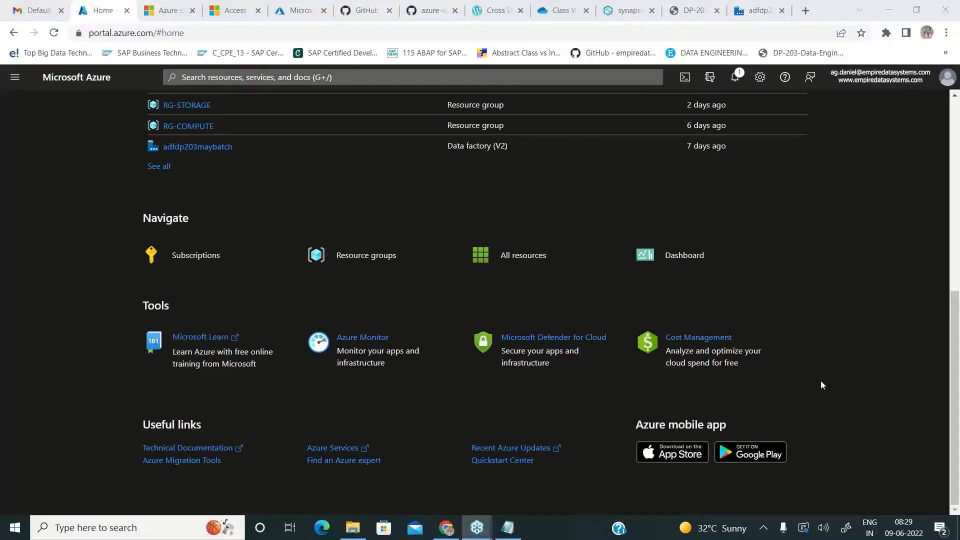
mouse_move(533, 306)
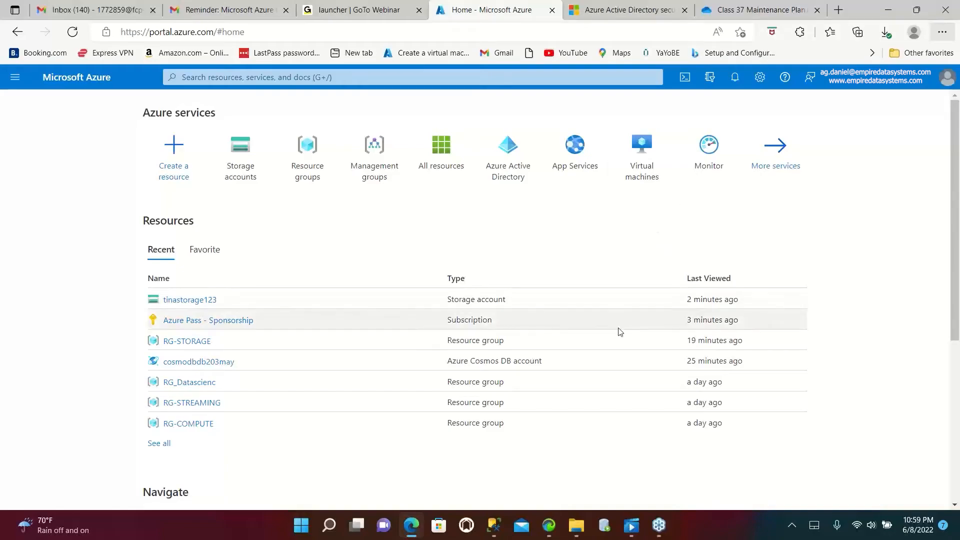
mouse_move(920, 24)
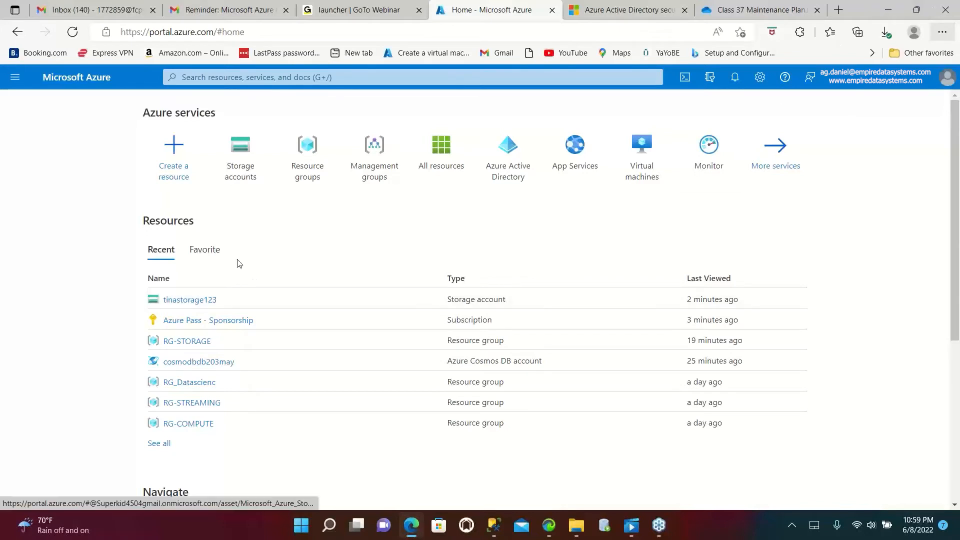
click(15, 77)
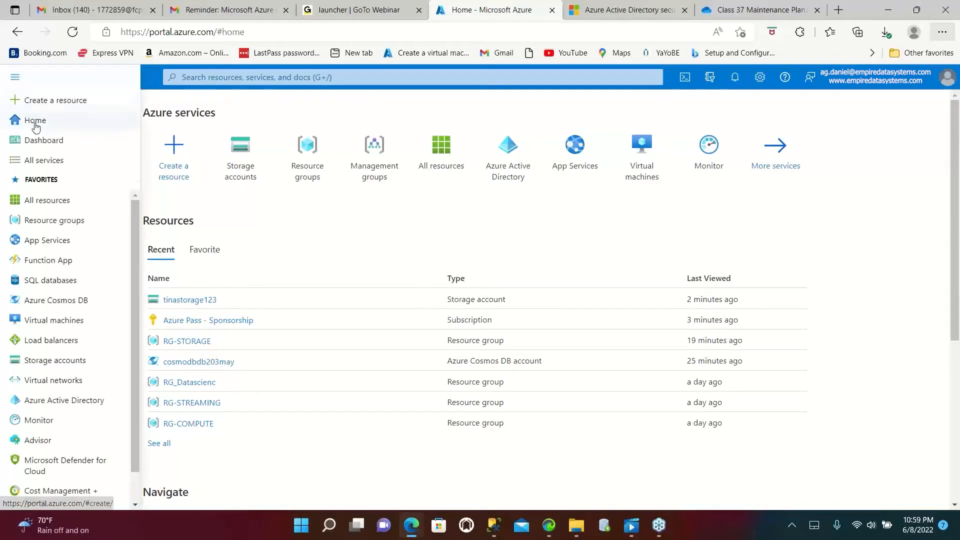
mouse_move(53, 100)
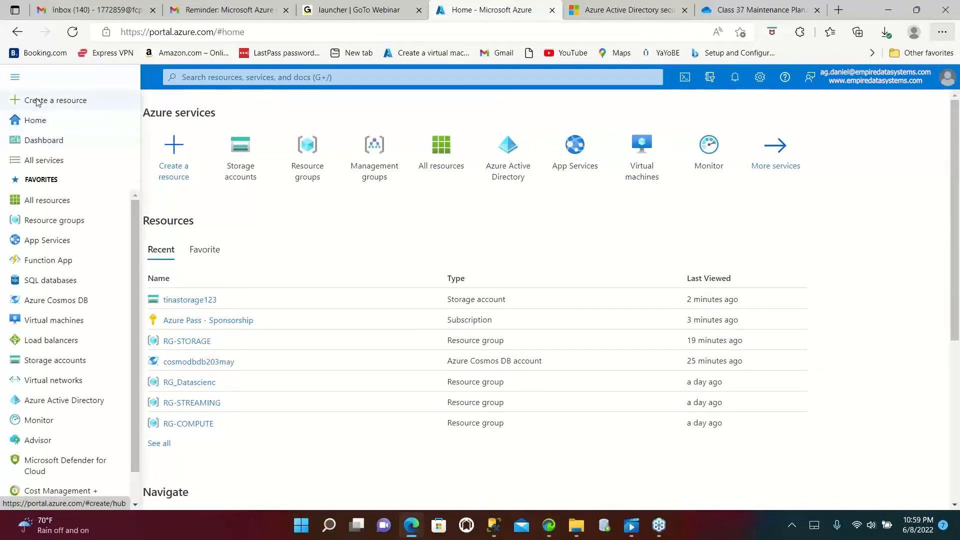
click(53, 100)
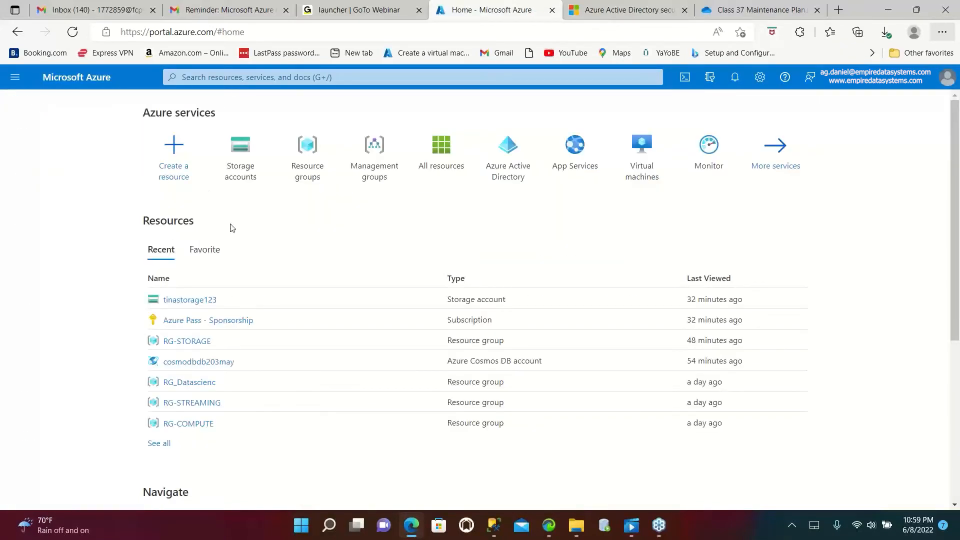
mouse_move(192, 361)
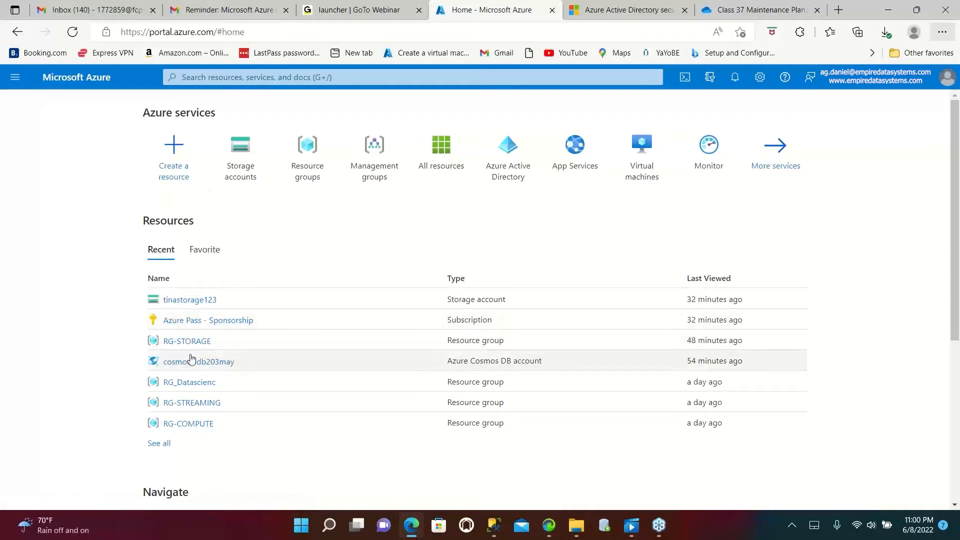
mouse_move(195, 308)
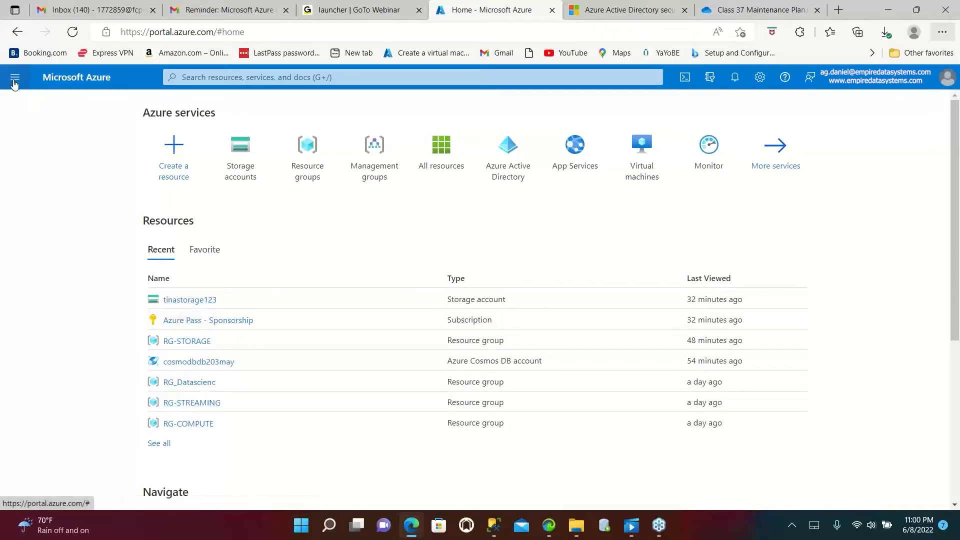
- Start Create a resource and choose Azure Cosmos DB from a 'co' search
click(173, 152)
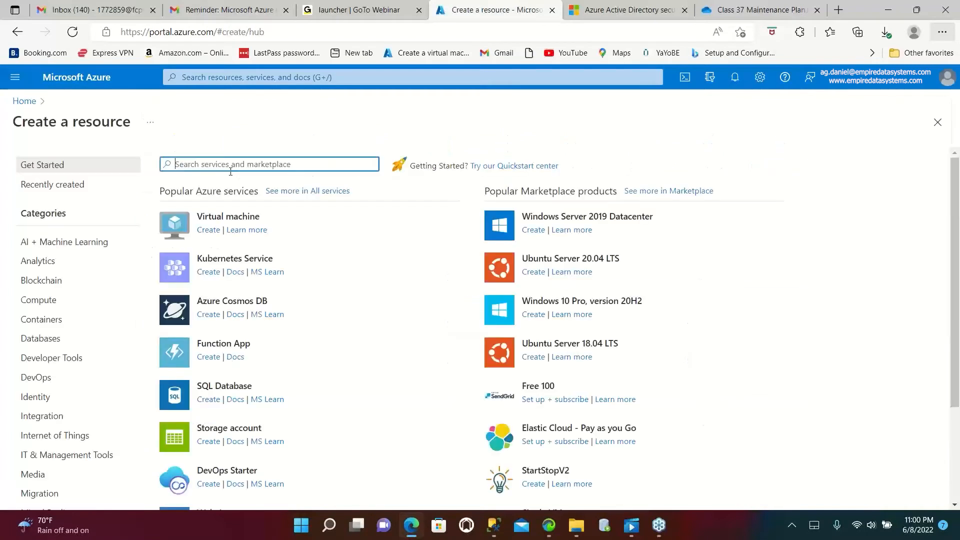
mouse_move(228, 216)
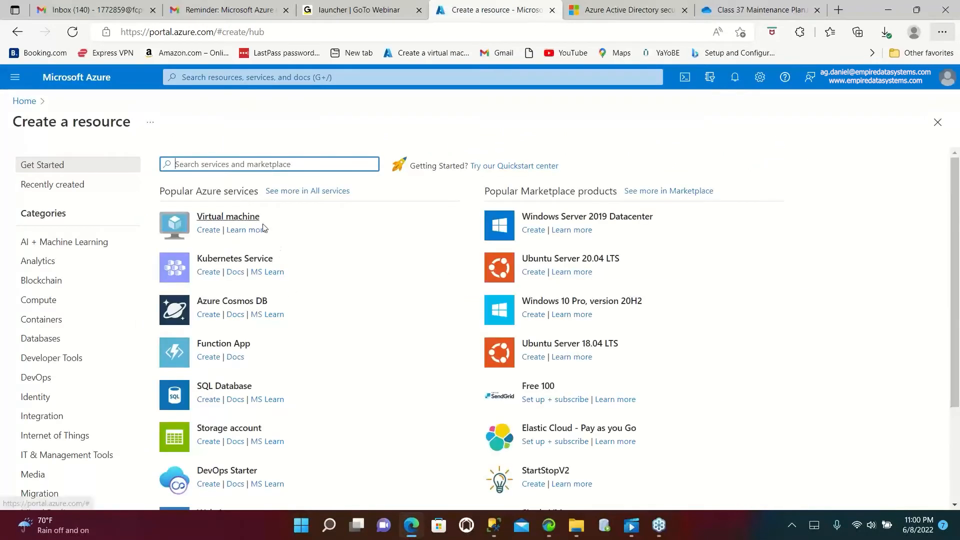
text(cosm)
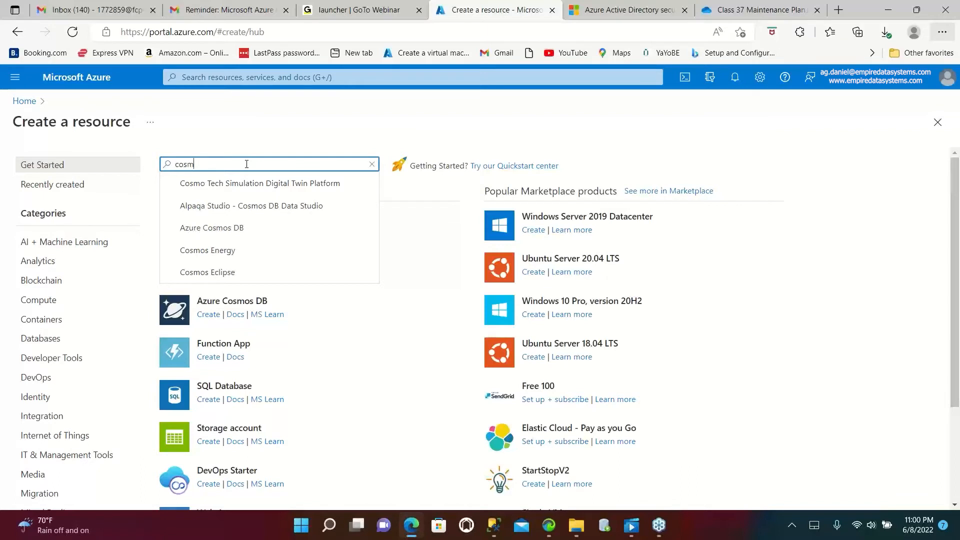
mouse_move(250, 205)
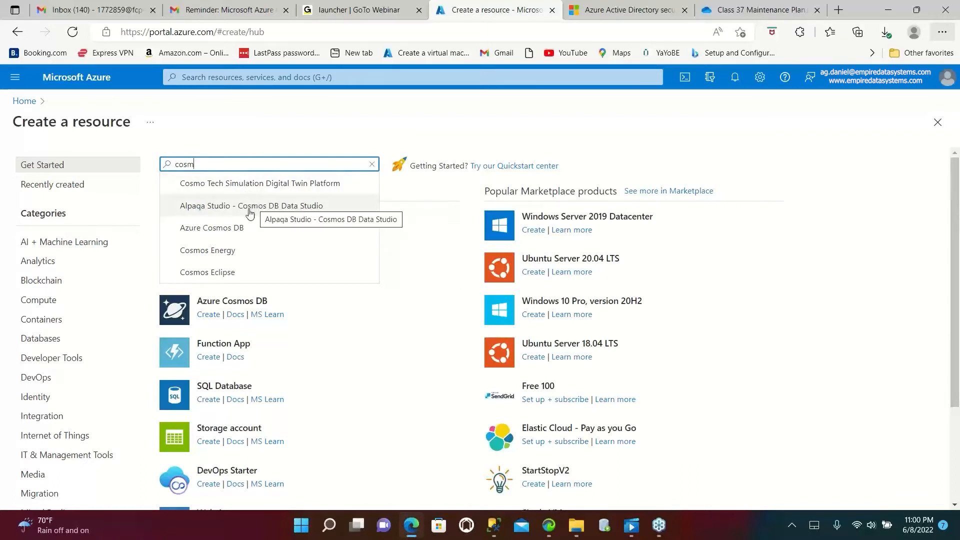
click(212, 228)
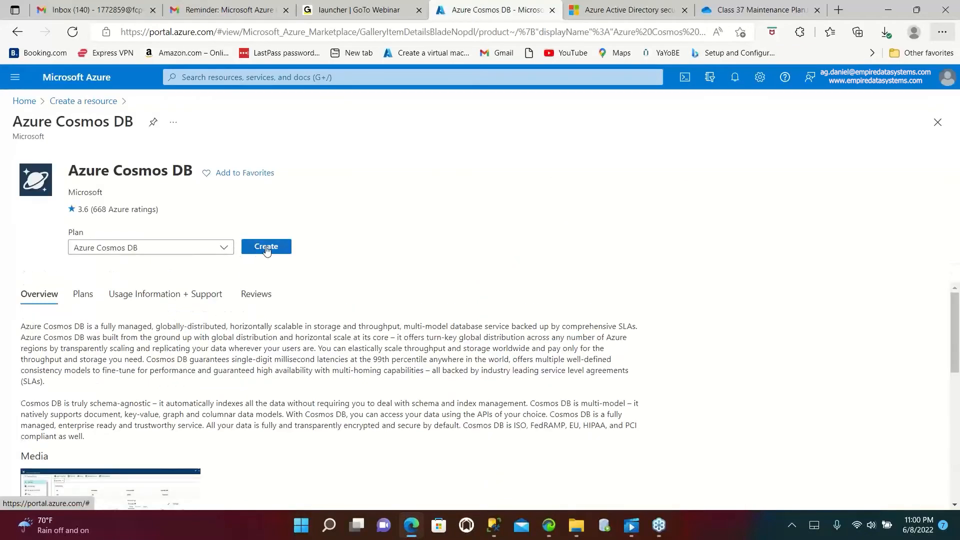
- Begin creating a Cosmos DB account using the Core (SQL) API
click(266, 246)
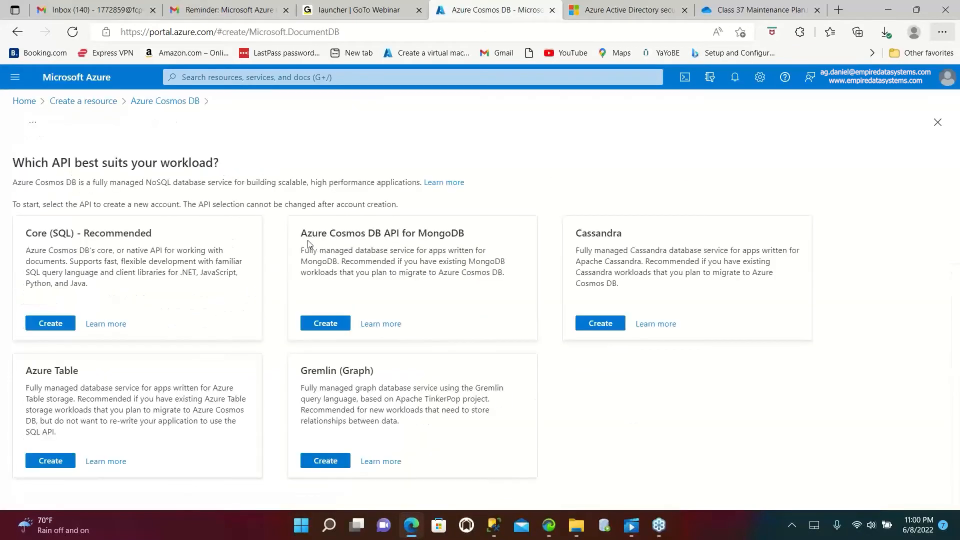
click(50, 323)
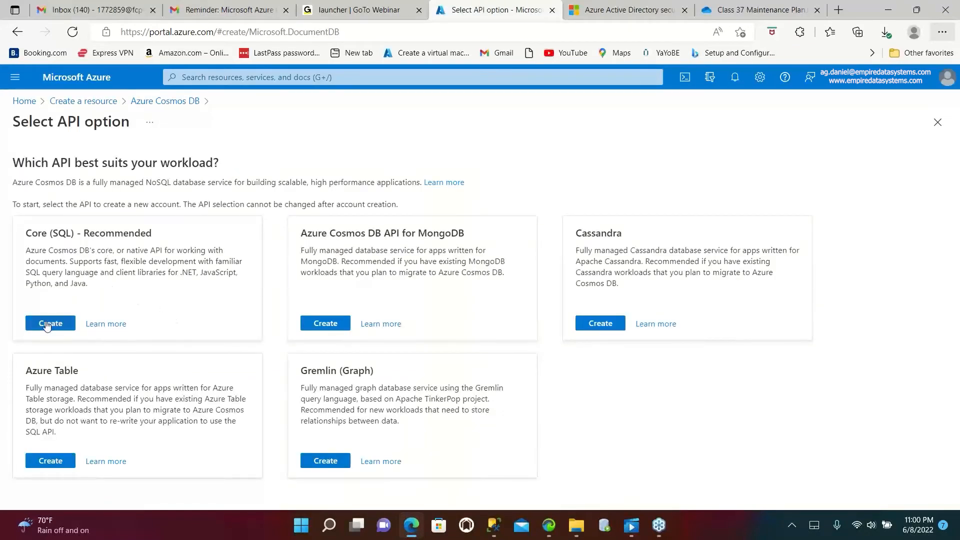
click(50, 323)
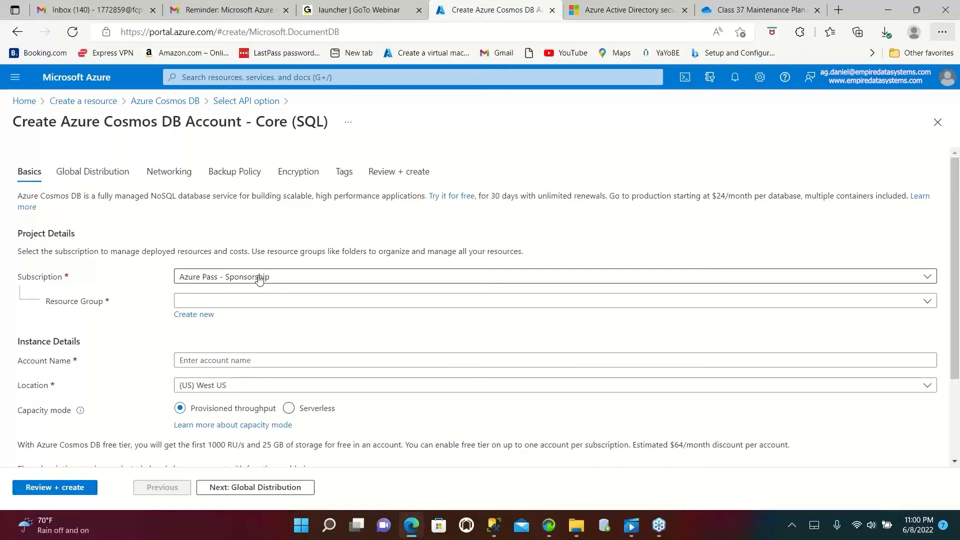
- Set the Cosmos DB account's resource group to RG-STORAGE from the filtered list
click(553, 301)
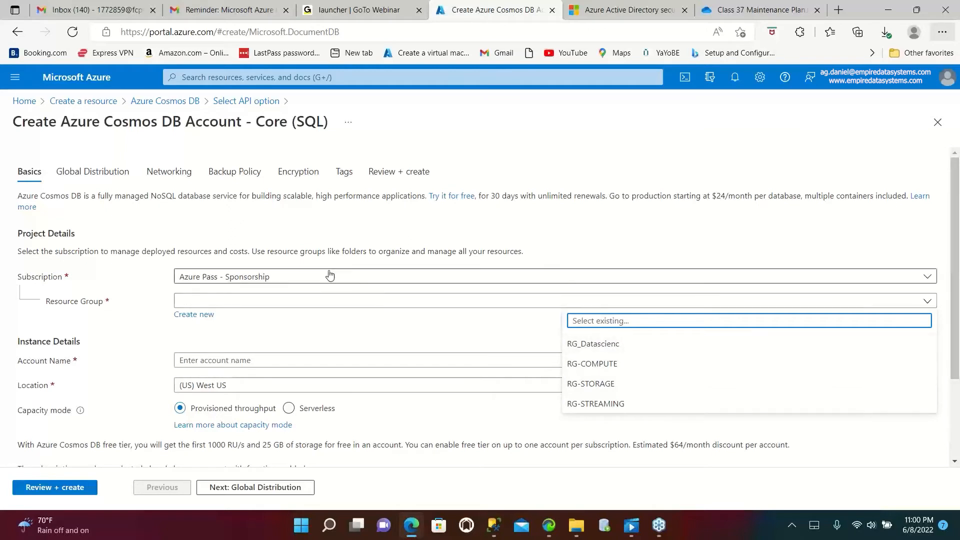
click(197, 301)
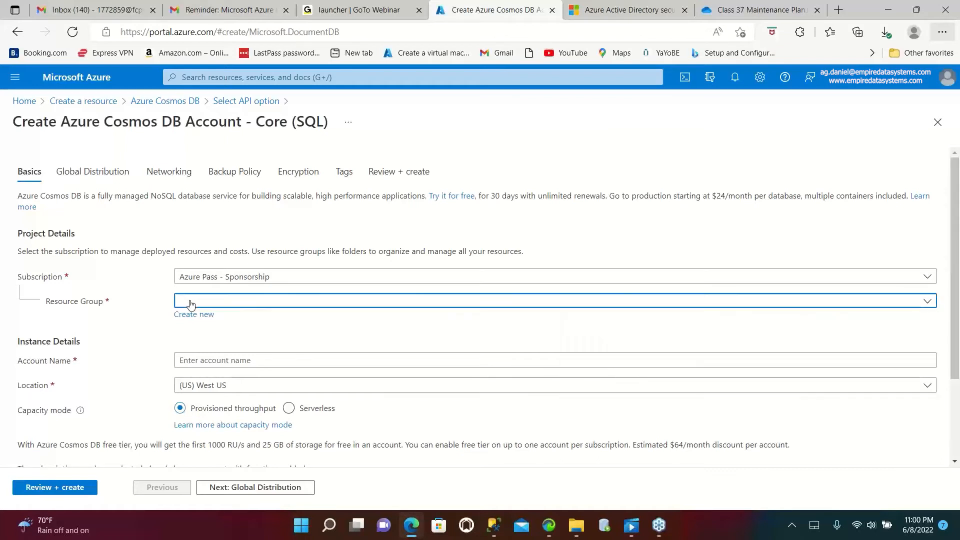
click(551, 301)
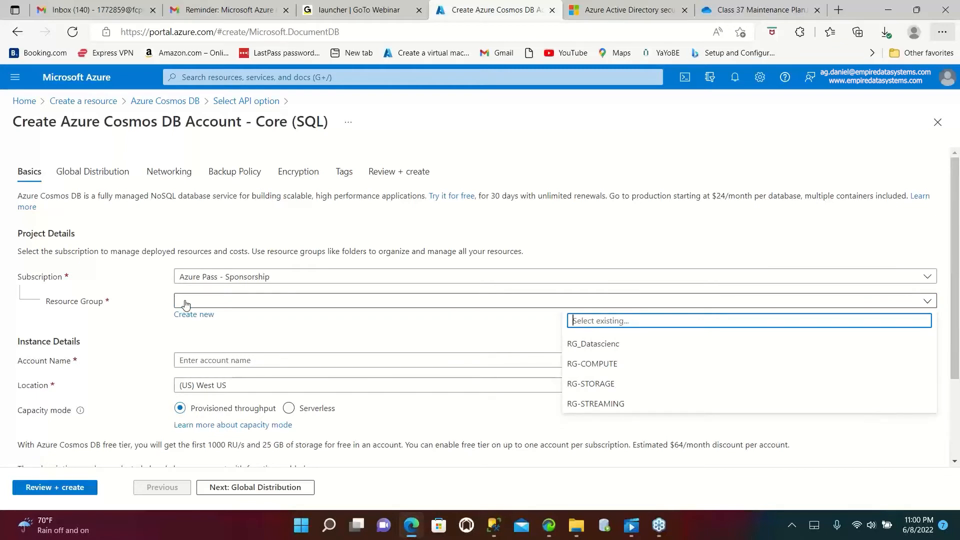
text(d)
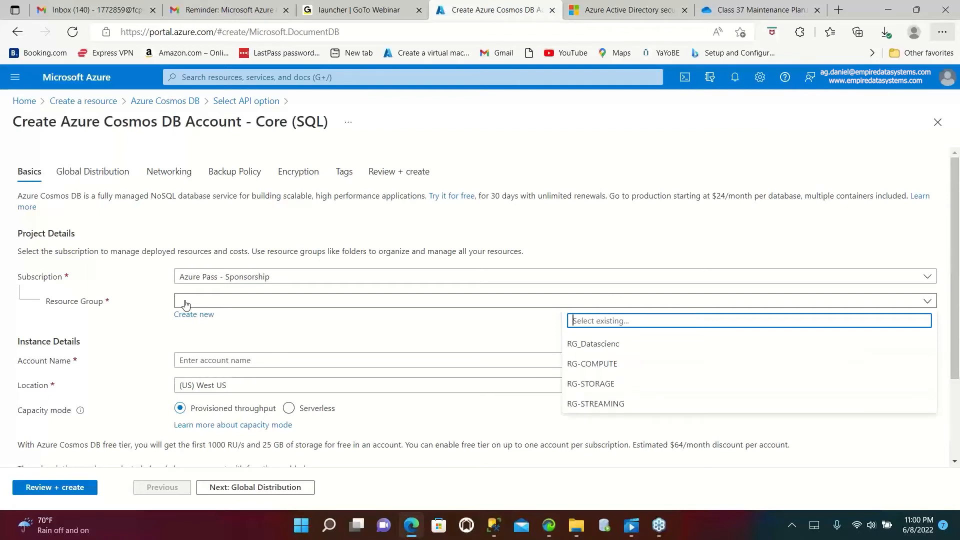
text(D)
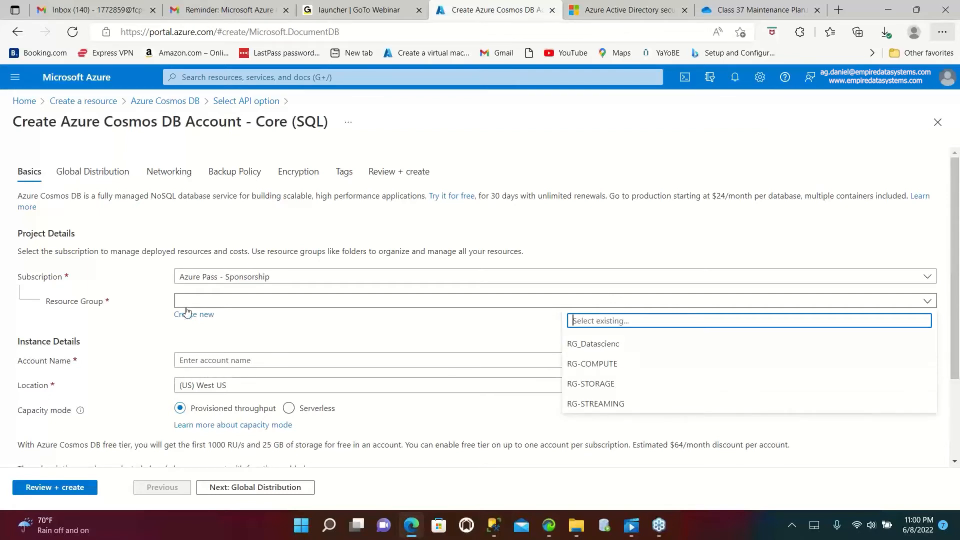
text(S)
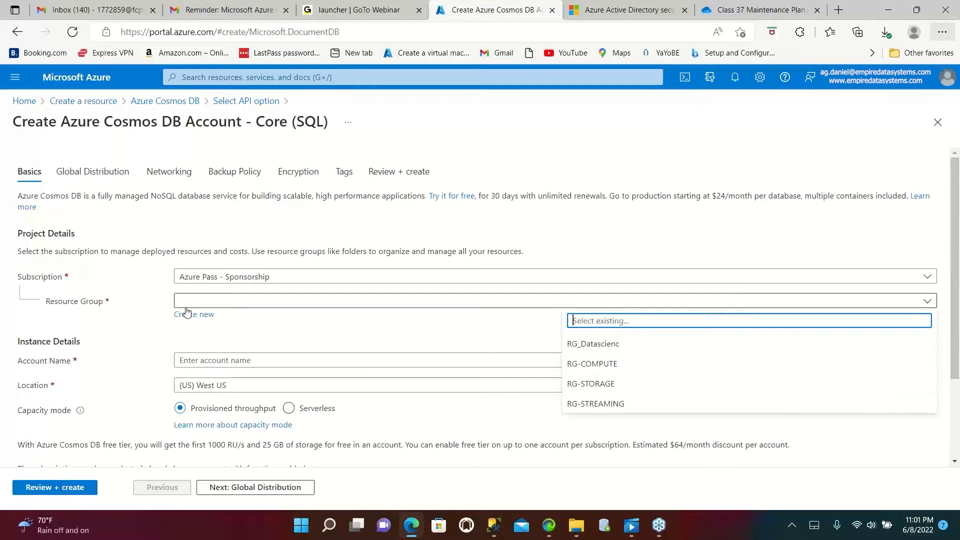
text(s)
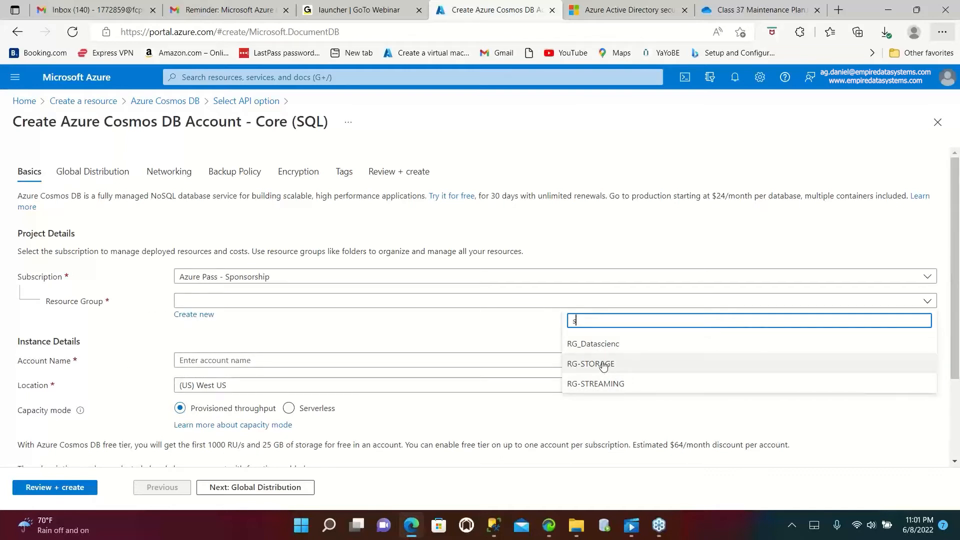
click(590, 364)
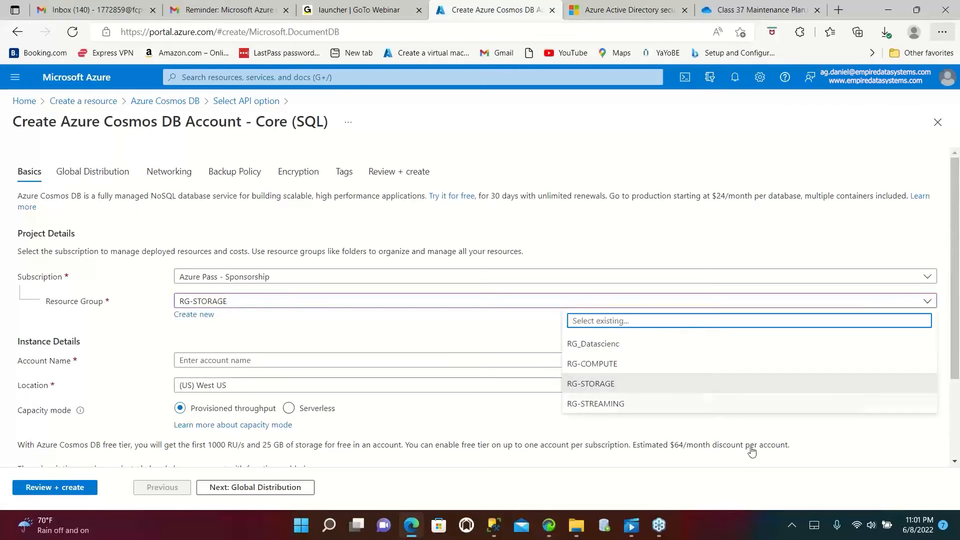
- Create a new resource group named RsourceGroupforCosmo for the Cosmos DB account
click(590, 383)
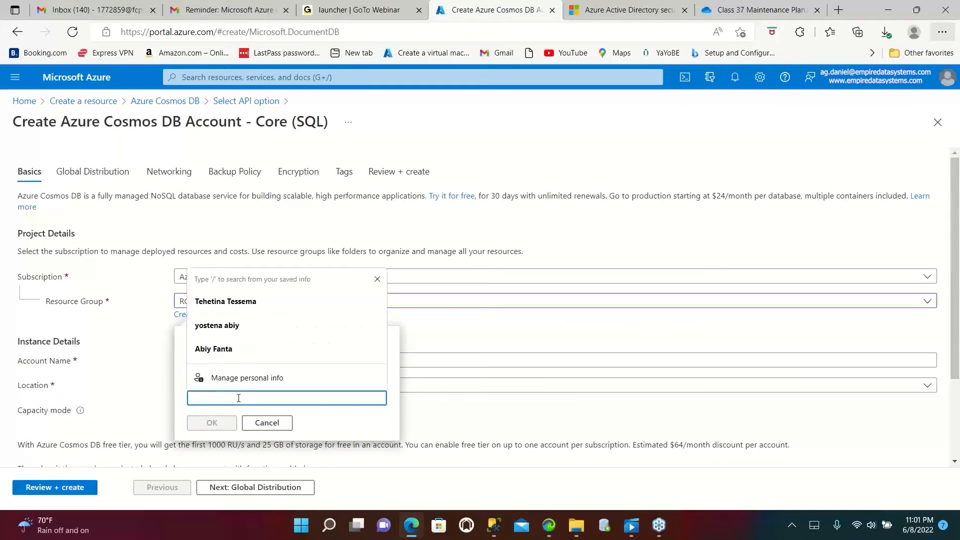
text(R)
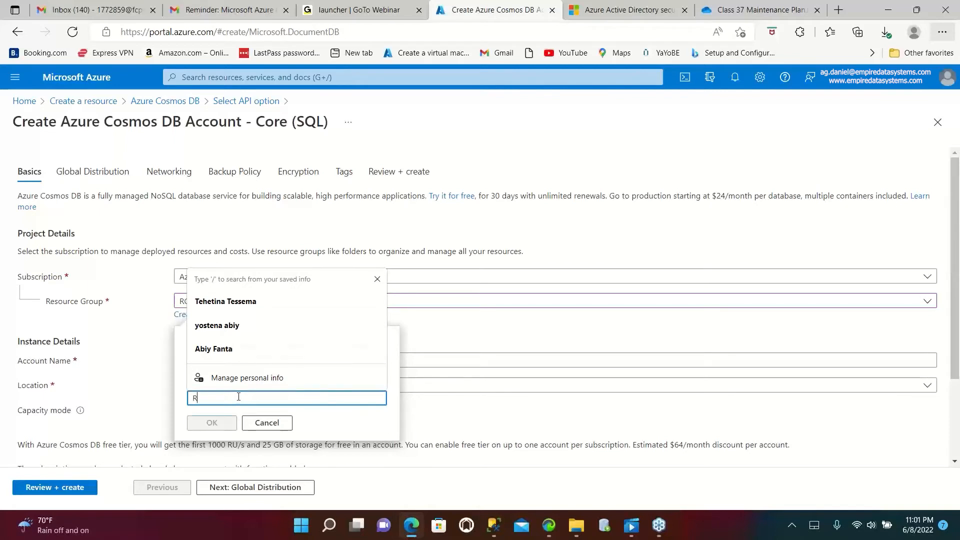
text(sourceG)
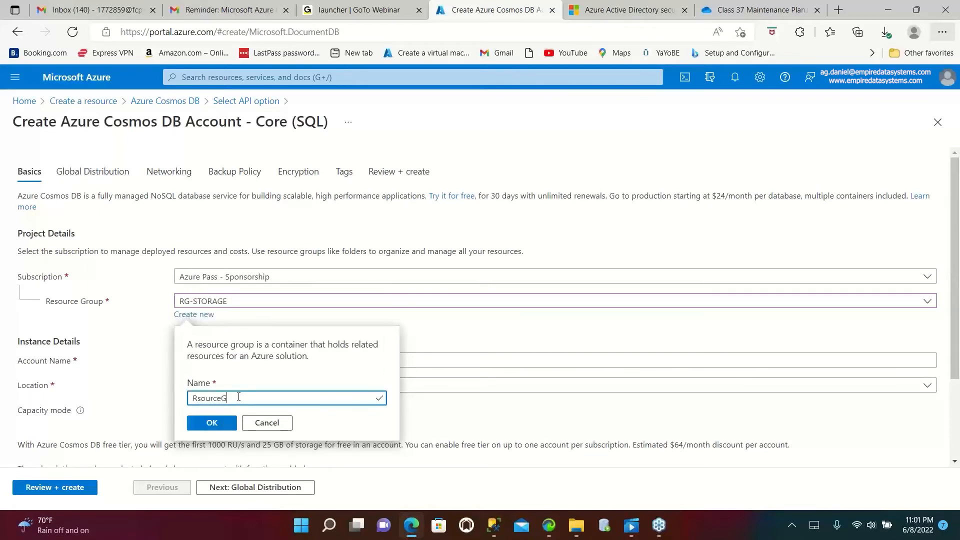
text(roup)
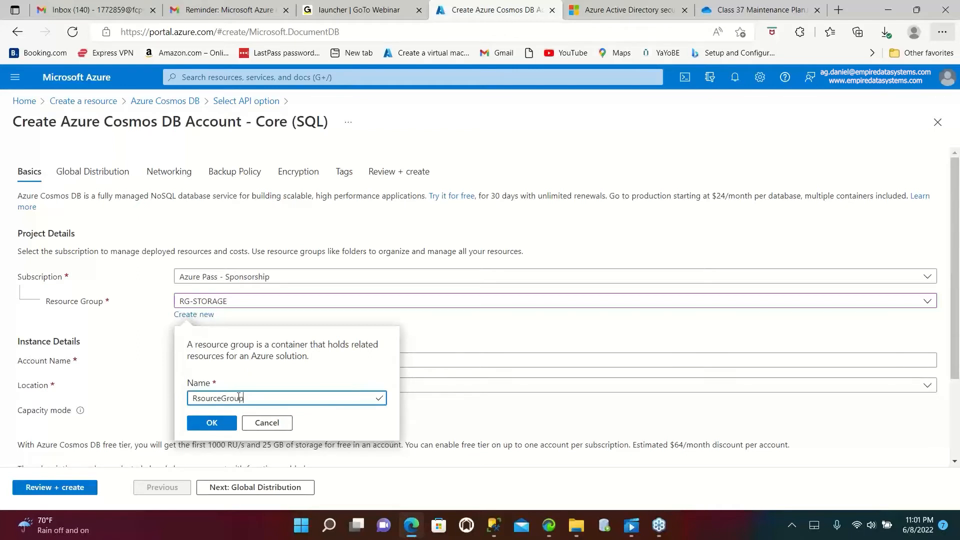
text(for)
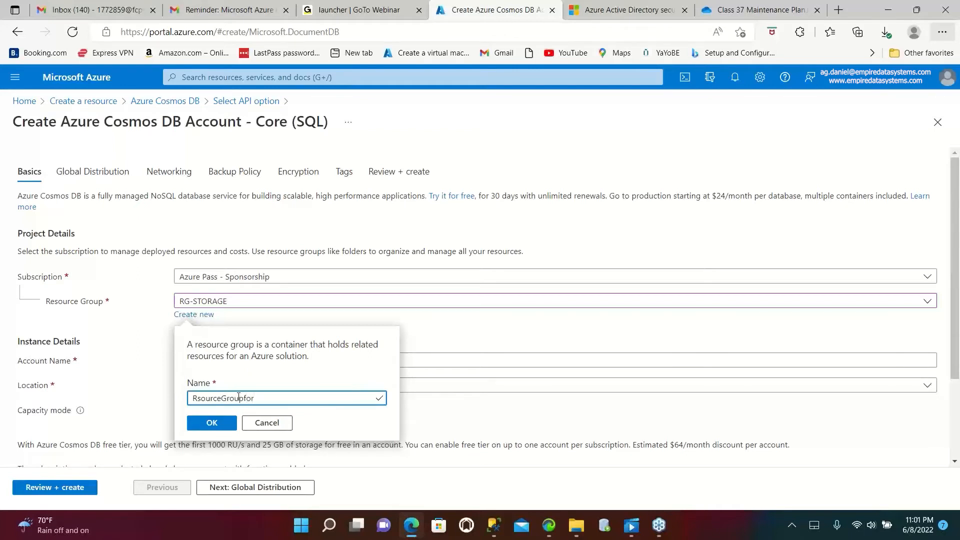
text(Cosmo)
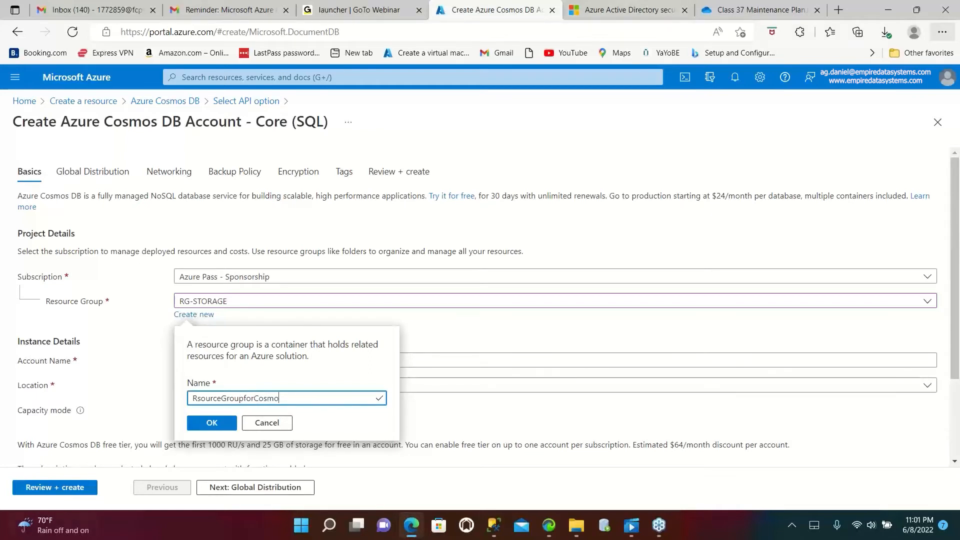
click(211, 422)
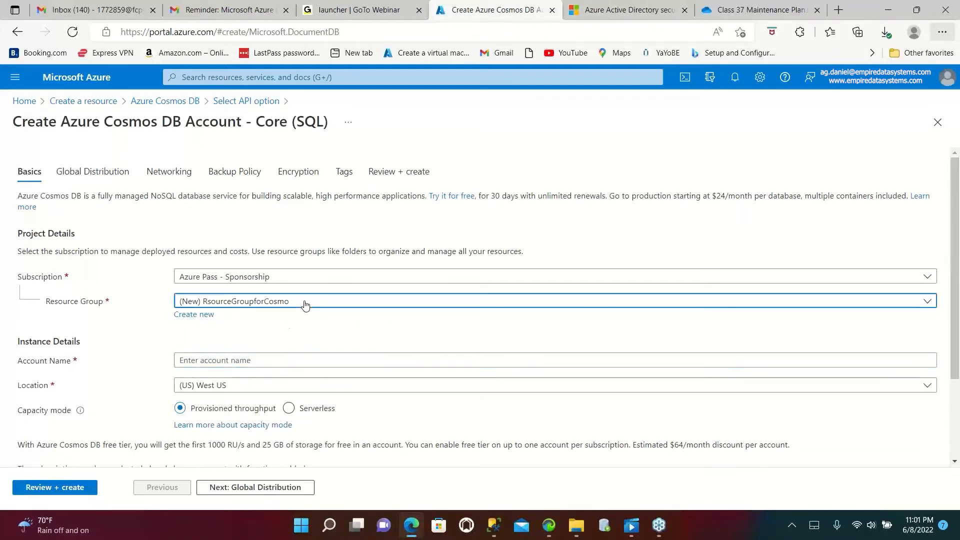
- Enter the account name tinadb203cosmodb in lowercase so it passes validation
click(553, 301)
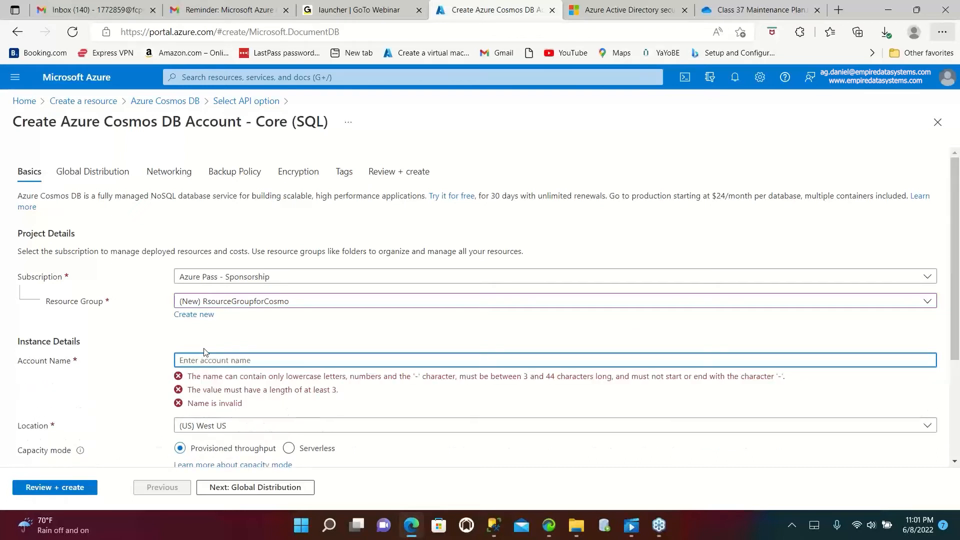
click(553, 360)
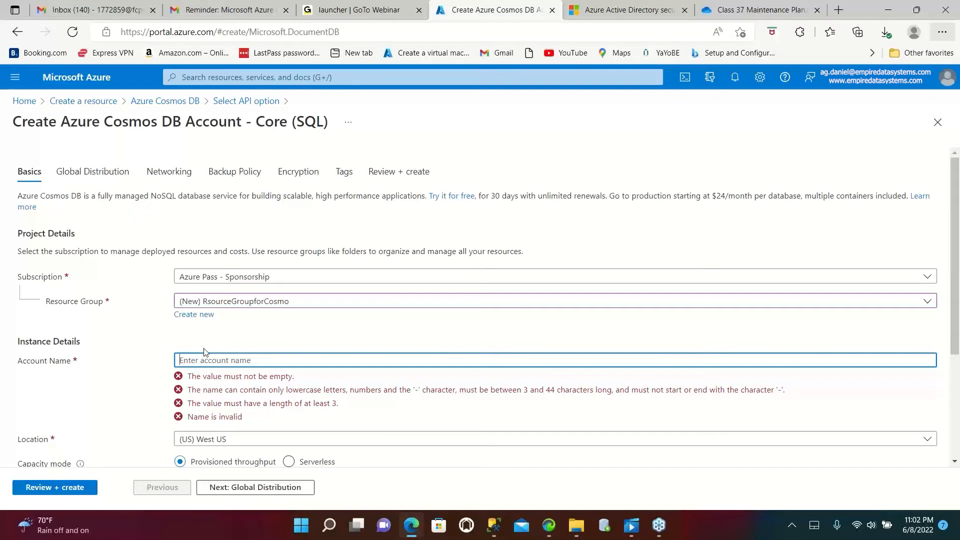
text(T)
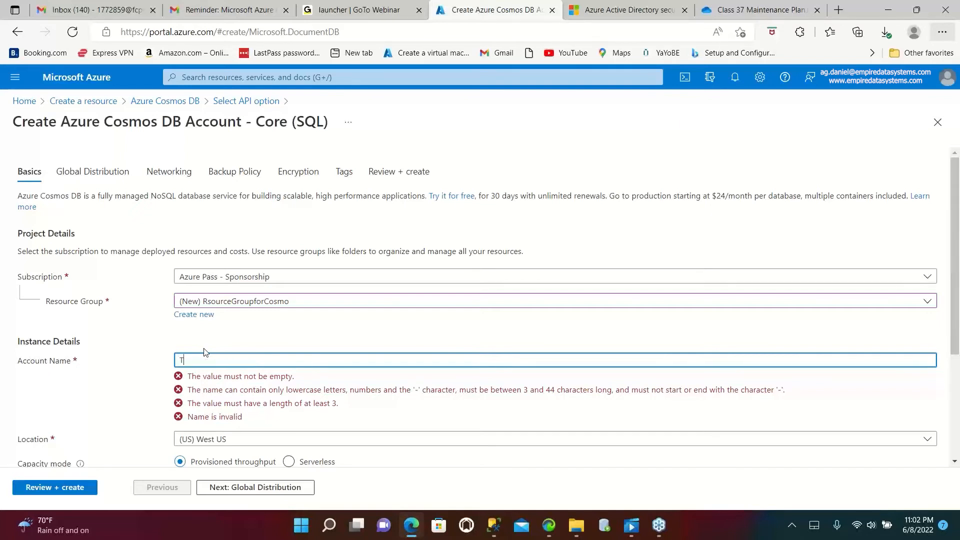
text(inaG)
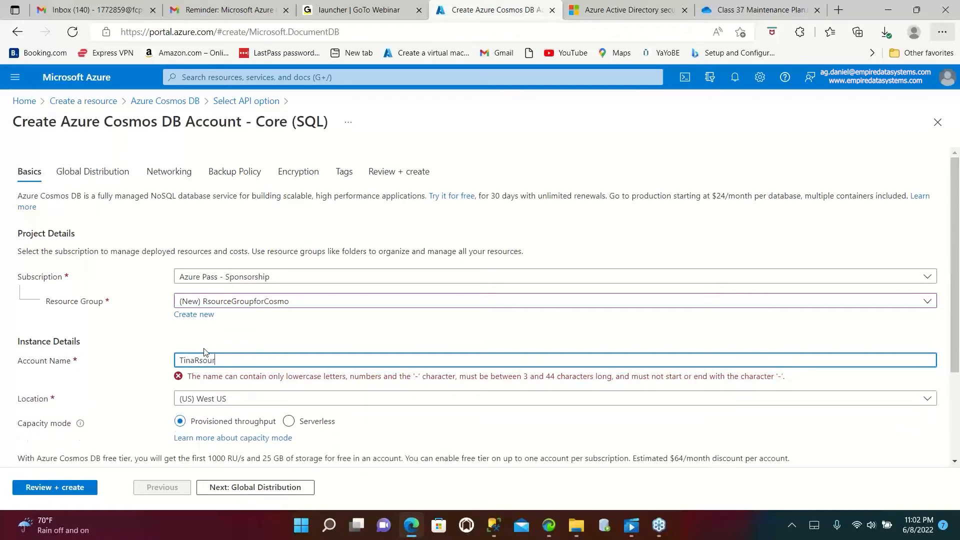
key(Backspace)
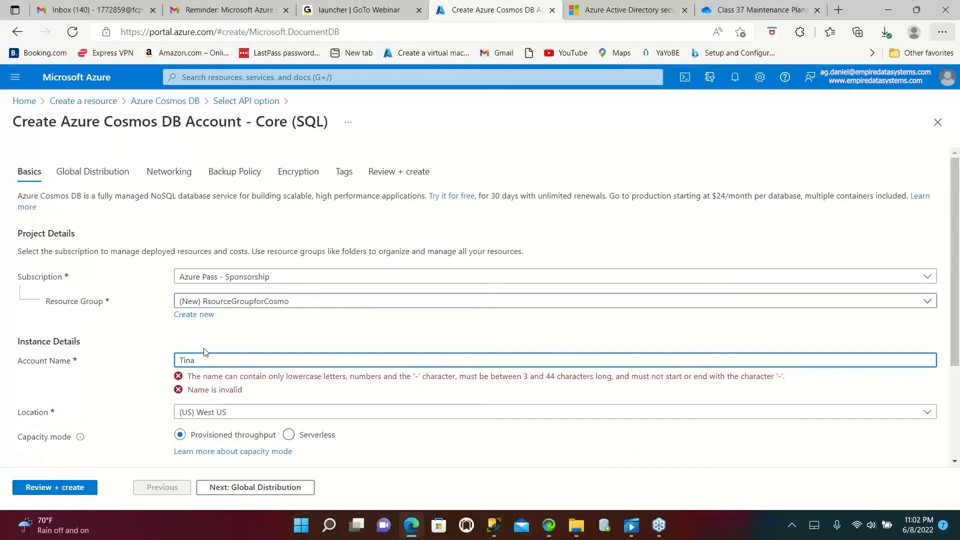
text(res)
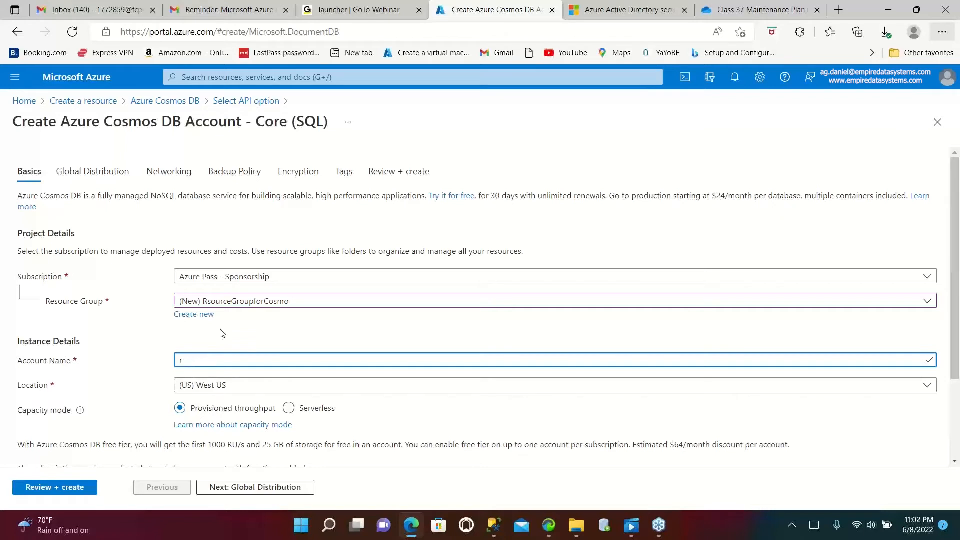
text(tina)
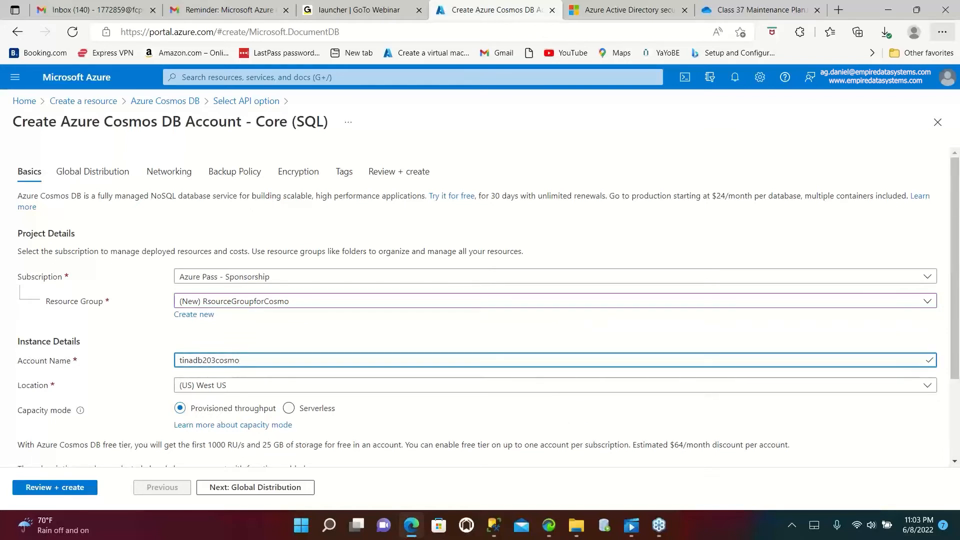
text(db)
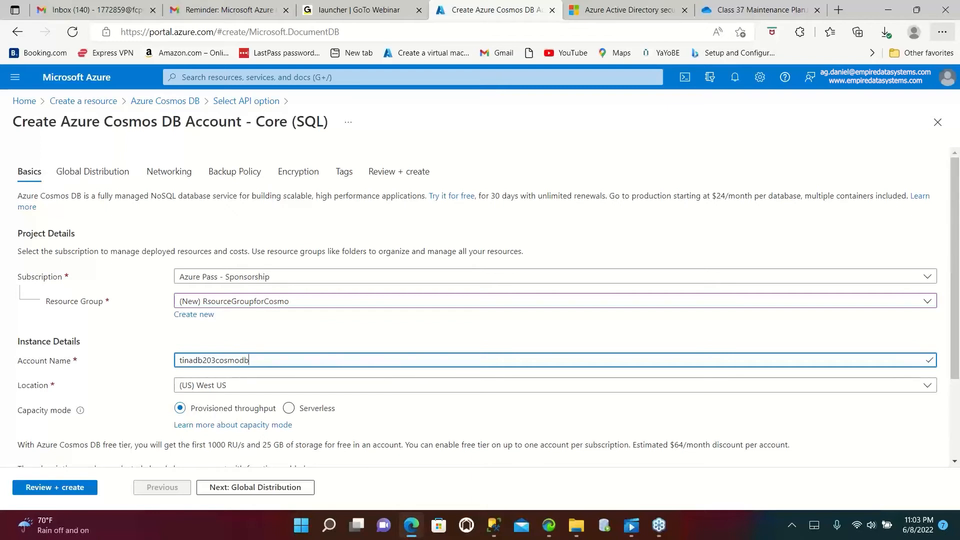
mouse_move(265, 381)
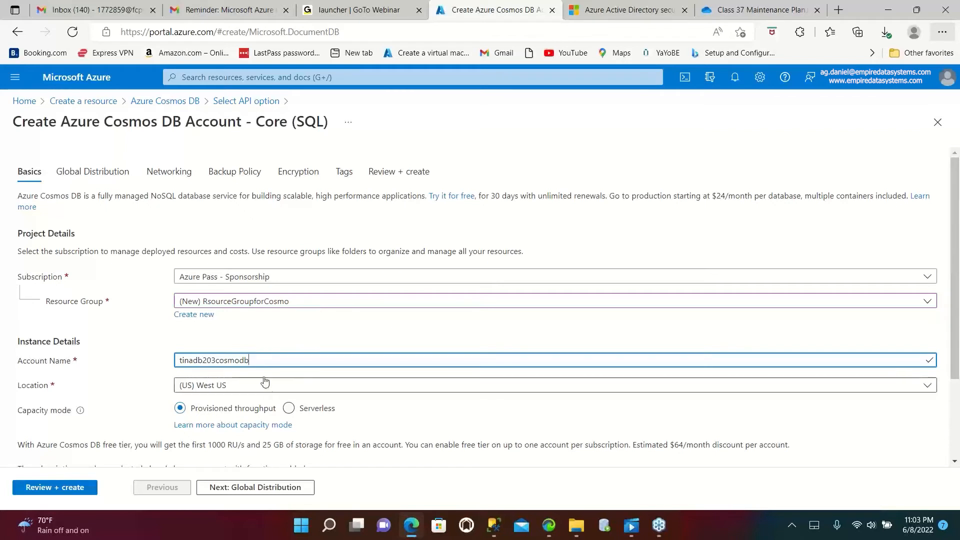
click(220, 360)
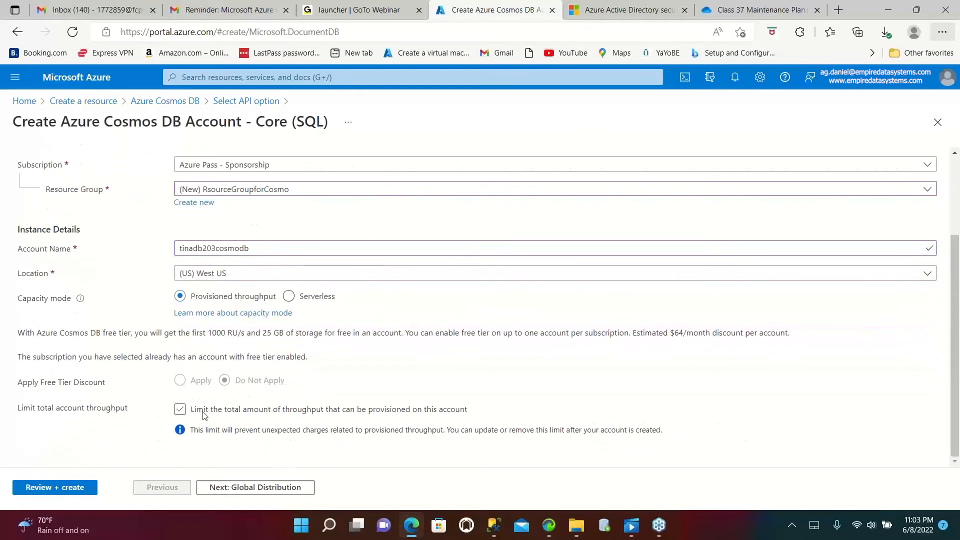
- Change the account location from (US) West US to (US) East US
click(179, 409)
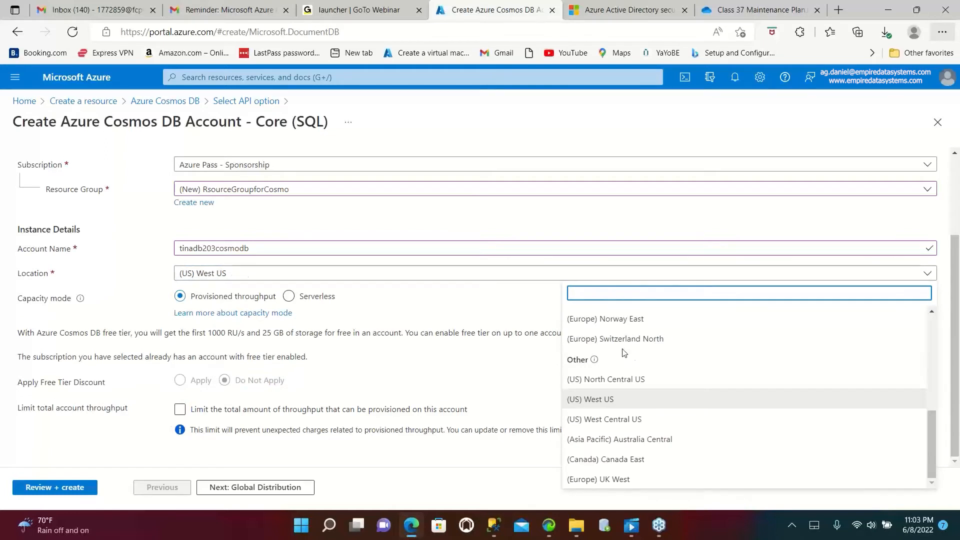
mouse_move(635, 411)
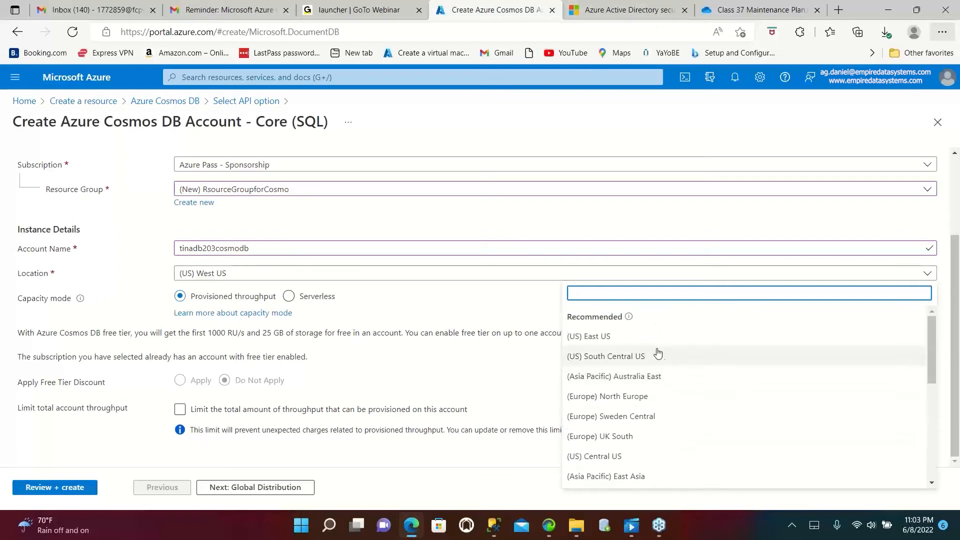
click(588, 336)
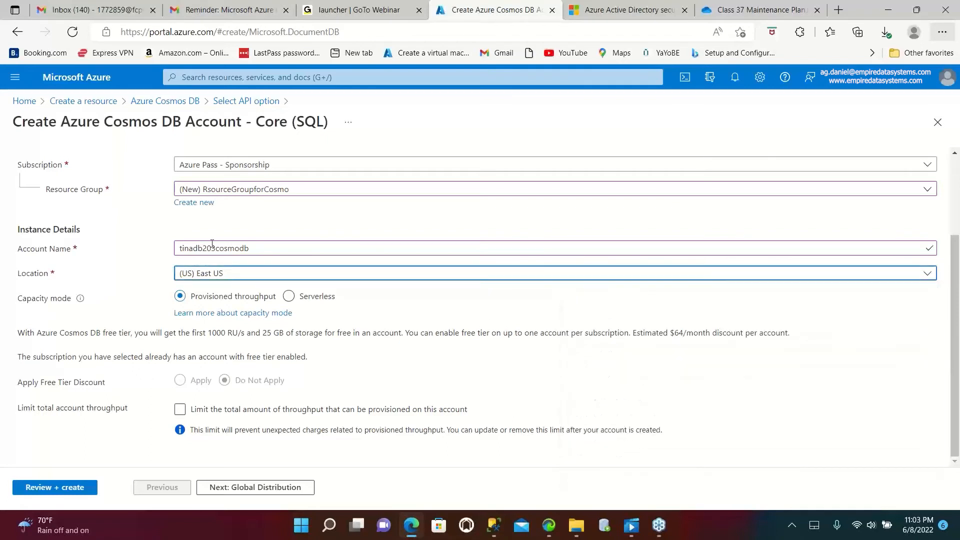
click(180, 409)
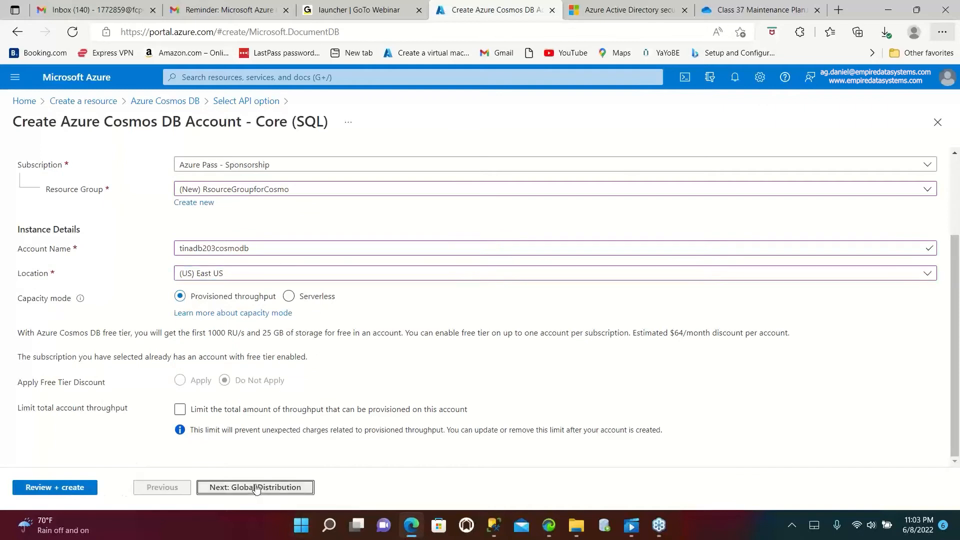
- Advance past Global Distribution and Networking to the Review + create summary
click(255, 487)
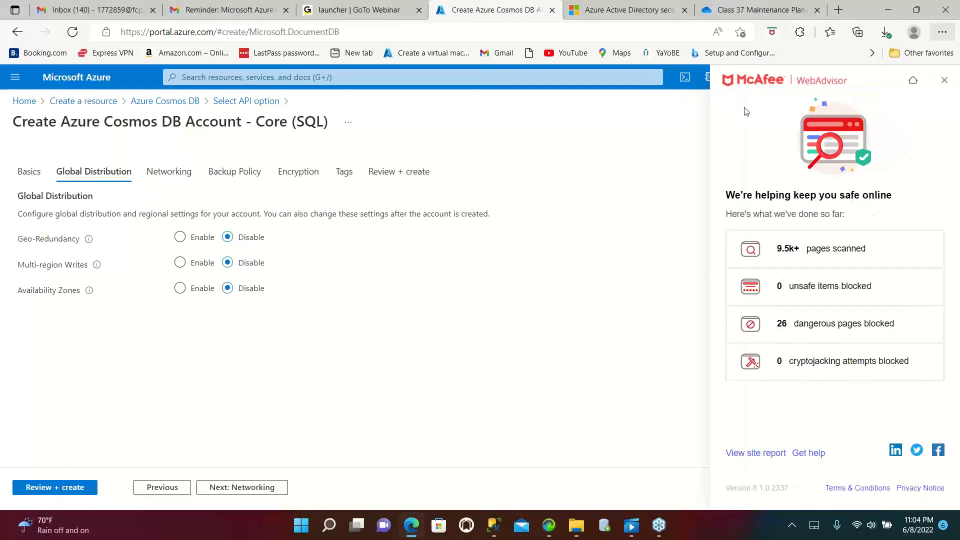
mouse_move(456, 228)
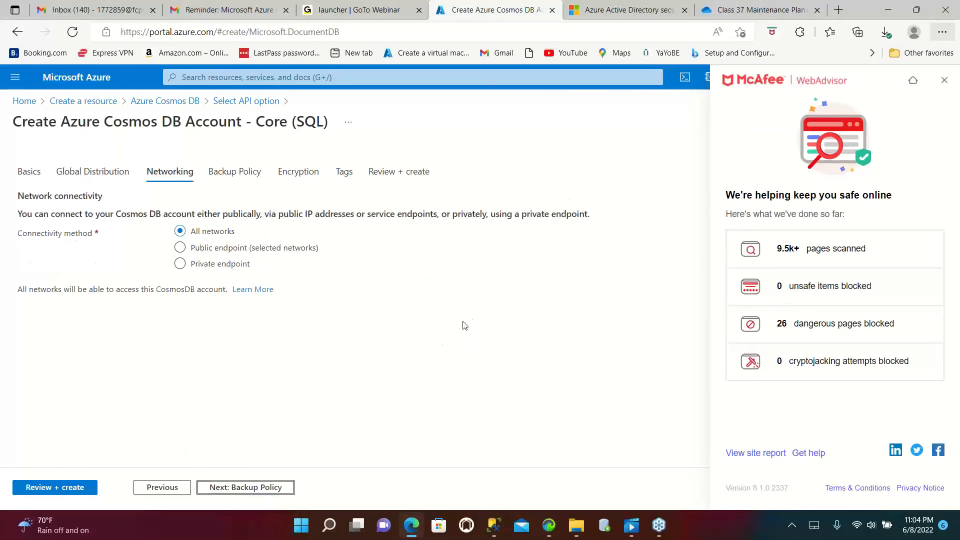
mouse_move(662, 244)
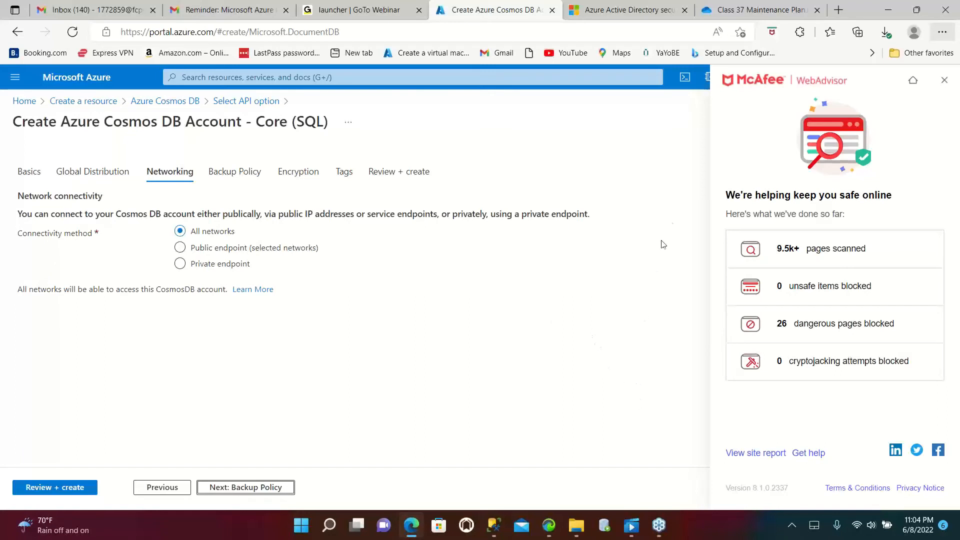
mouse_move(283, 414)
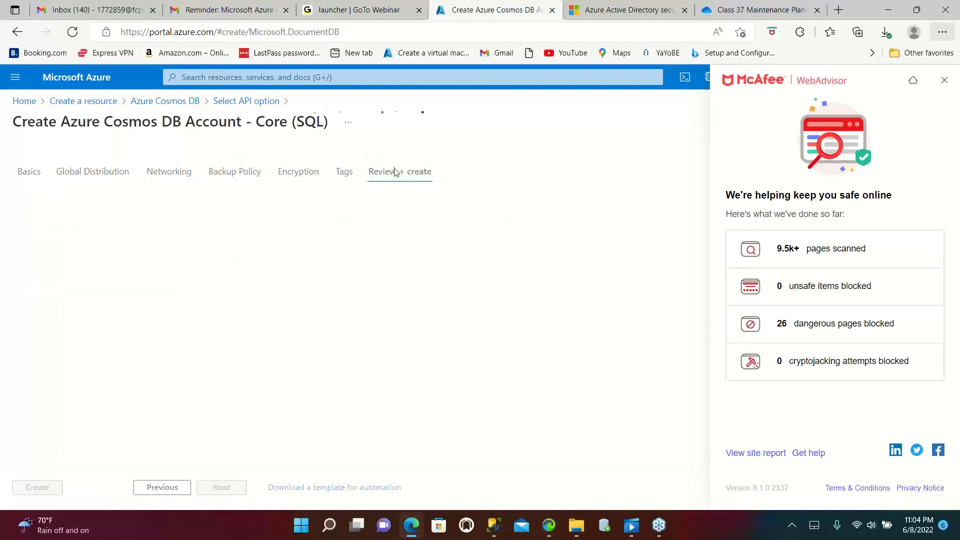
click(399, 171)
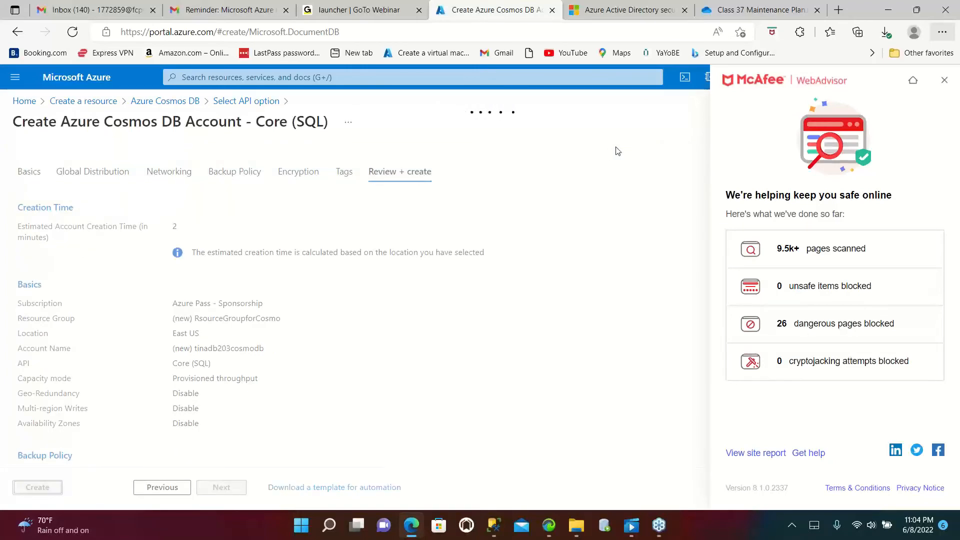
- Create the tinadb203cosmodb Cosmos DB account, starting its deployment
click(37, 487)
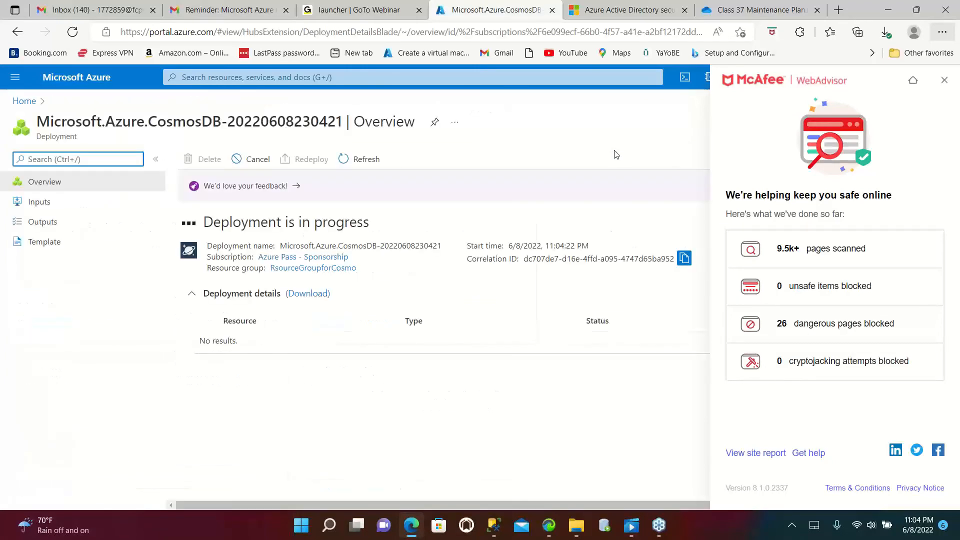
mouse_move(598, 161)
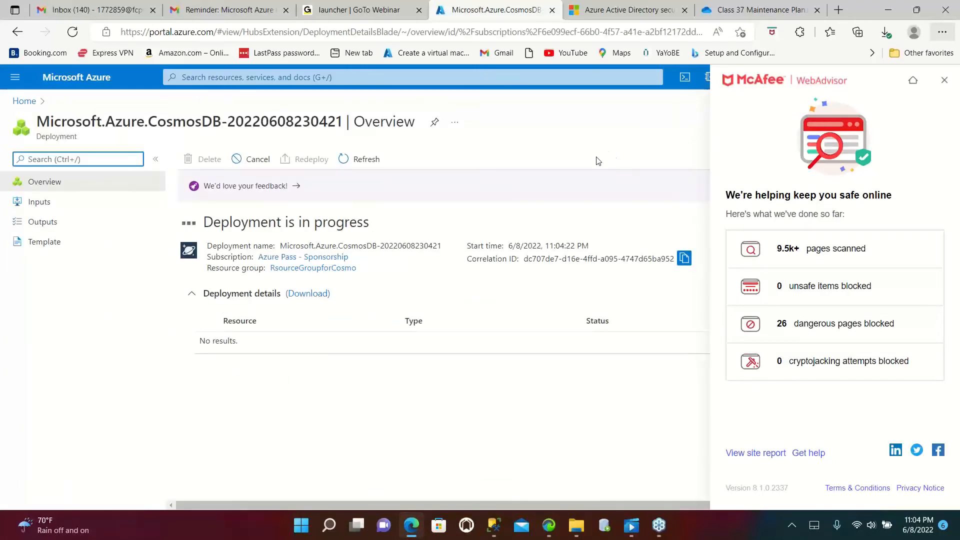
mouse_move(529, 152)
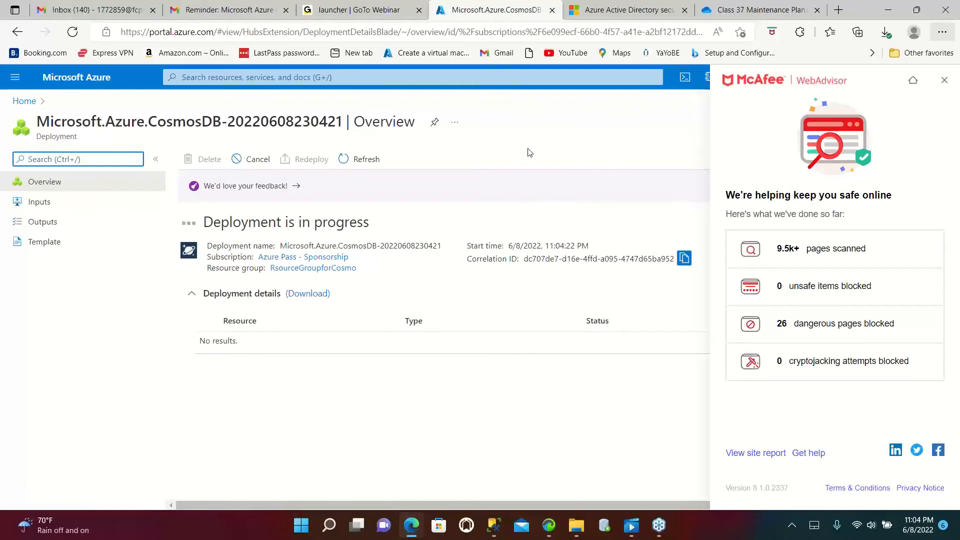
mouse_move(621, 118)
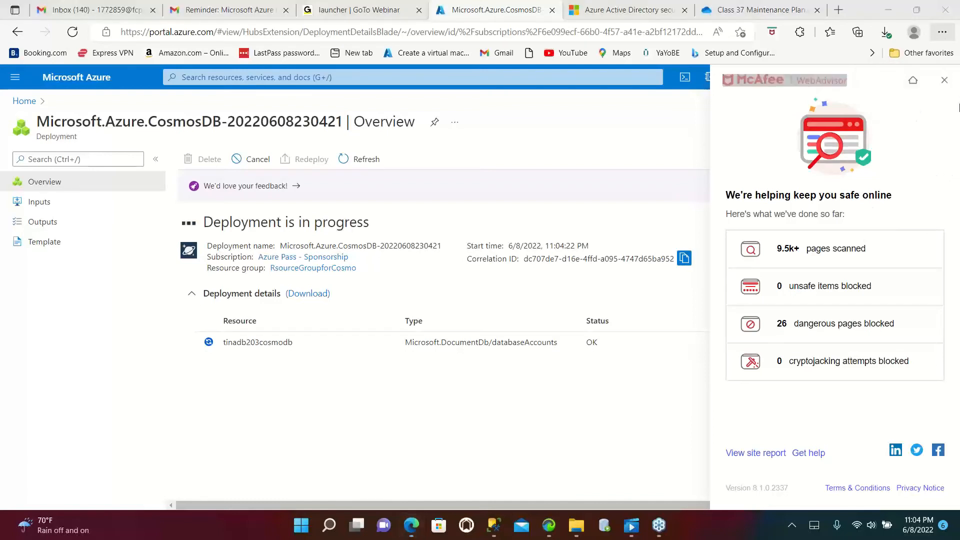
mouse_move(953, 124)
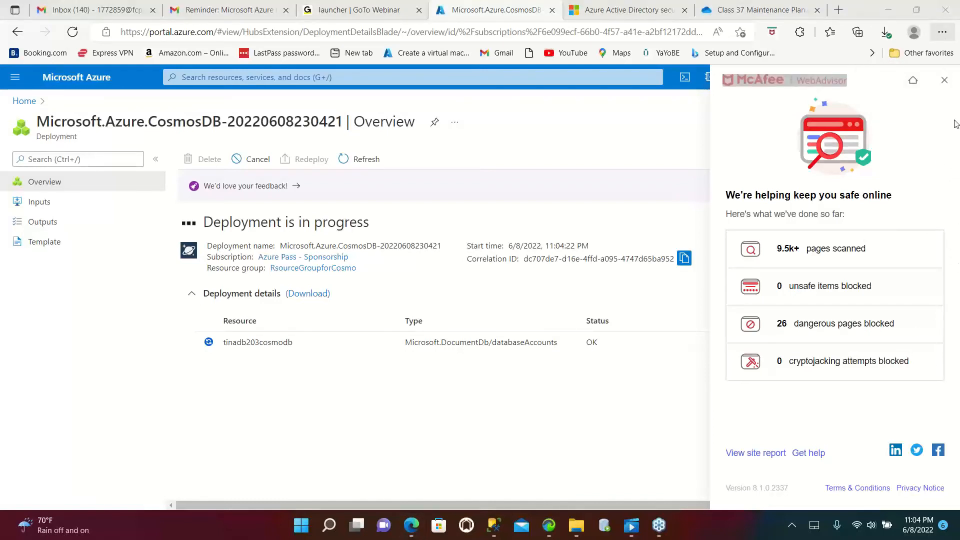
- Dismiss the web advisor panel while the deployment runs to completion
click(943, 80)
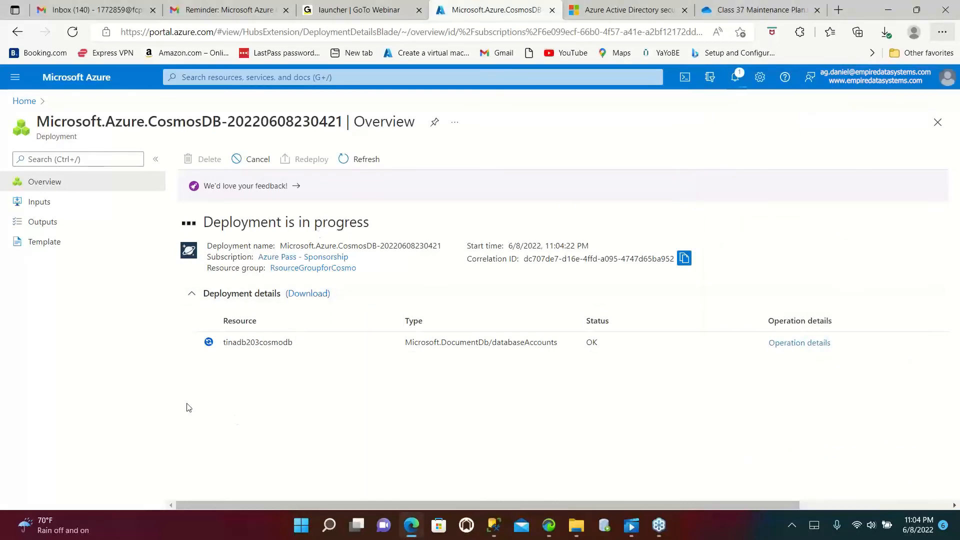
mouse_move(153, 376)
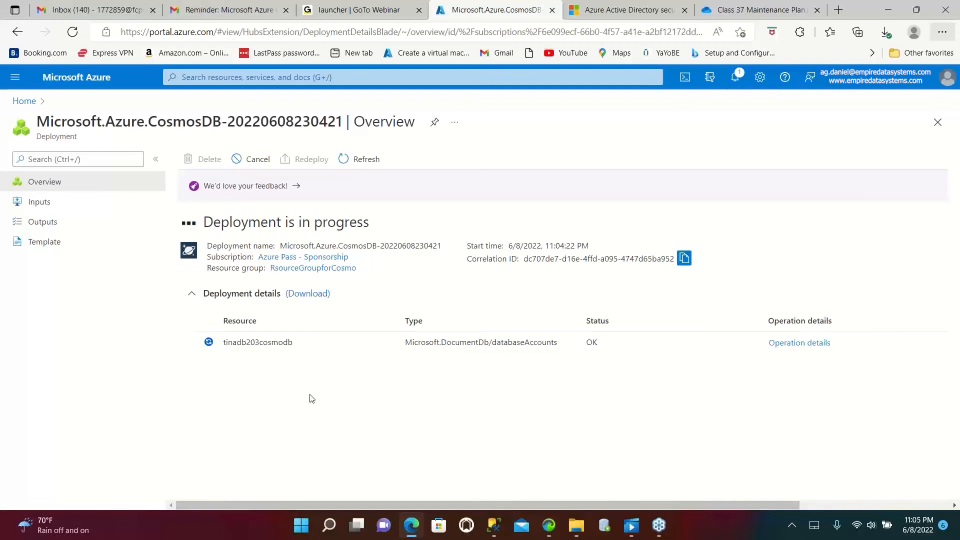
mouse_move(309, 395)
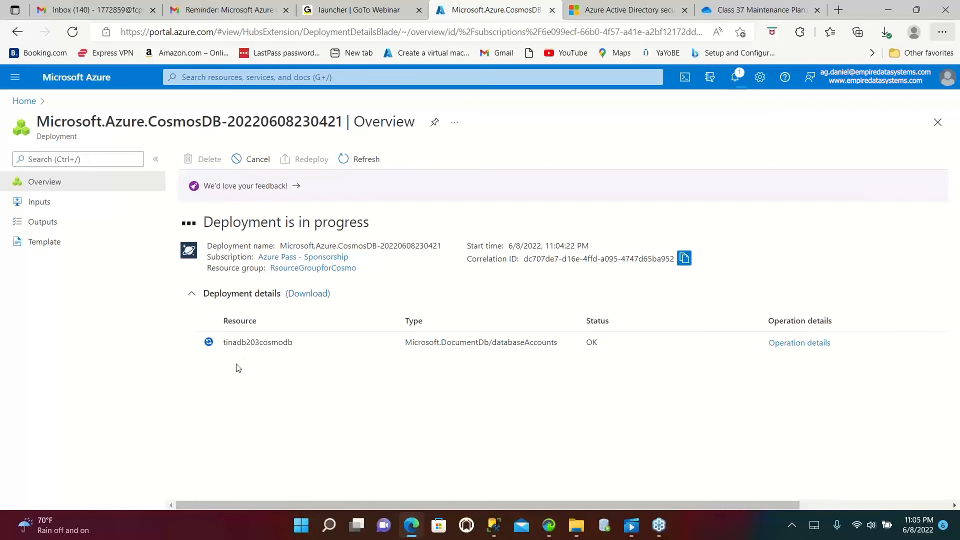
mouse_move(181, 343)
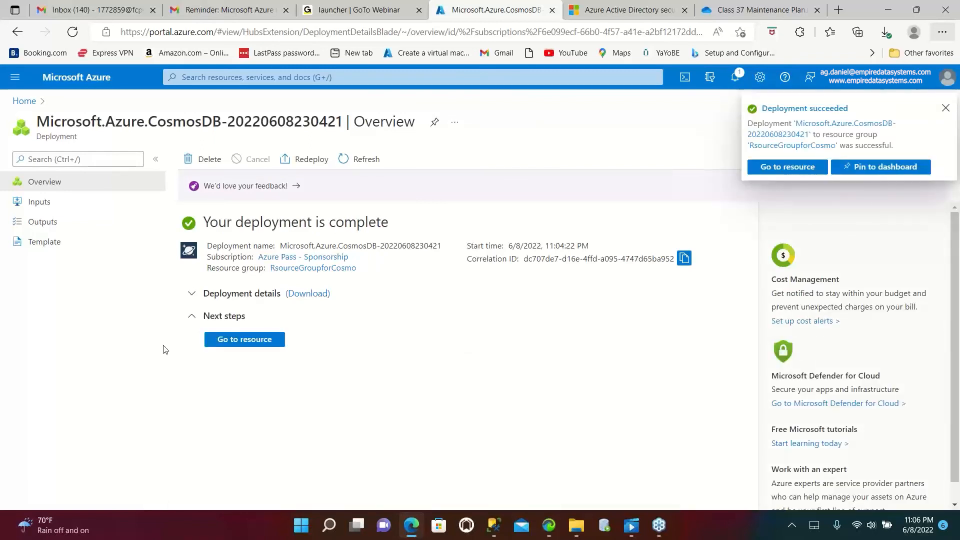
- Dismiss the 'Deployment succeeded' notification
click(945, 108)
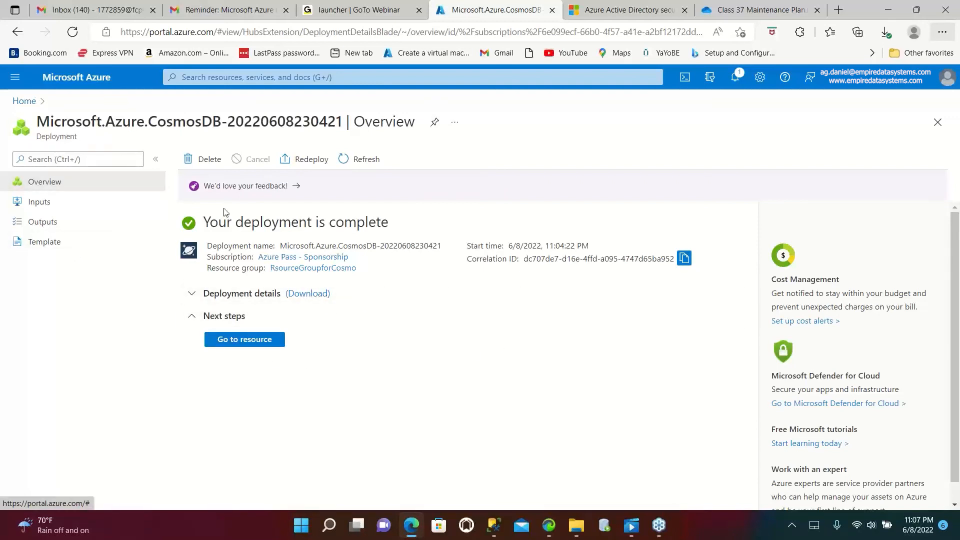
- Go to the new tinadb203cosmodb resource, showing its Quick start page
click(244, 339)
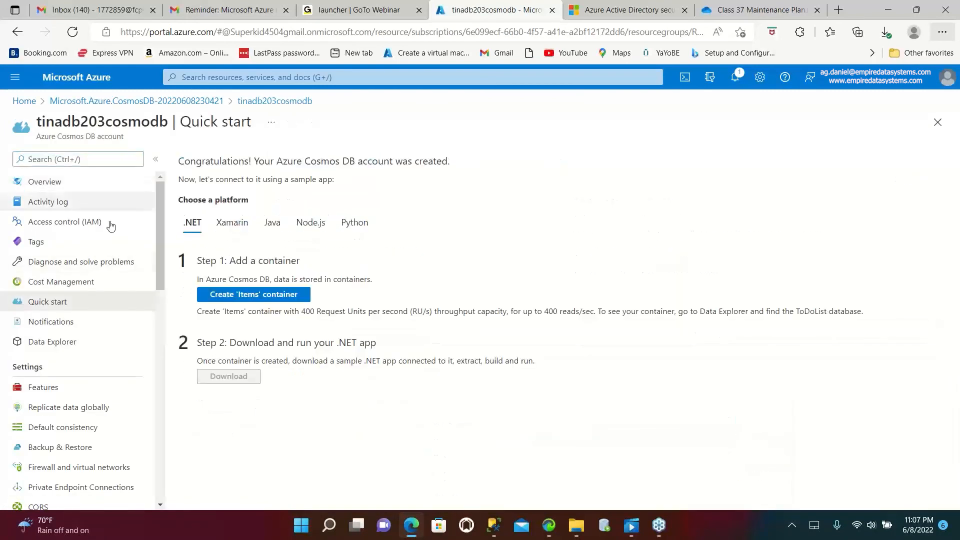
mouse_move(283, 399)
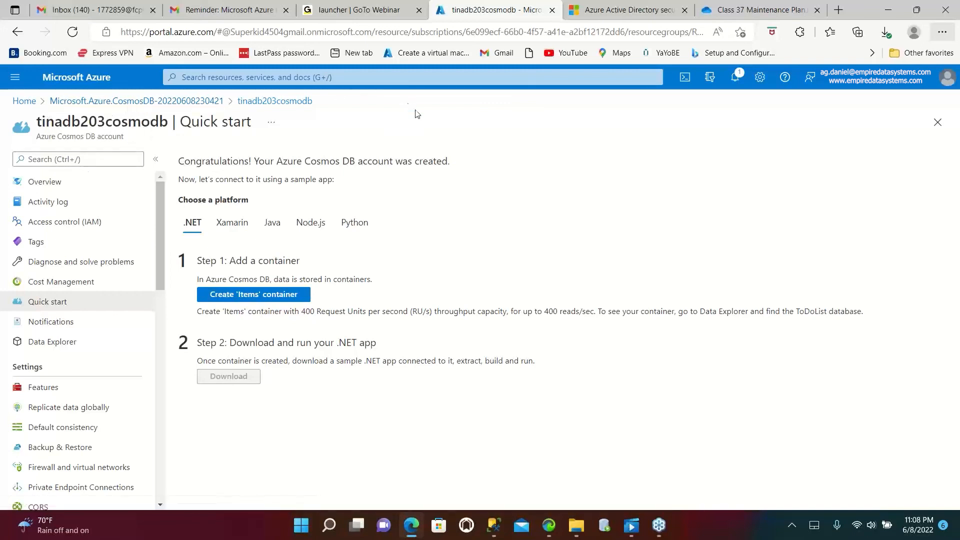
mouse_move(271, 113)
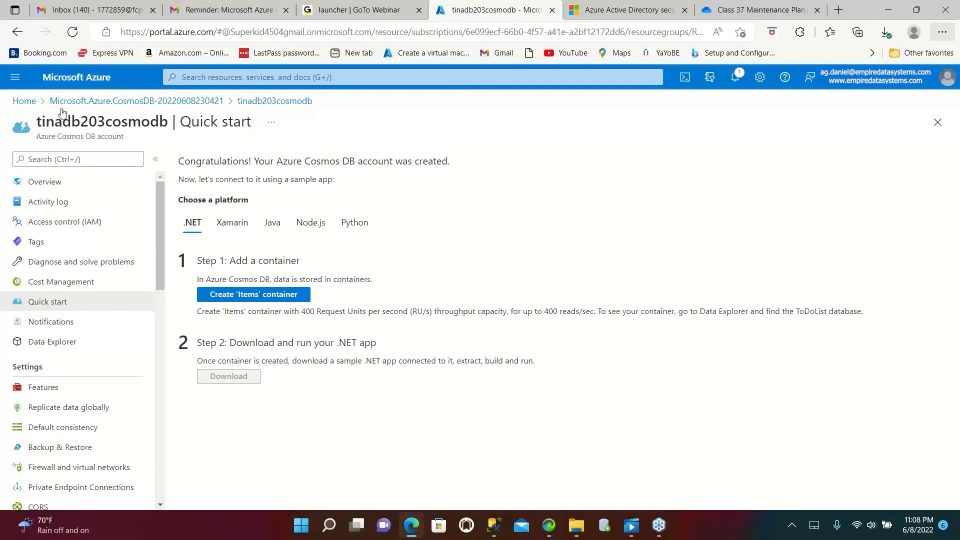
- Search 'co' and open the Azure Cosmos DB accounts list showing both accounts
click(410, 77)
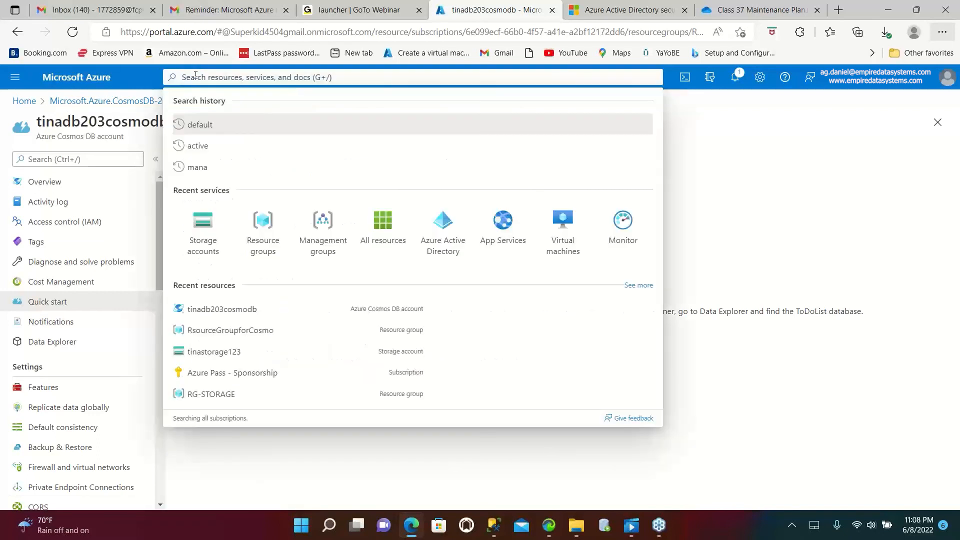
text(co)
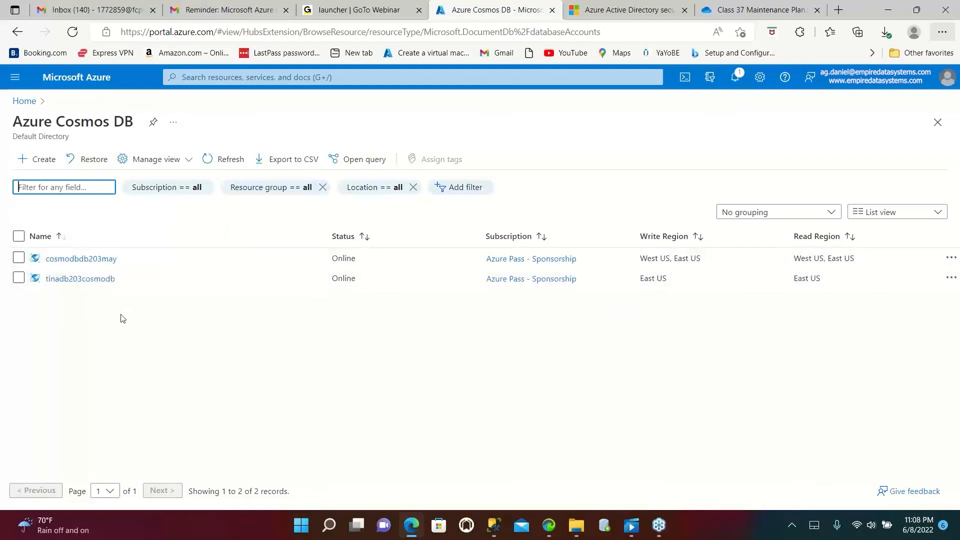
mouse_move(80, 358)
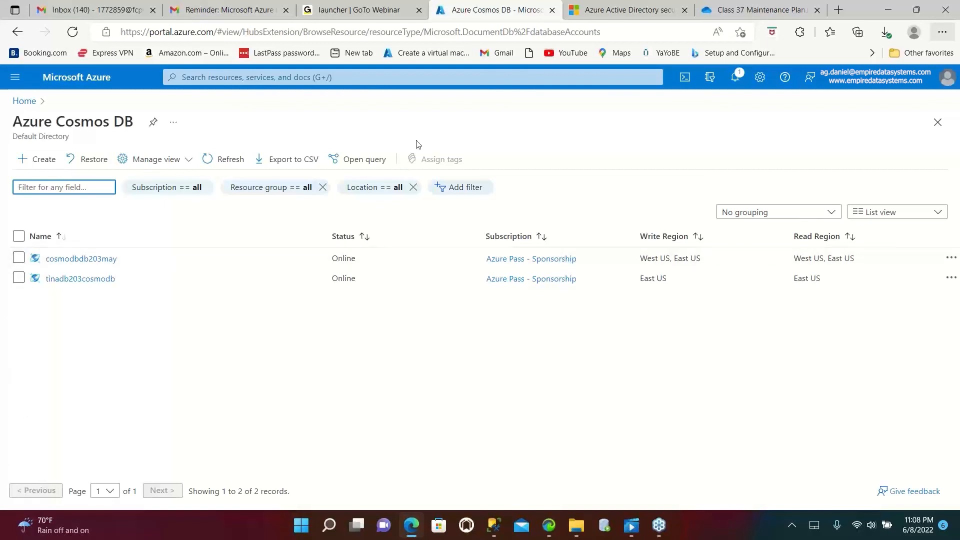
mouse_move(24, 101)
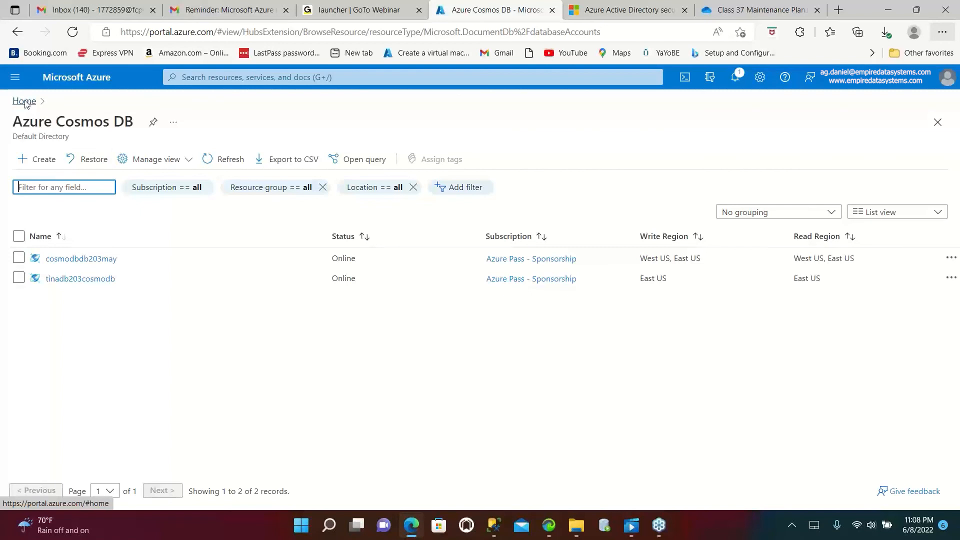
mouse_move(49, 102)
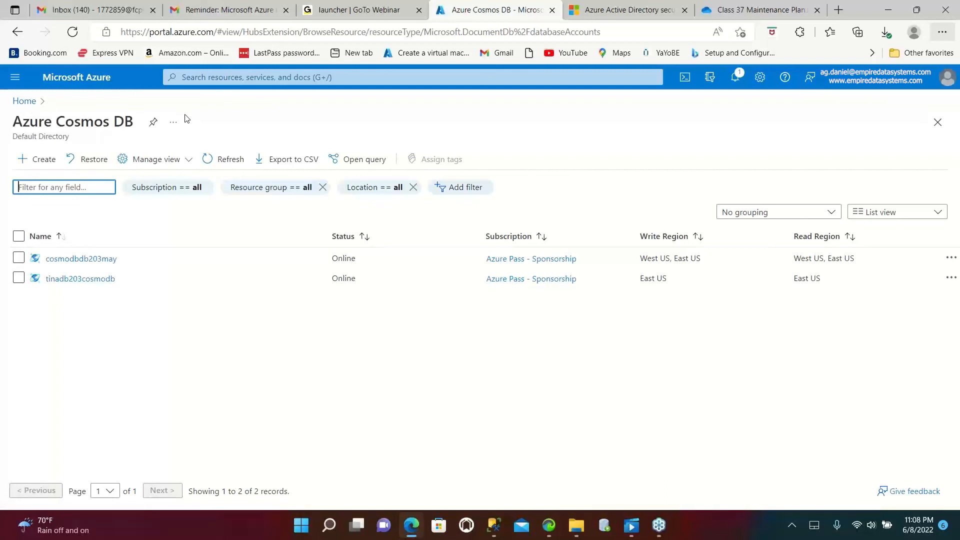
mouse_move(532, 115)
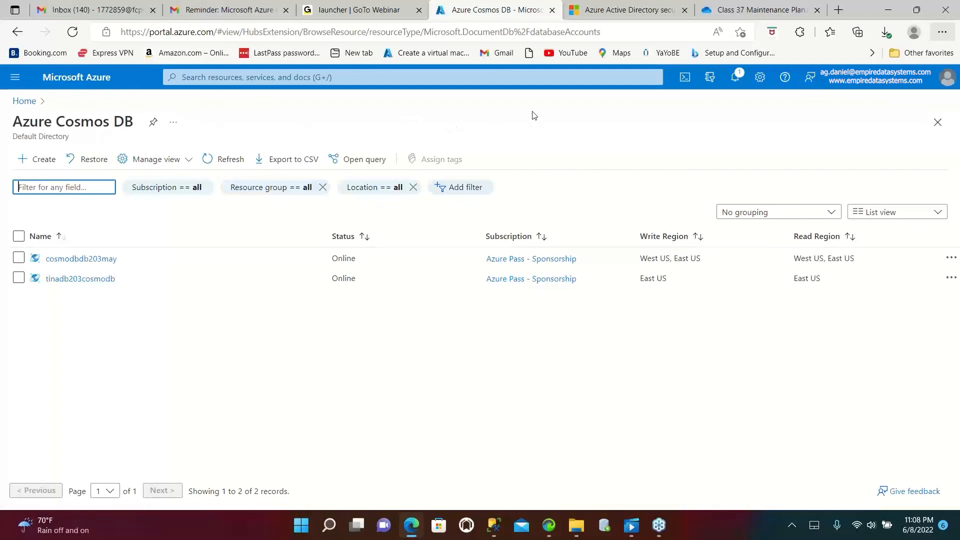
mouse_move(706, 140)
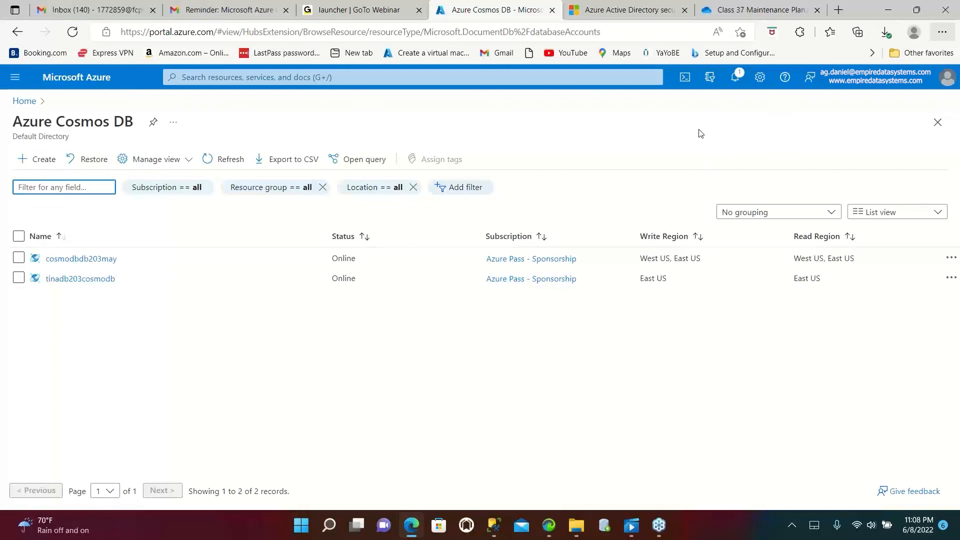
mouse_move(691, 131)
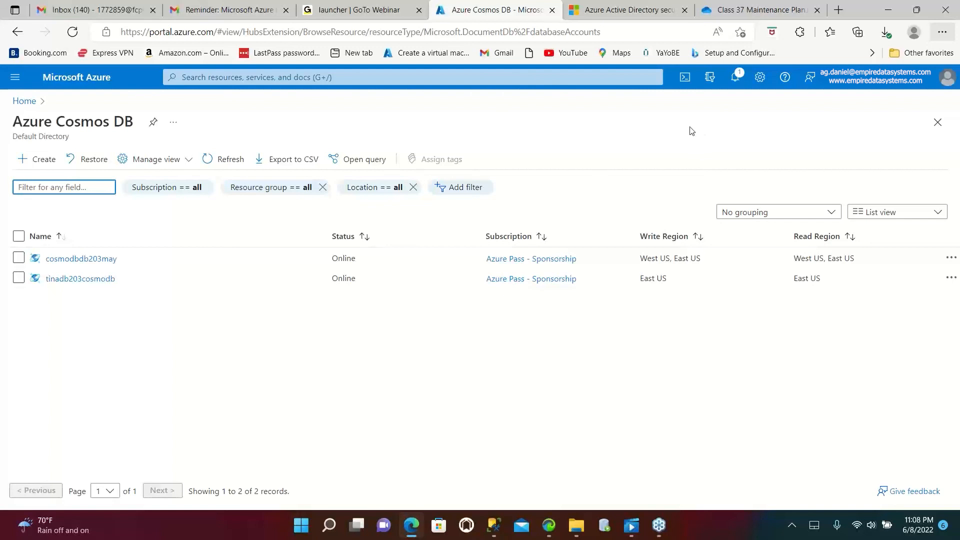
mouse_move(306, 115)
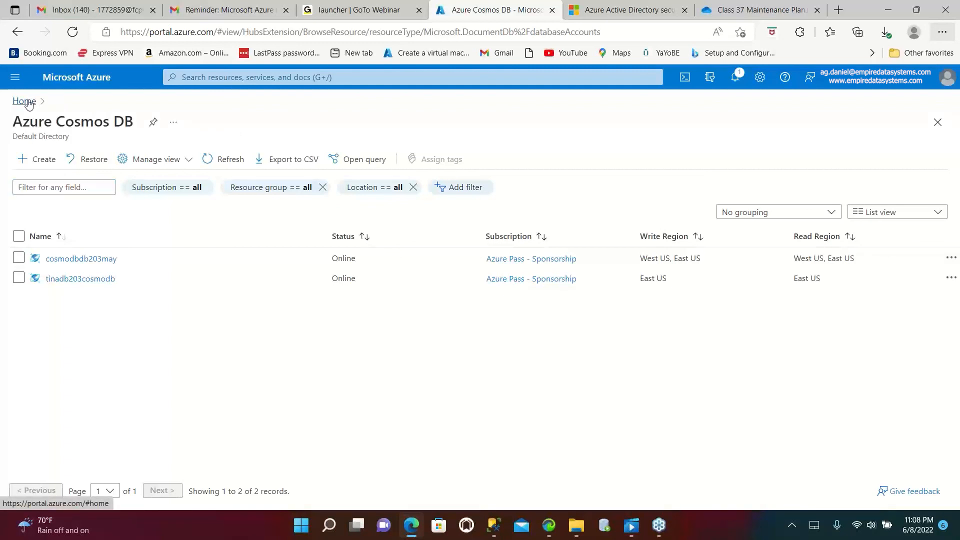
- Return Home and open Azure Active Directory's Default Directory overview from the portal menu
click(23, 101)
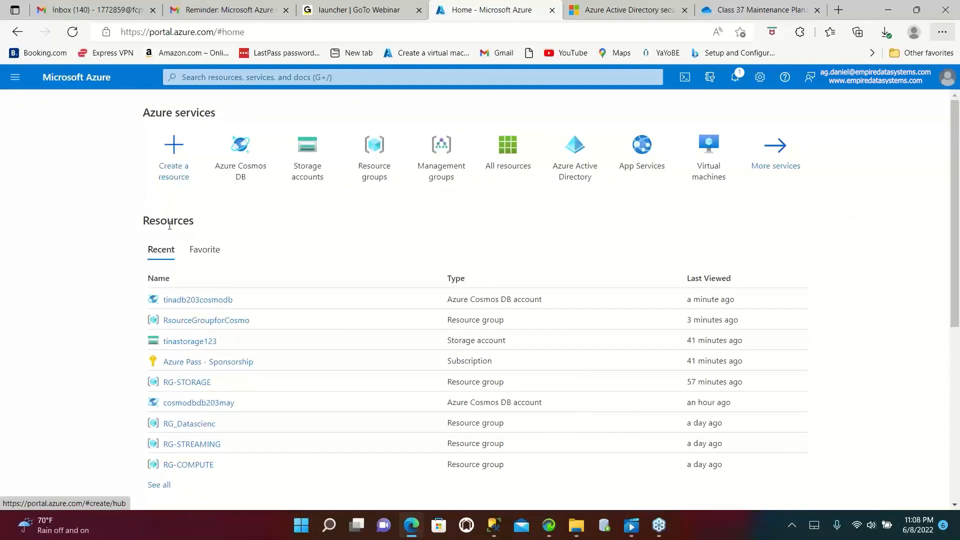
click(15, 77)
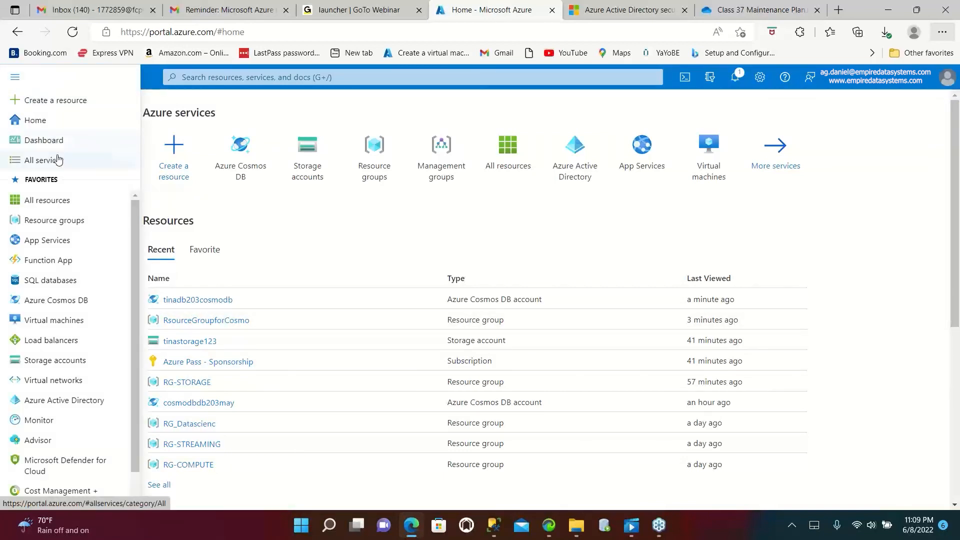
mouse_move(43, 140)
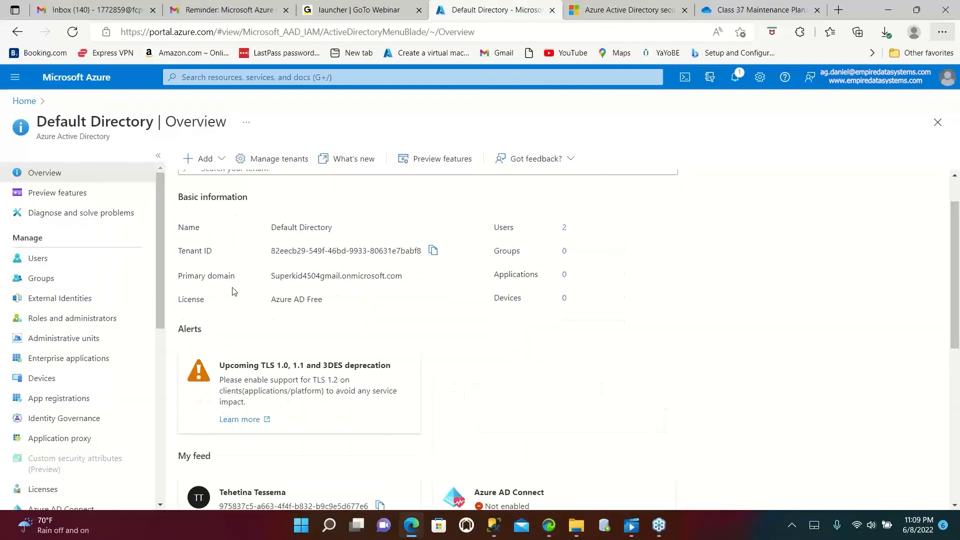
scroll(down, 3)
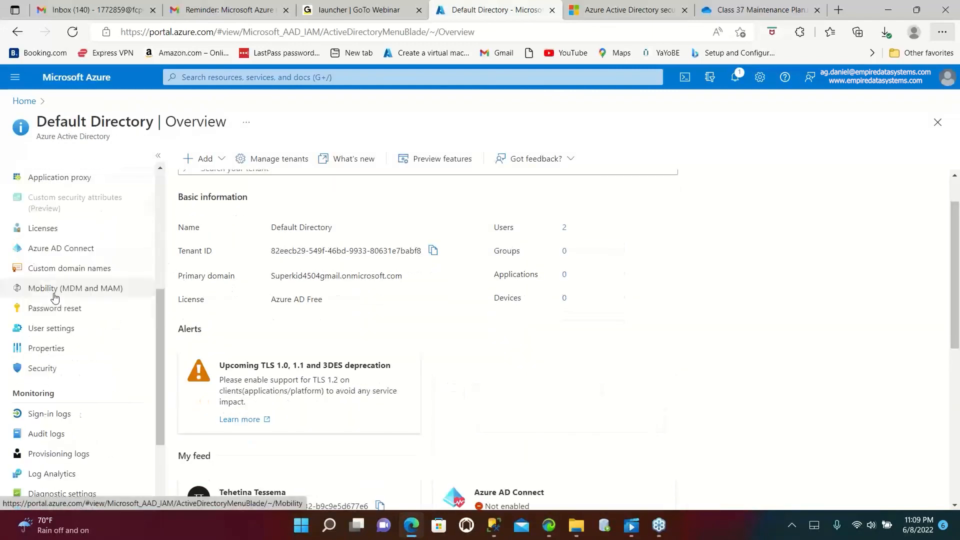
- Open the All users list for Default Directory, showing its two users
click(37, 206)
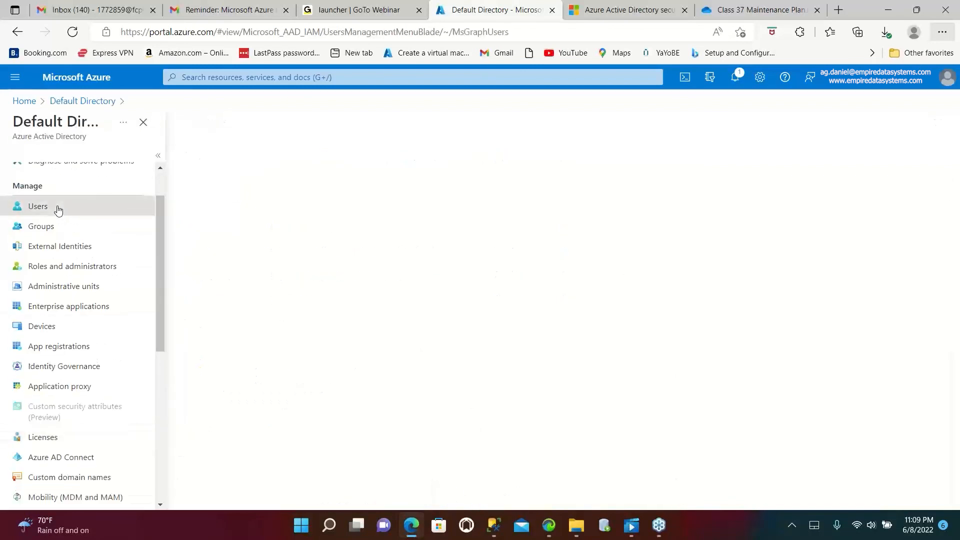
click(37, 206)
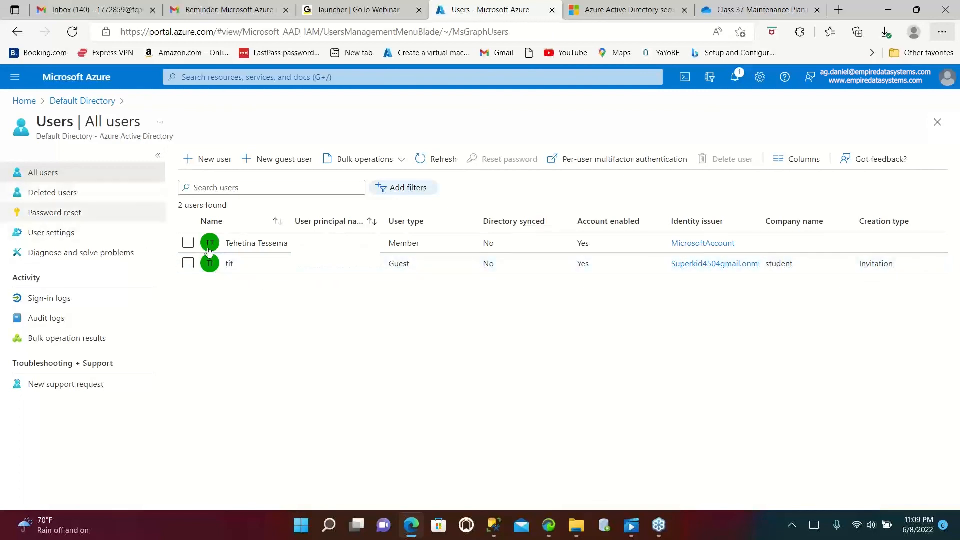
mouse_move(714, 263)
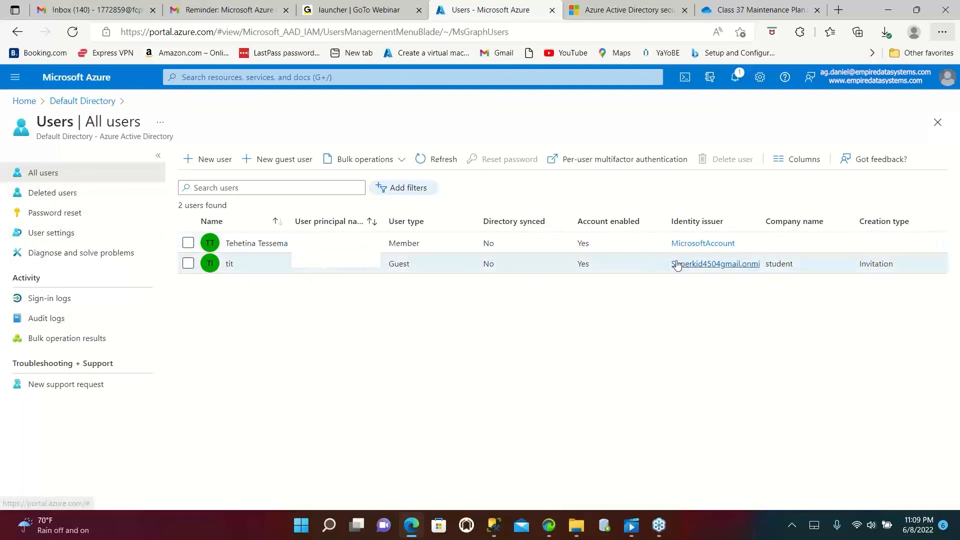